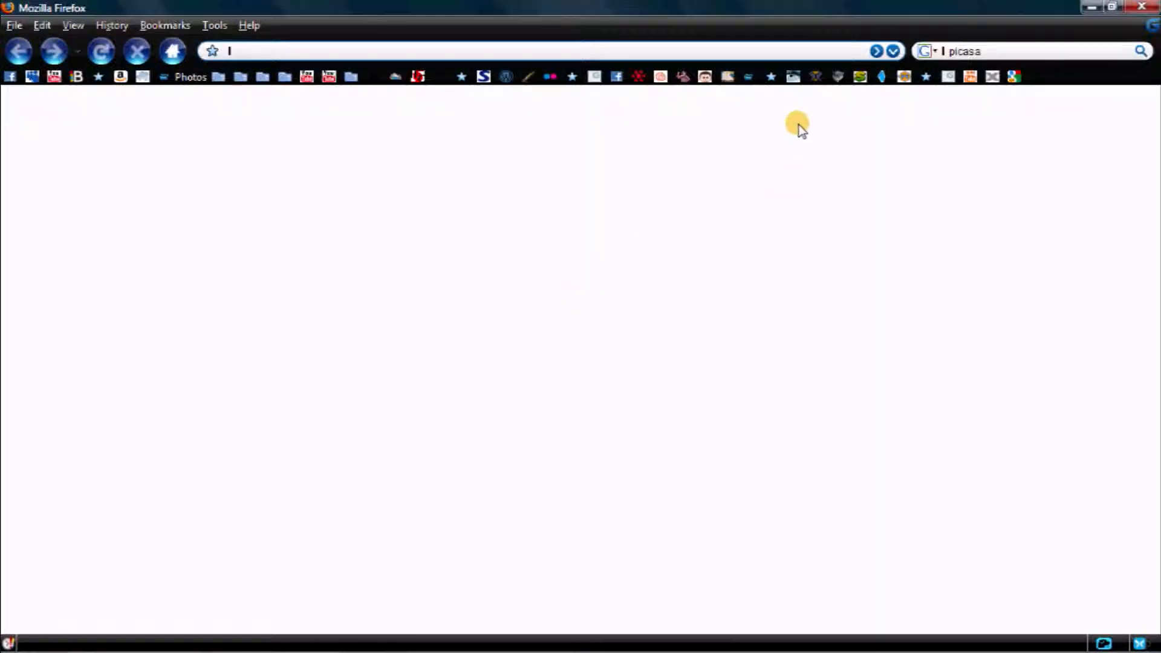
mouse_move(643, 515)
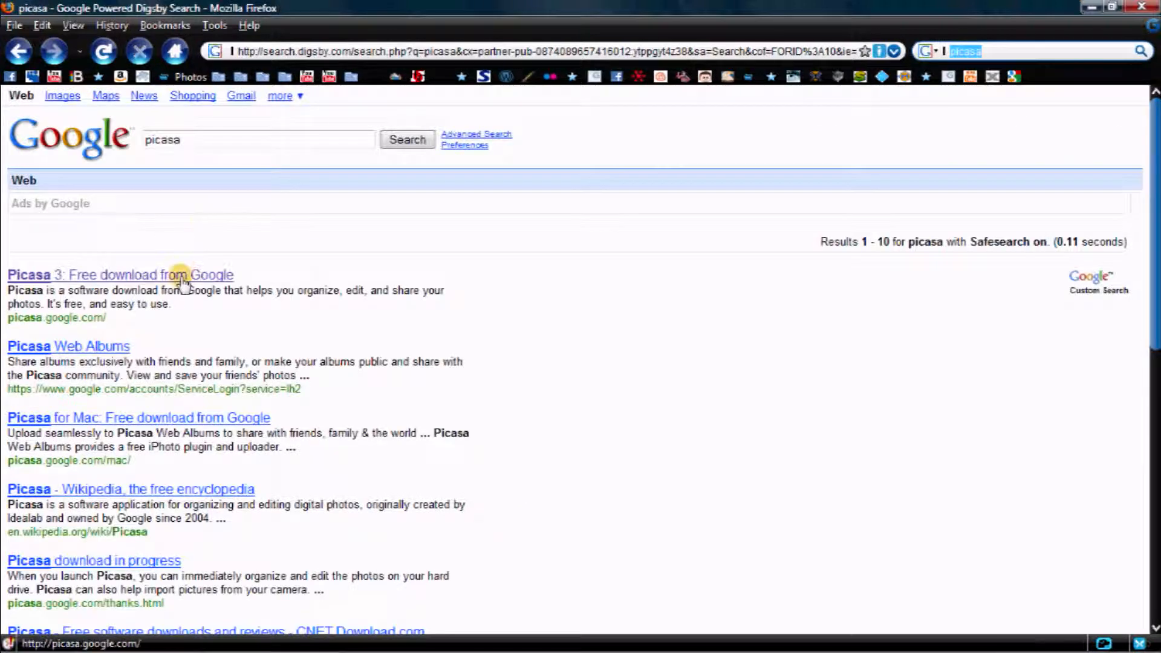
Open the 'Picasa 3: Free download from Google' result from the picasa search
click(119, 274)
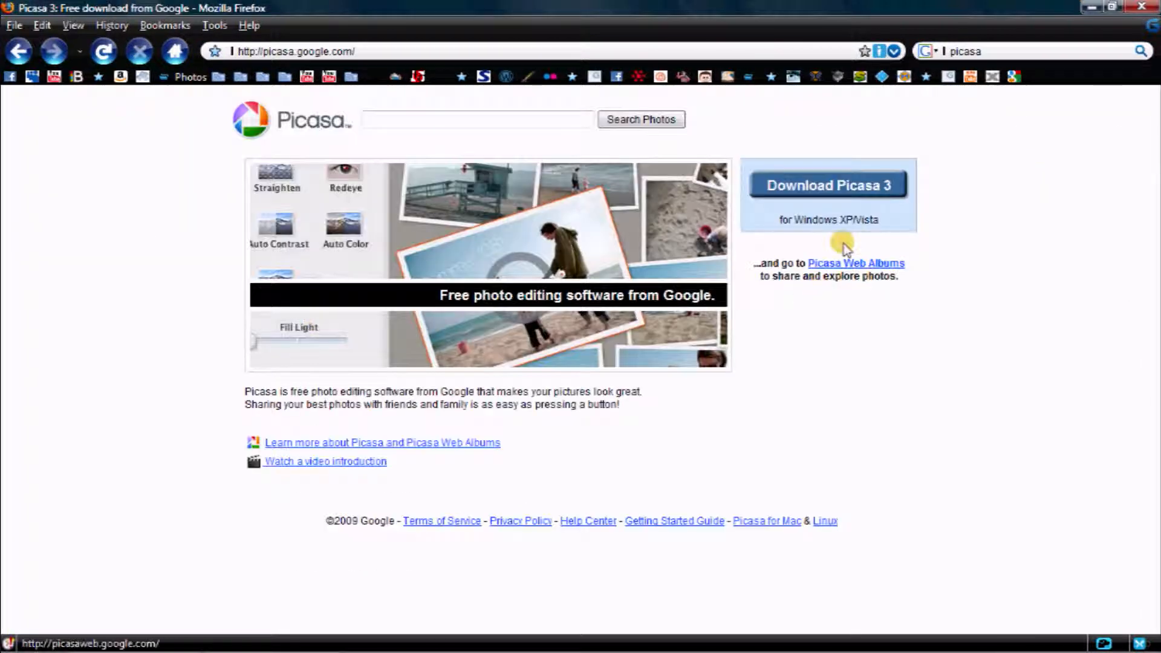
mouse_move(1122, 27)
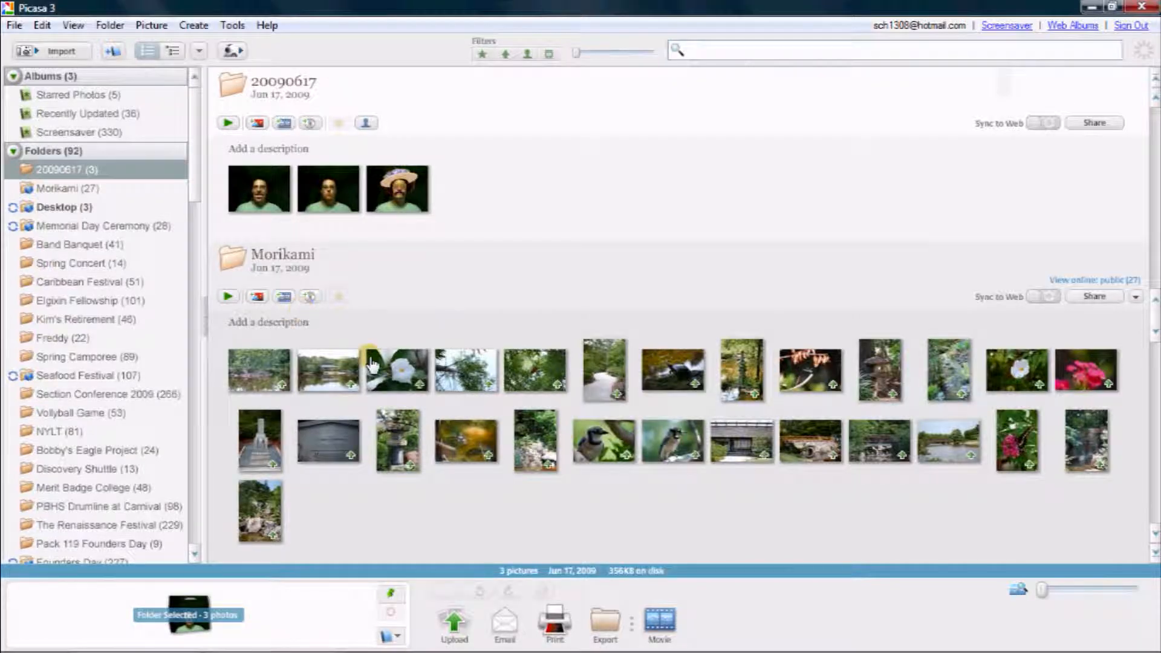
mouse_move(422, 303)
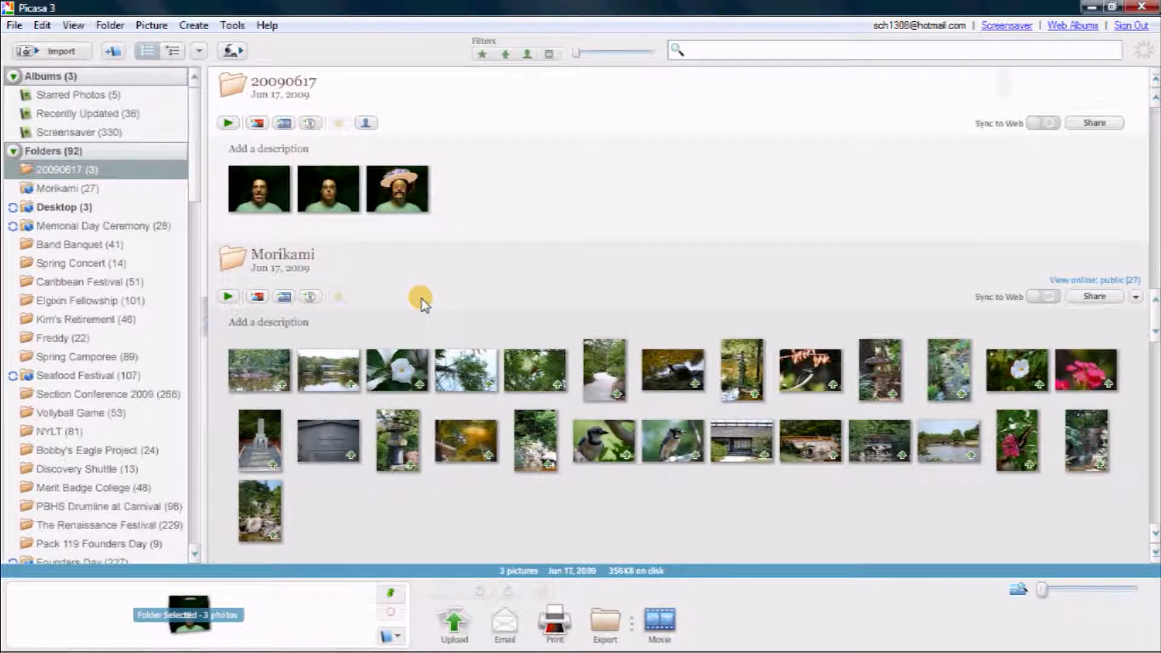
scroll(down, 3)
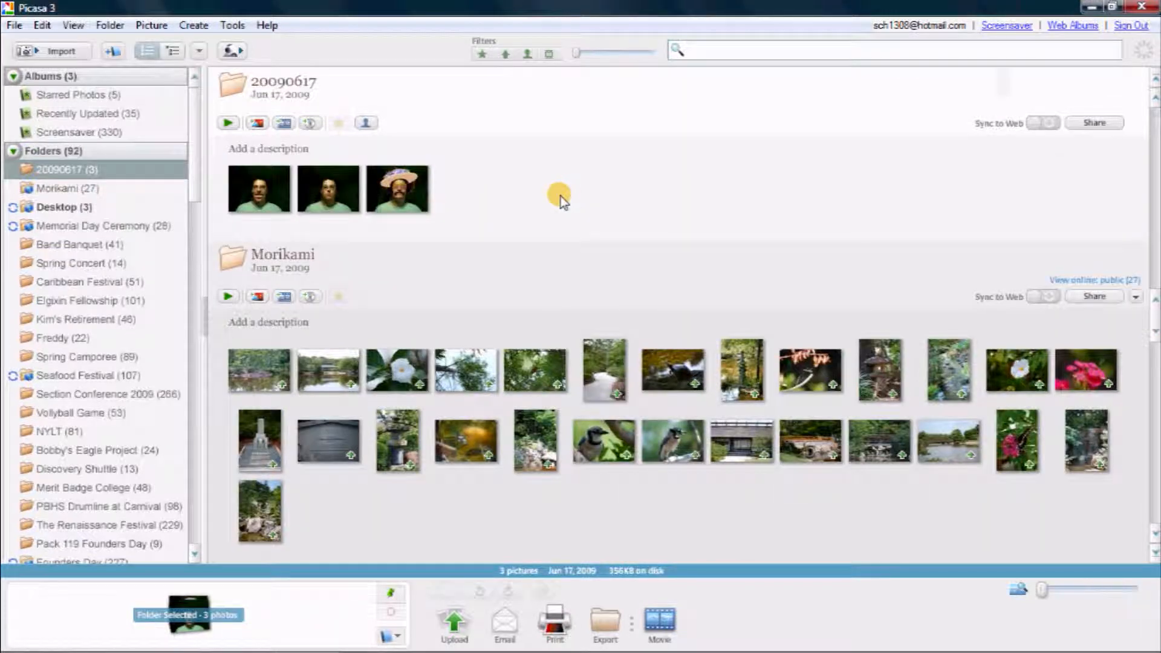
mouse_move(550, 205)
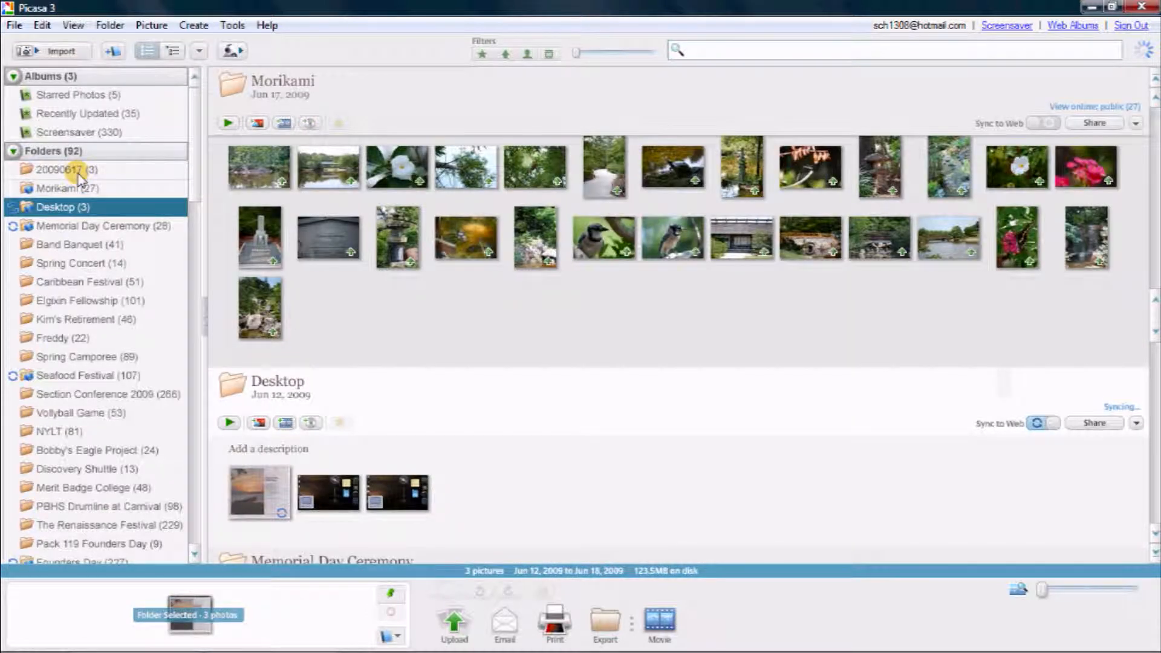
mouse_move(541, 376)
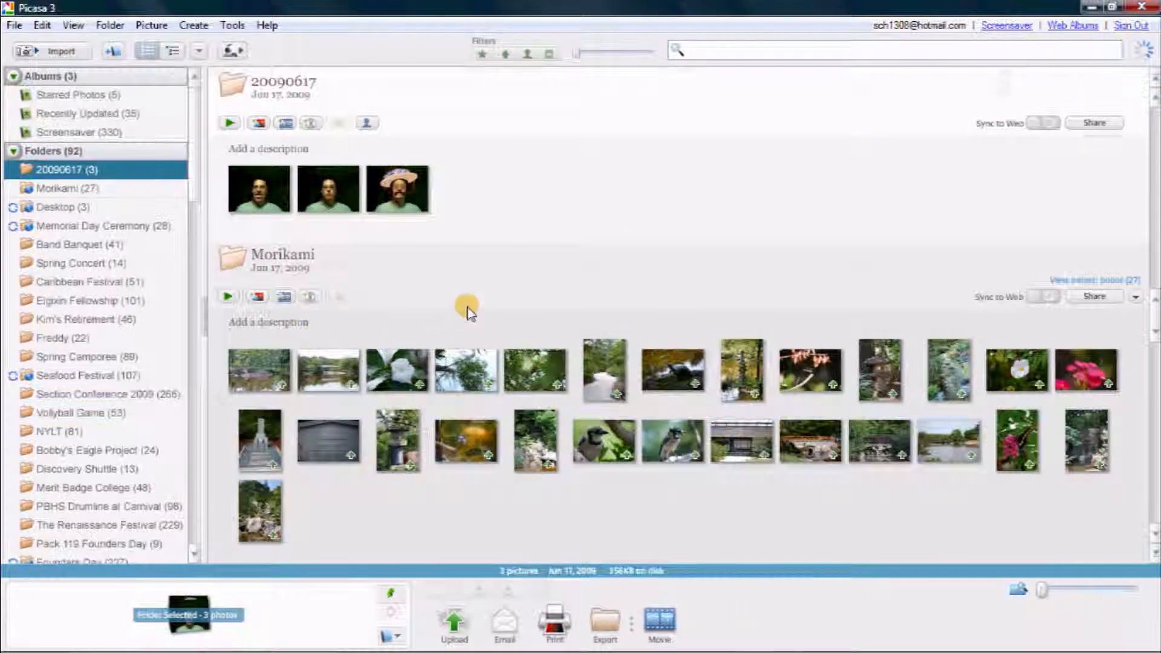
scroll(down, 3)
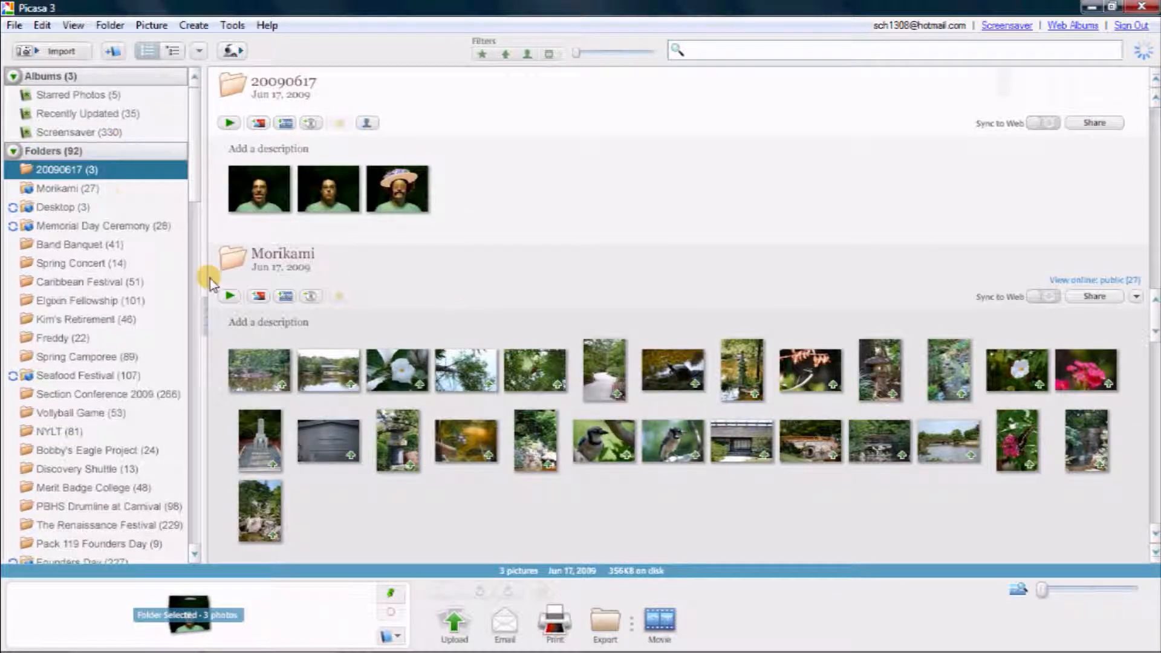
scroll(down, 3)
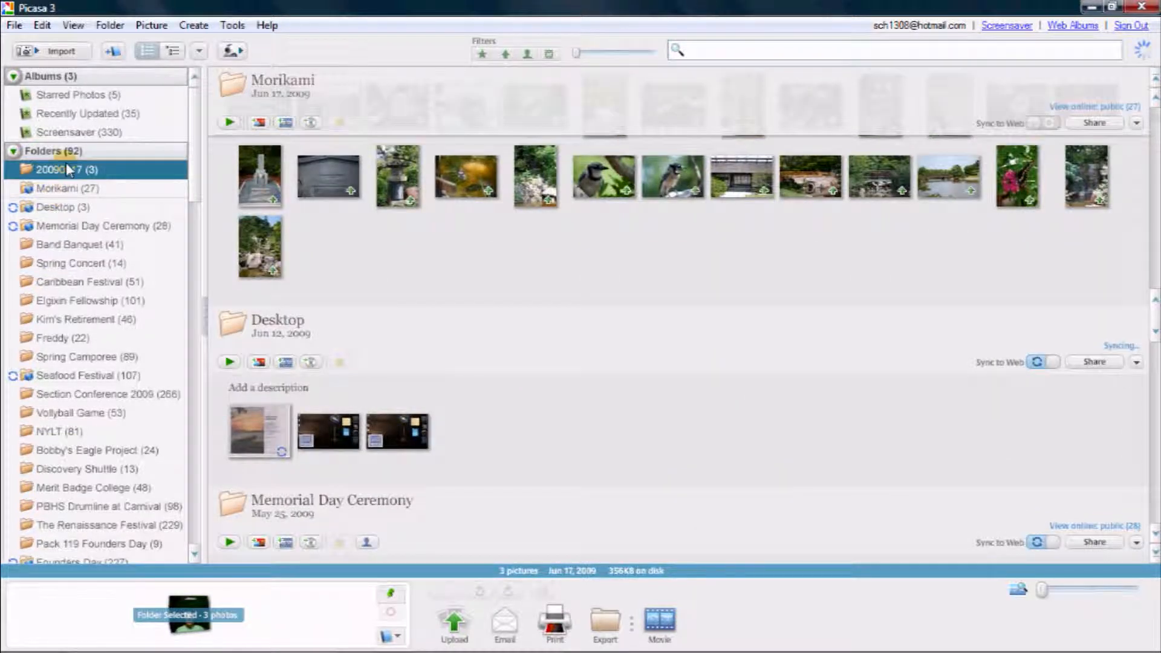
click(76, 319)
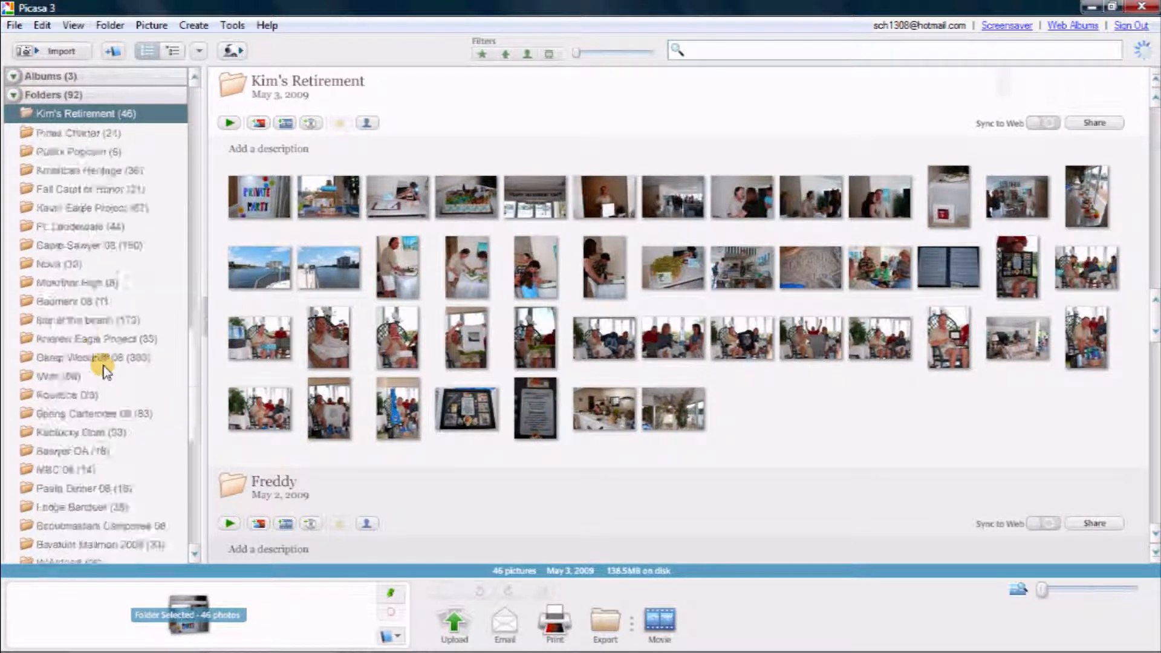
scroll(down, 3)
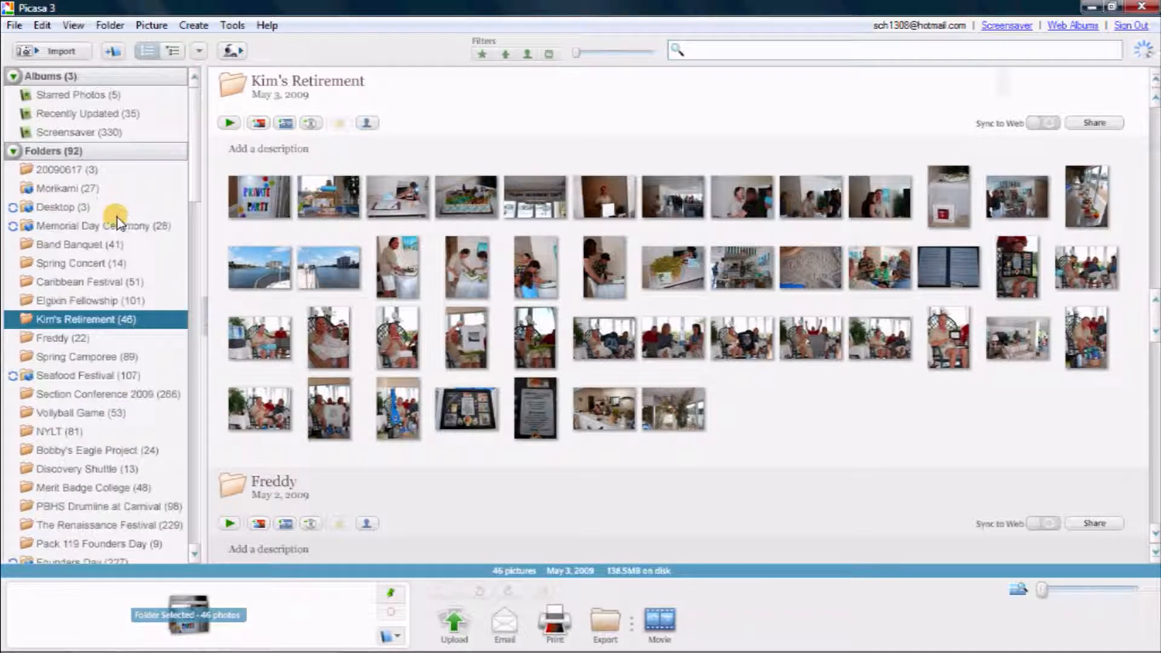
click(63, 169)
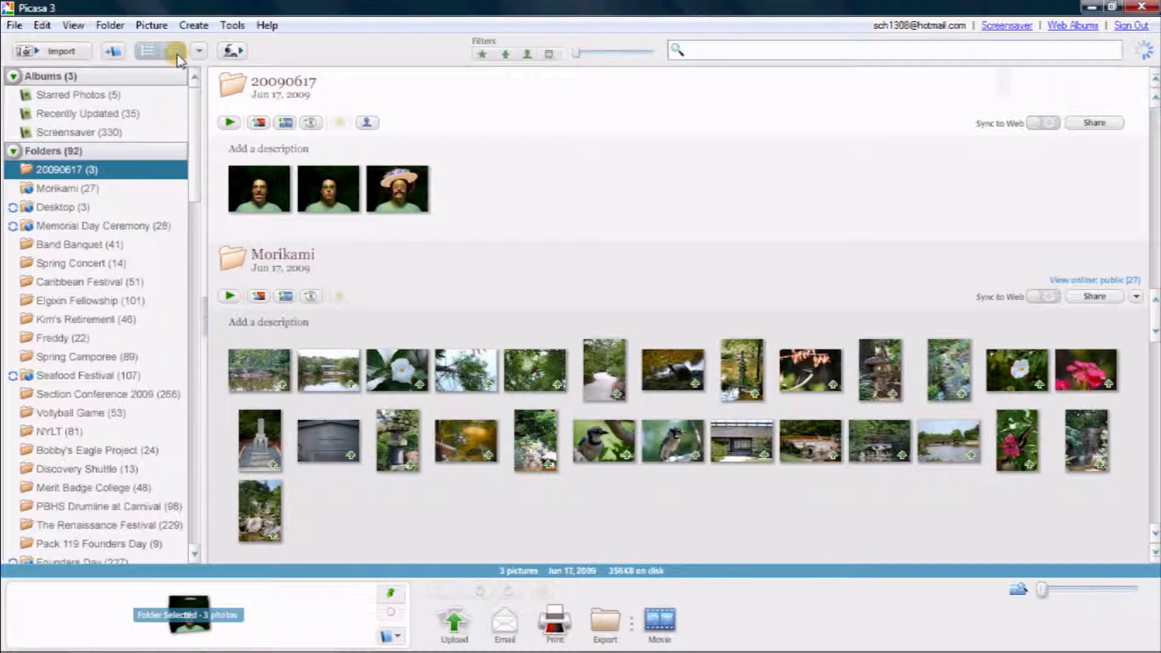
Switch the library to tree-view folder arrangement and open the webcam Capture window
click(172, 50)
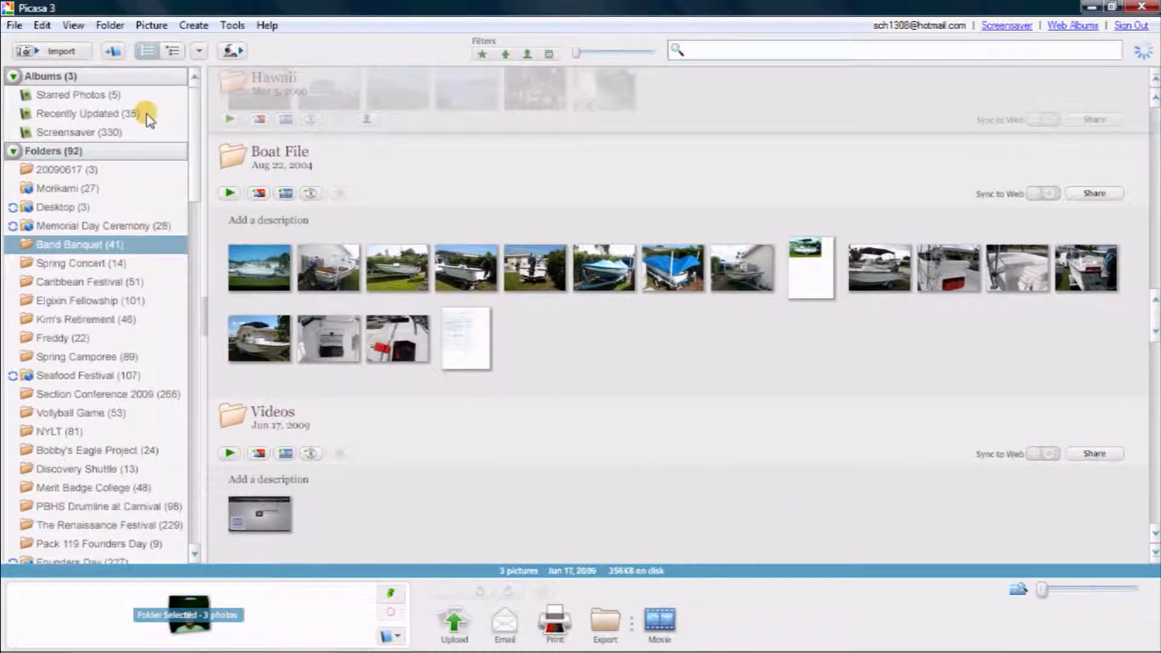
click(232, 50)
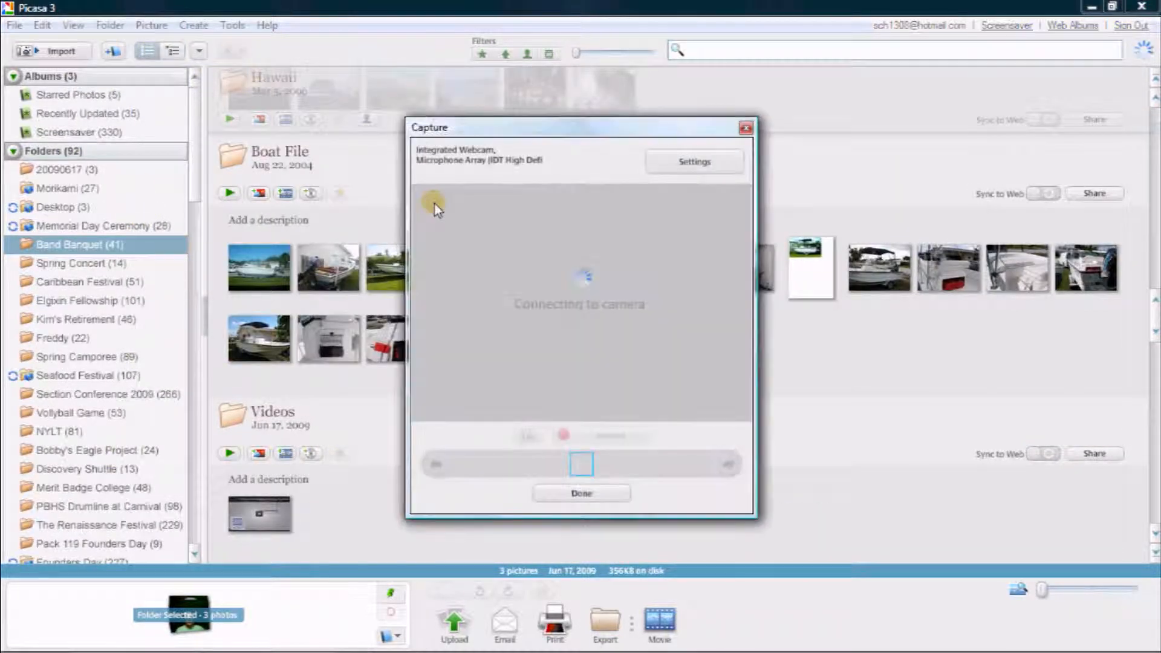
mouse_move(622, 382)
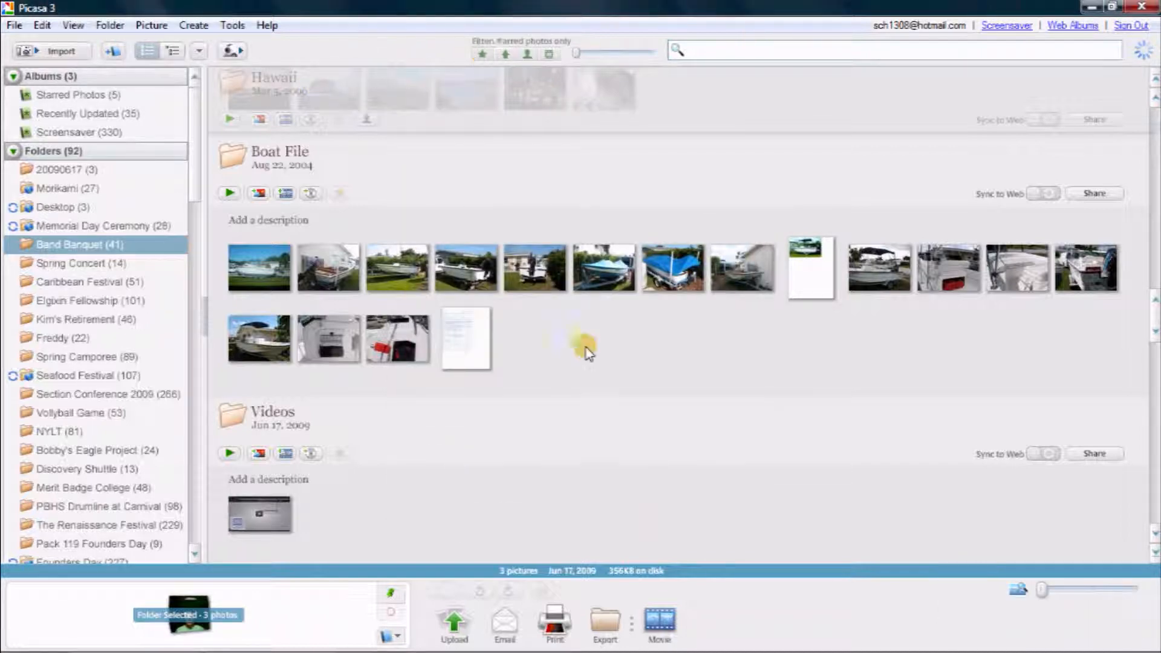
Star the Renaissance Festival cannon photo so six photos show under the star filter
click(481, 53)
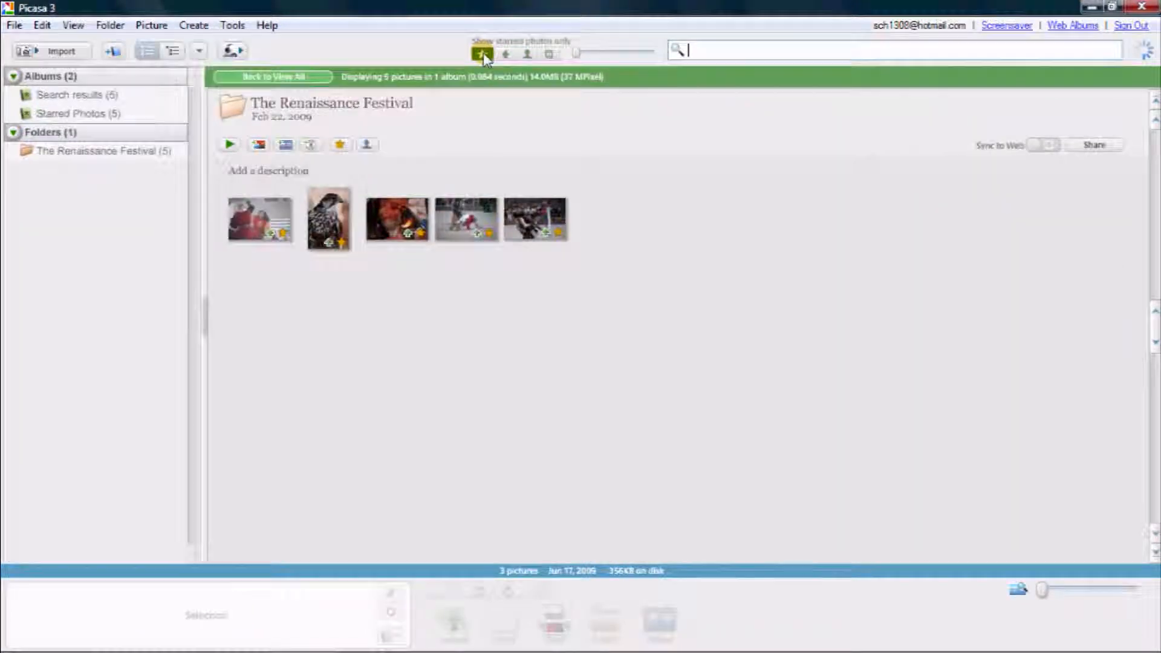
click(481, 53)
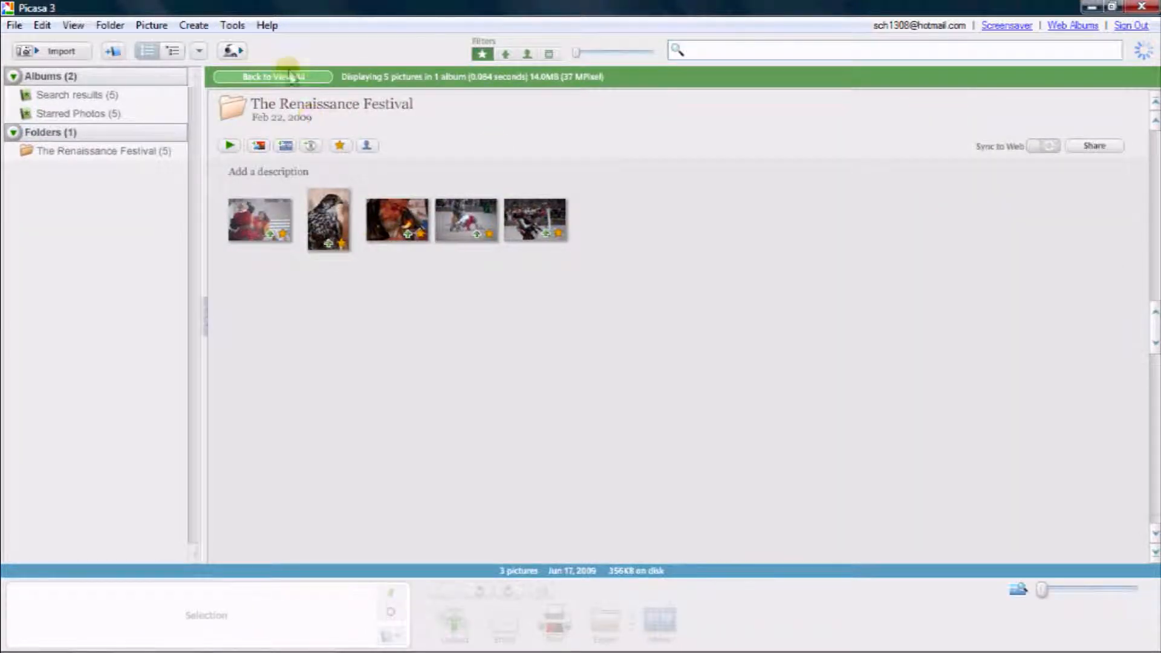
click(274, 76)
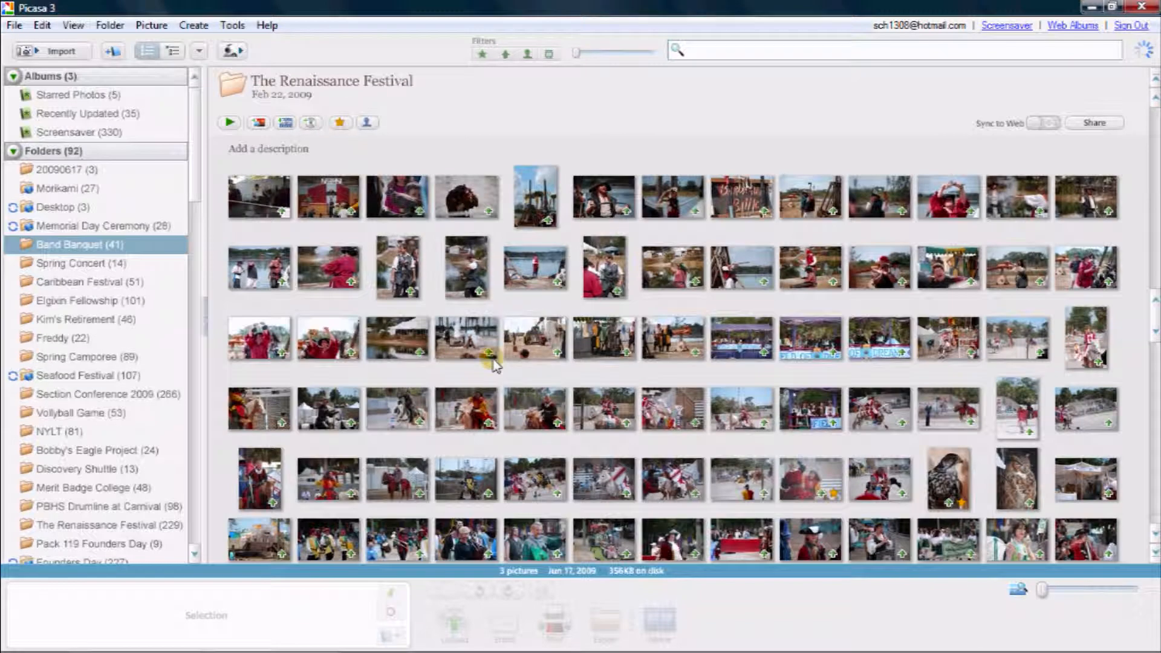
double_click(465, 337)
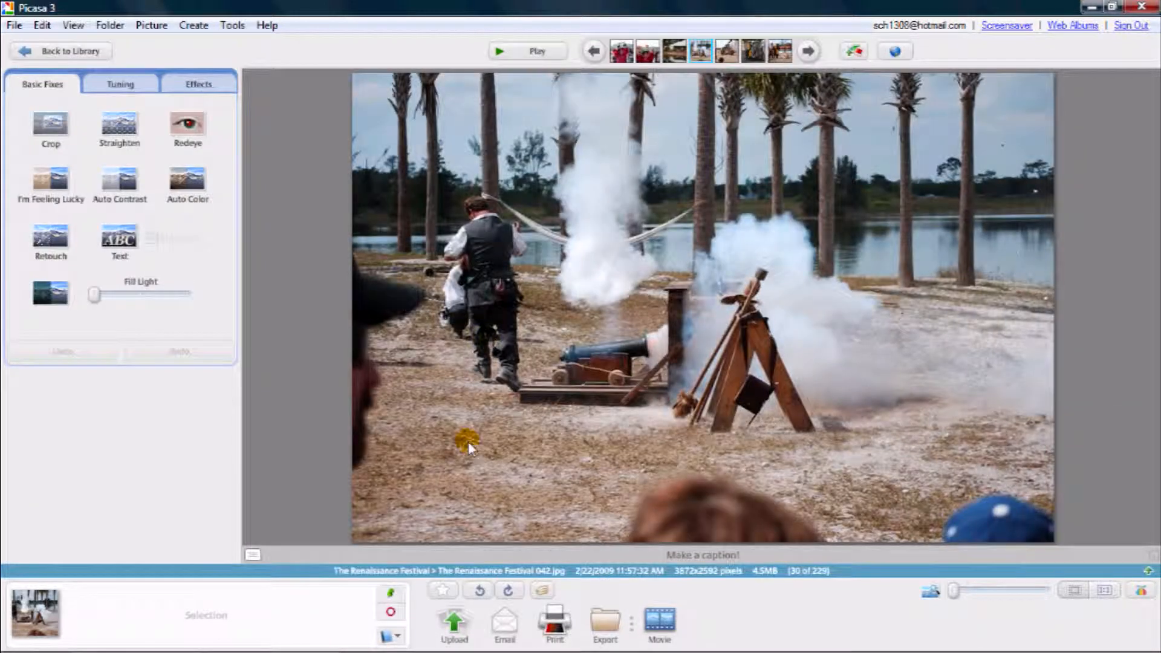
mouse_move(442, 590)
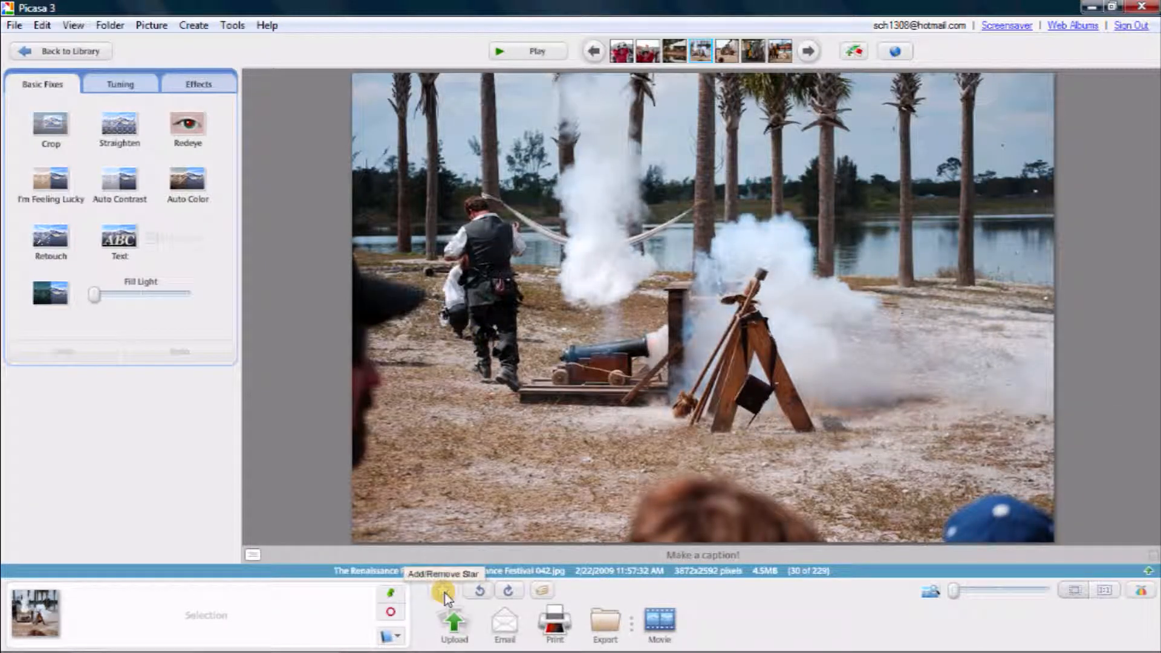
click(441, 590)
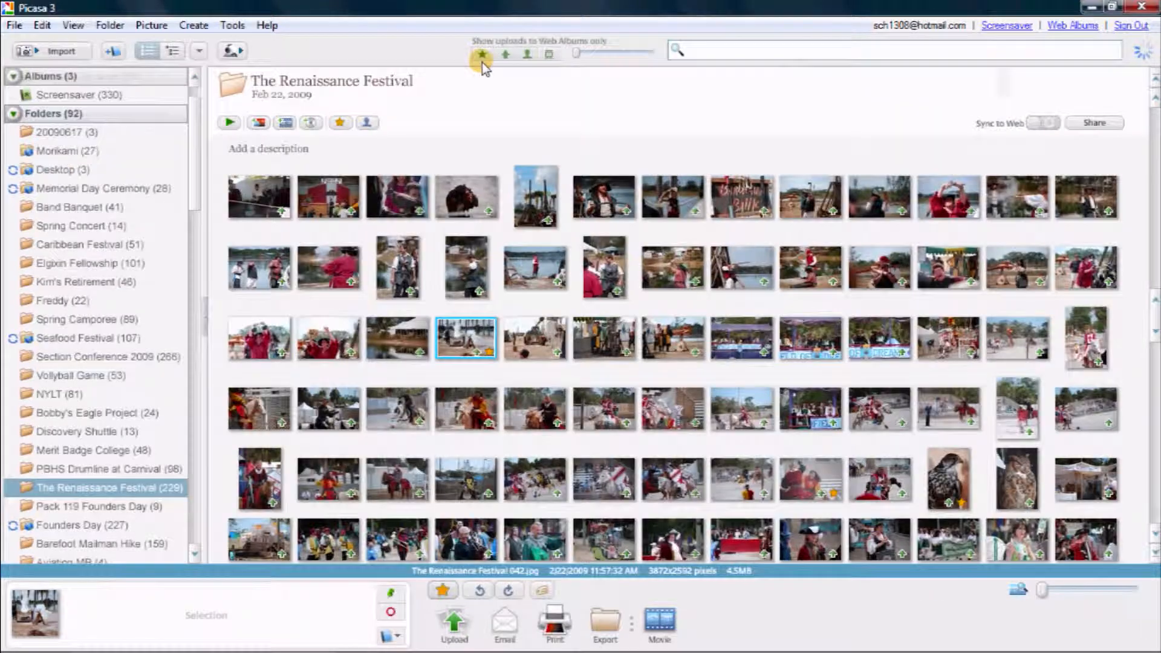
click(481, 53)
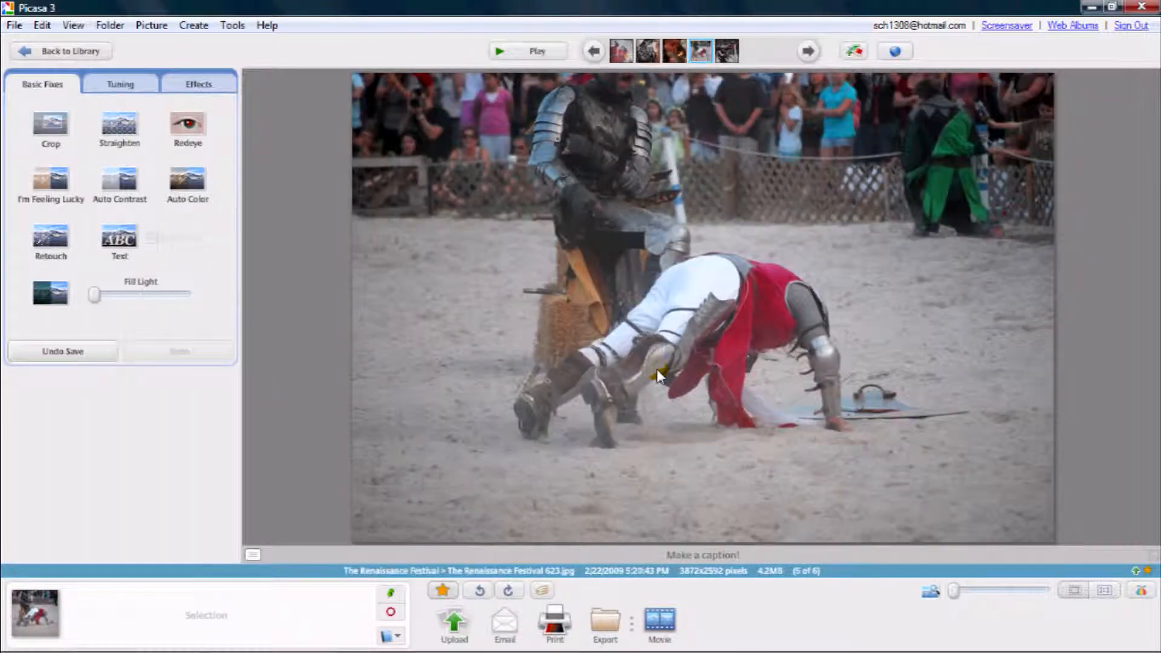
click(806, 51)
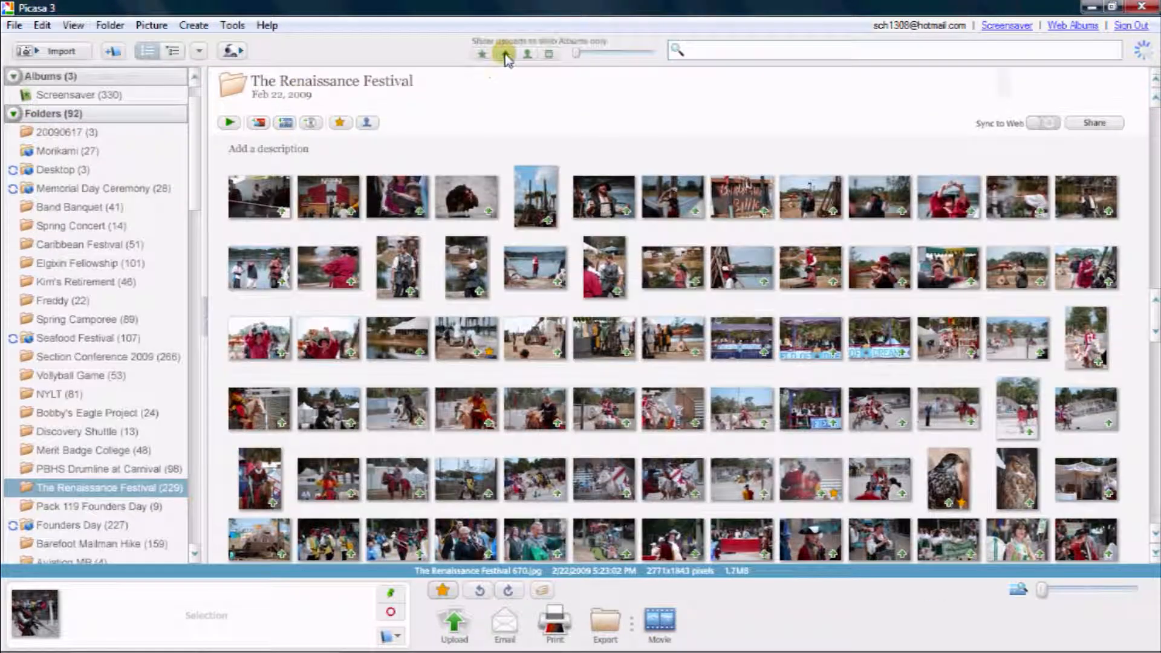
click(505, 53)
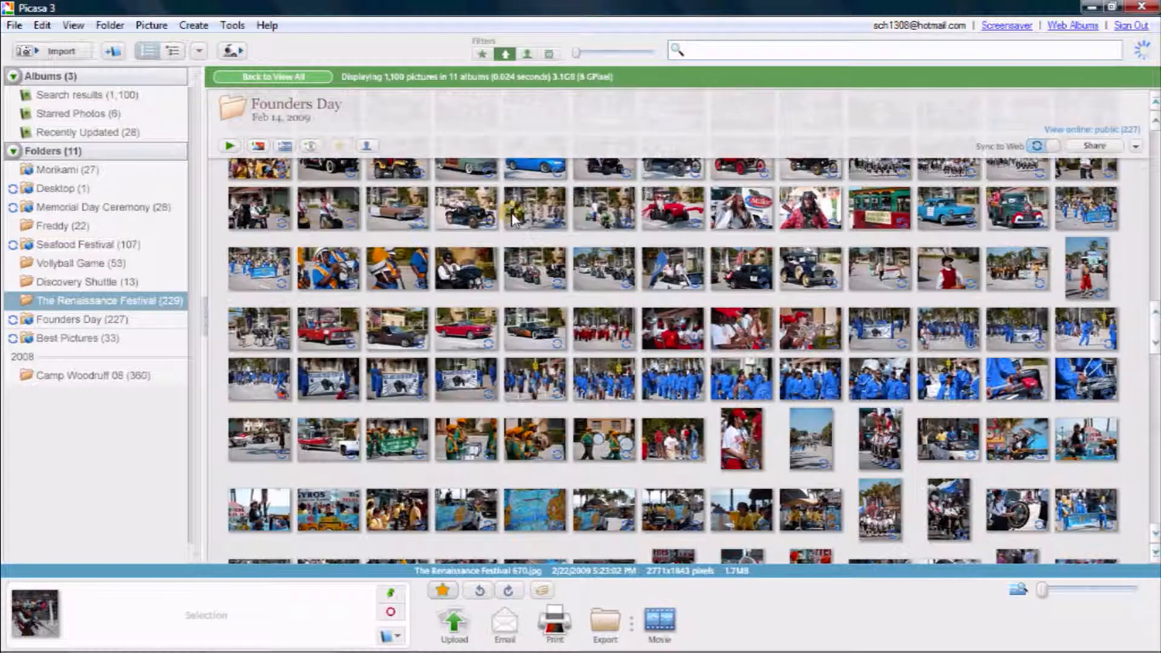
click(515, 52)
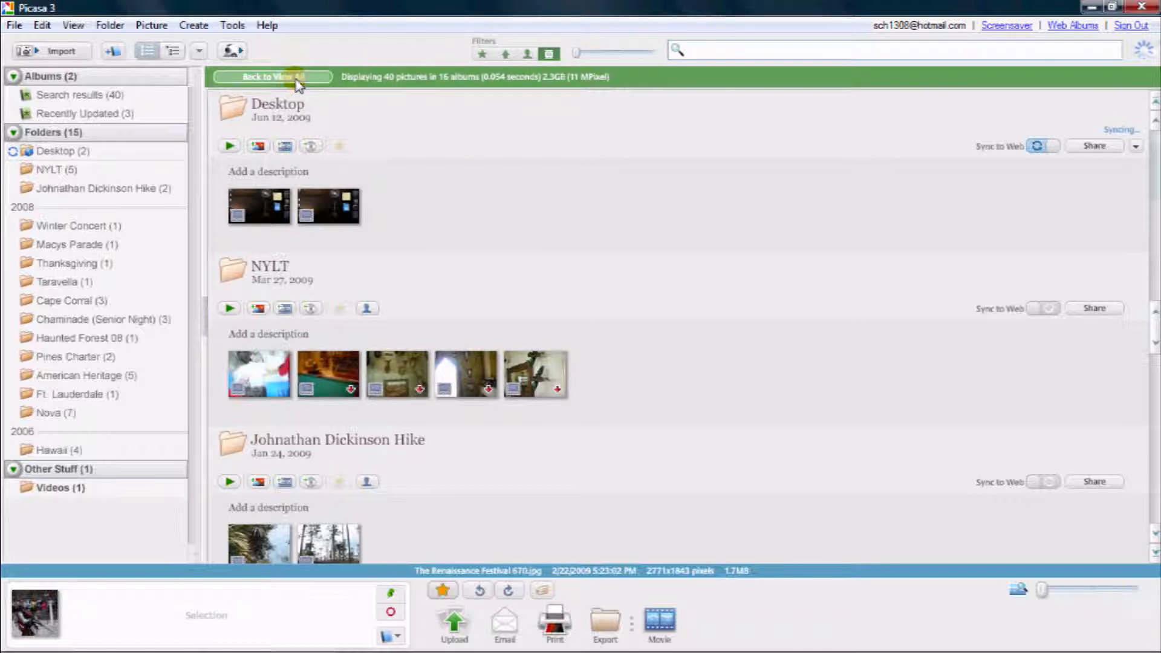
click(271, 76)
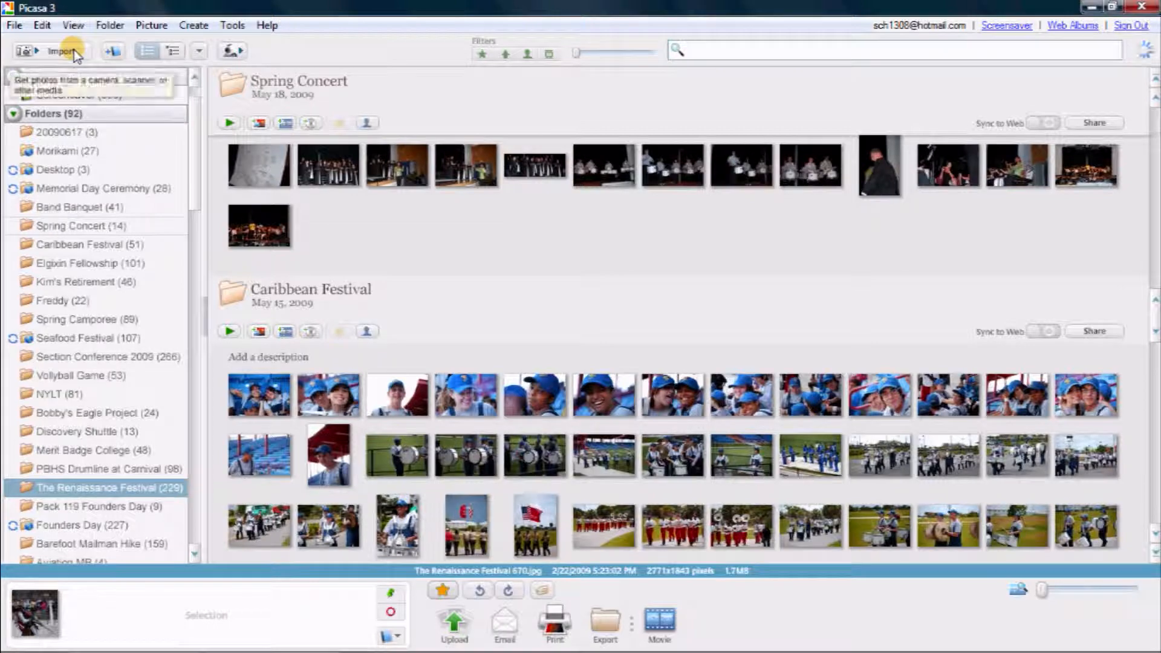
Open Import, check the empty device list, then close the import view
click(66, 50)
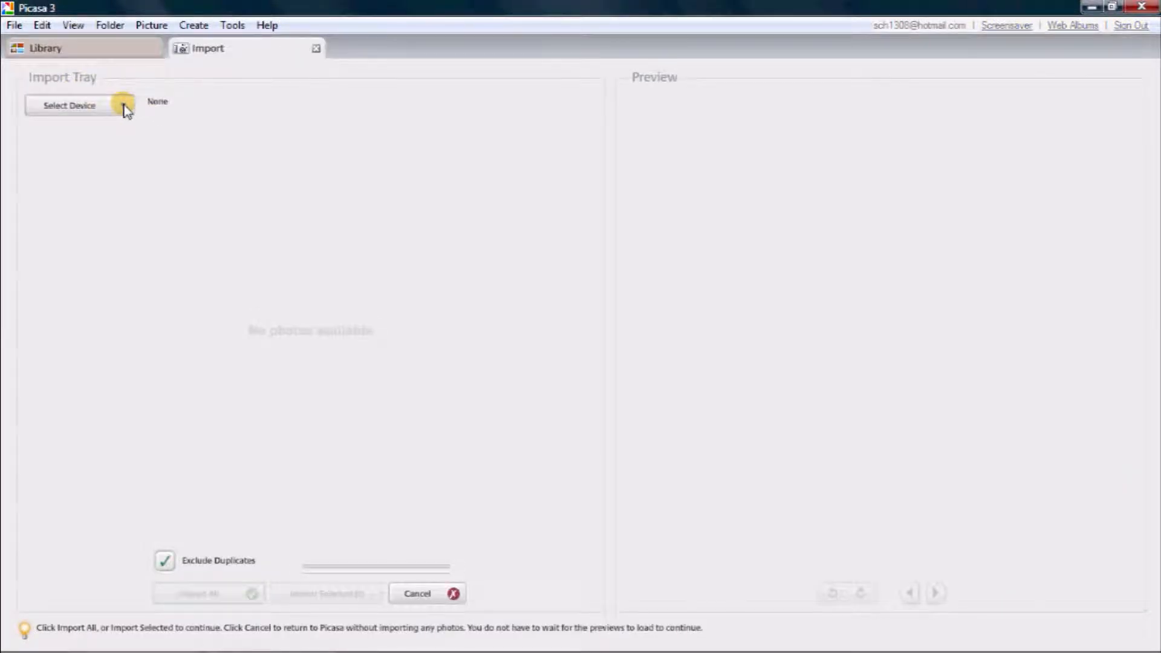
click(70, 105)
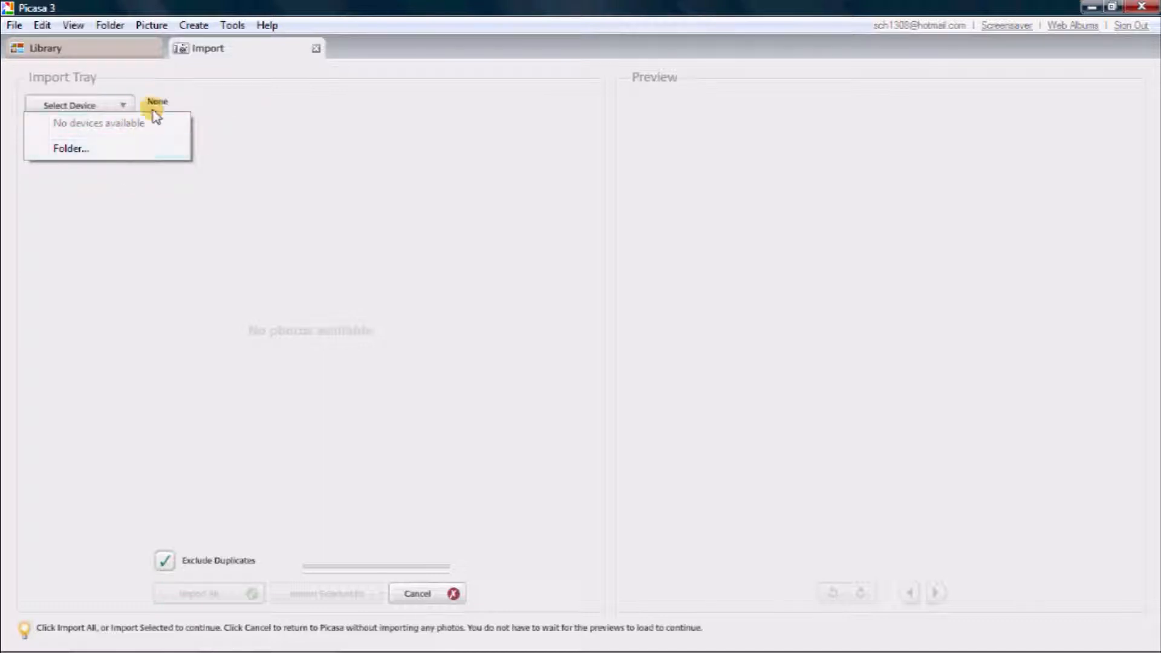
click(192, 103)
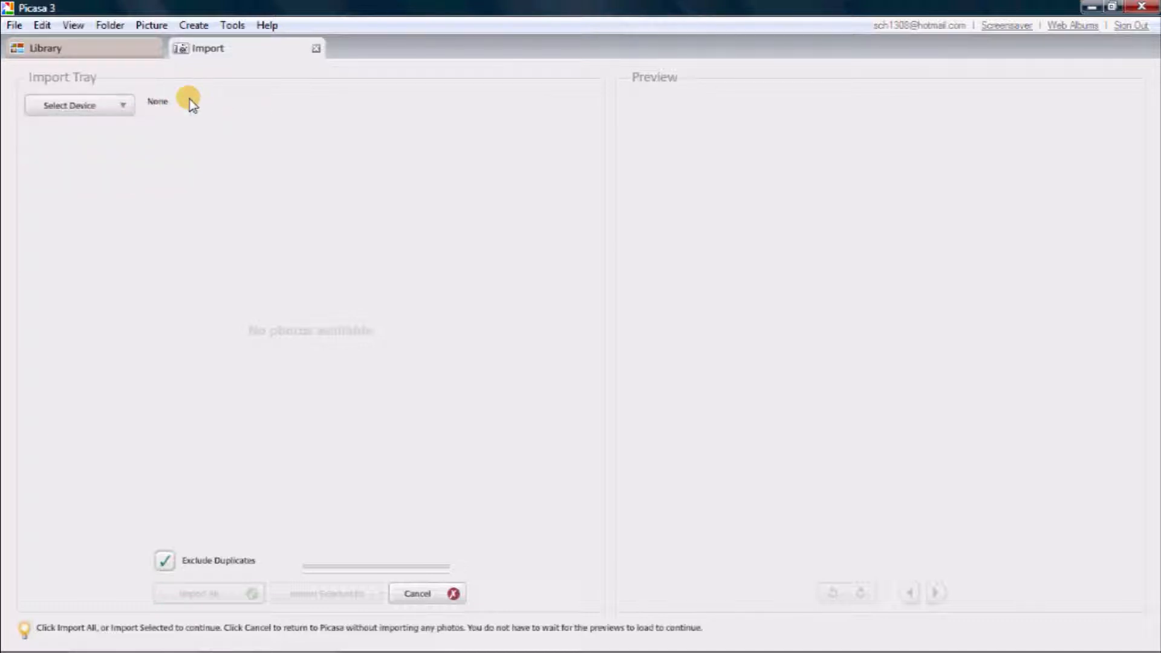
mouse_move(105, 164)
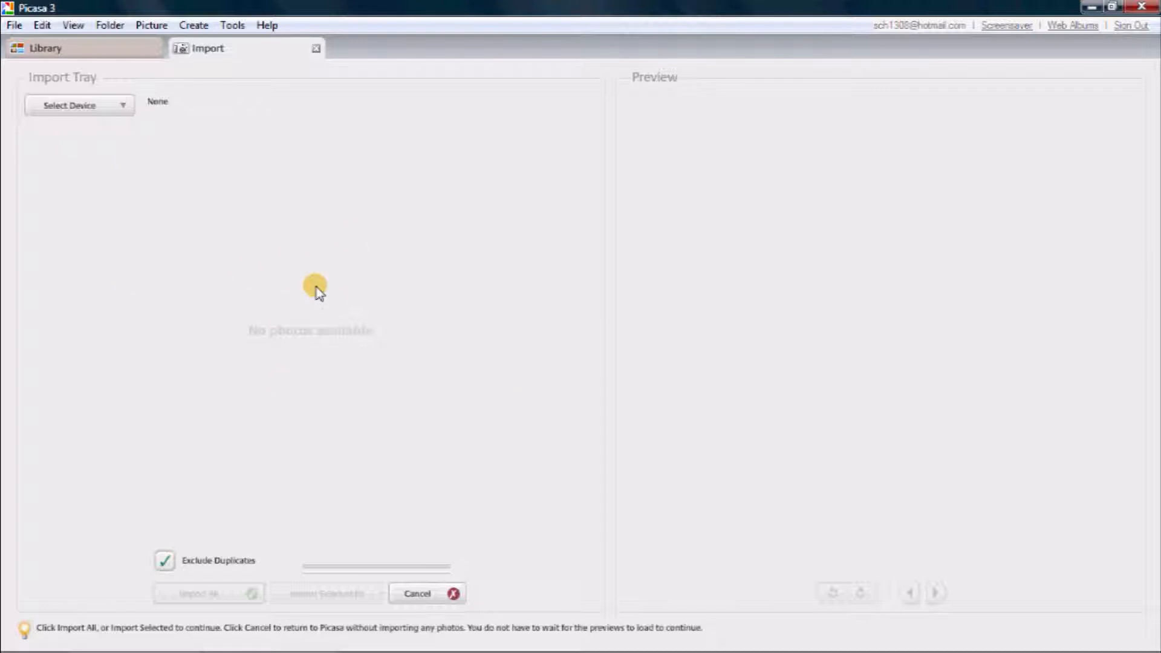
mouse_move(213, 600)
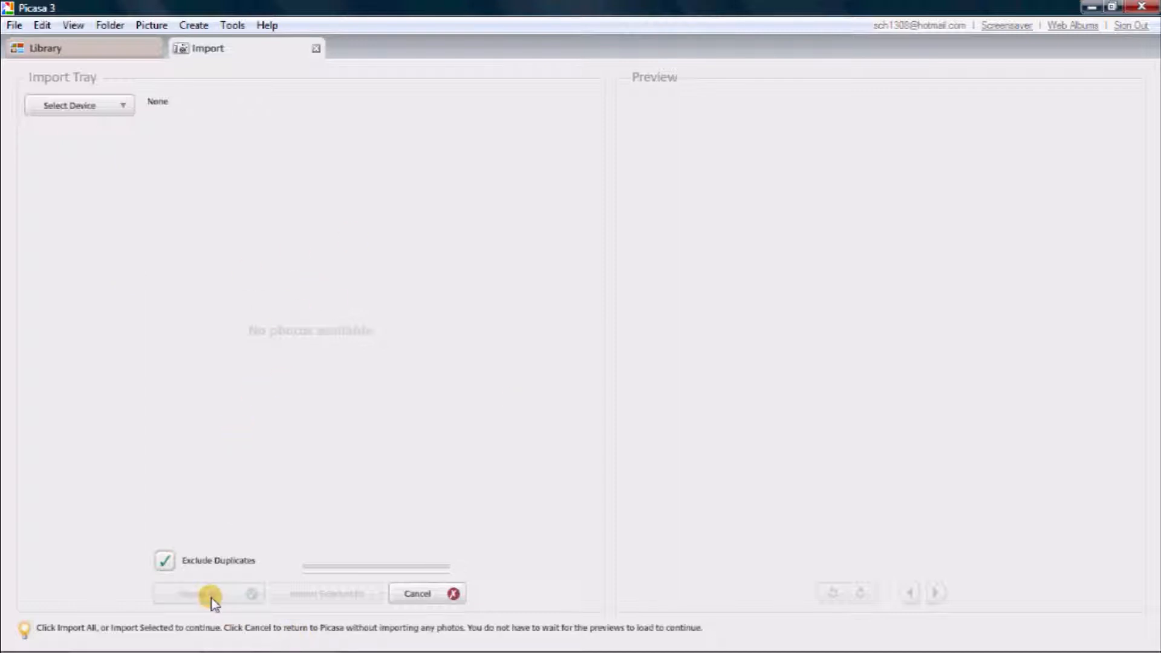
mouse_move(506, 379)
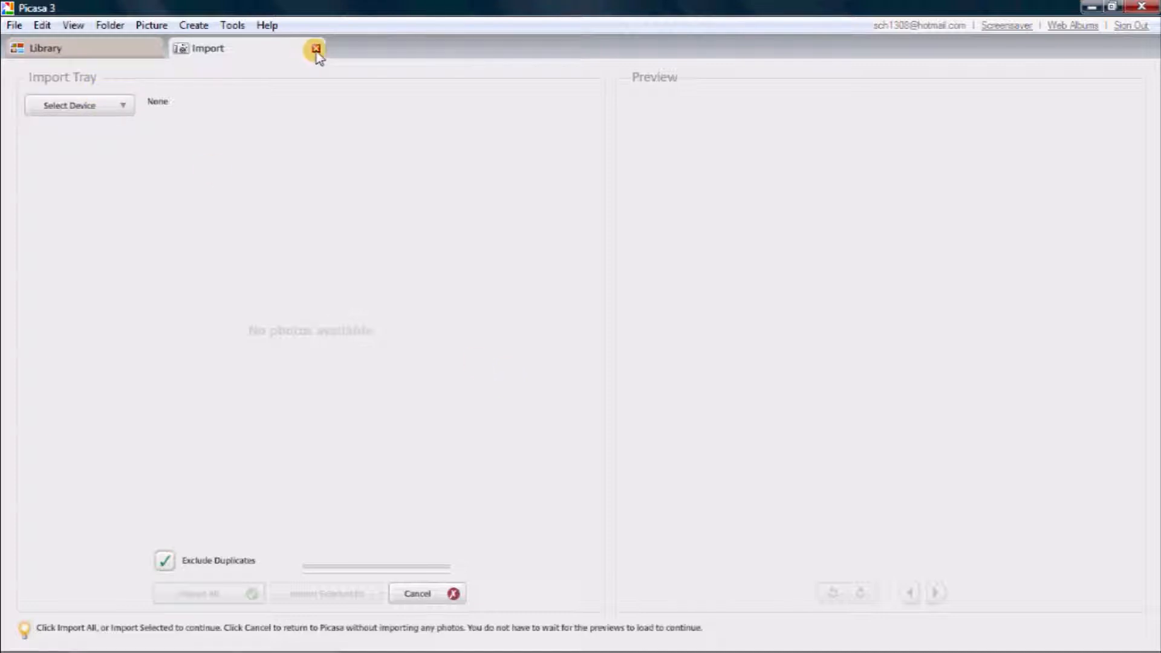
click(314, 48)
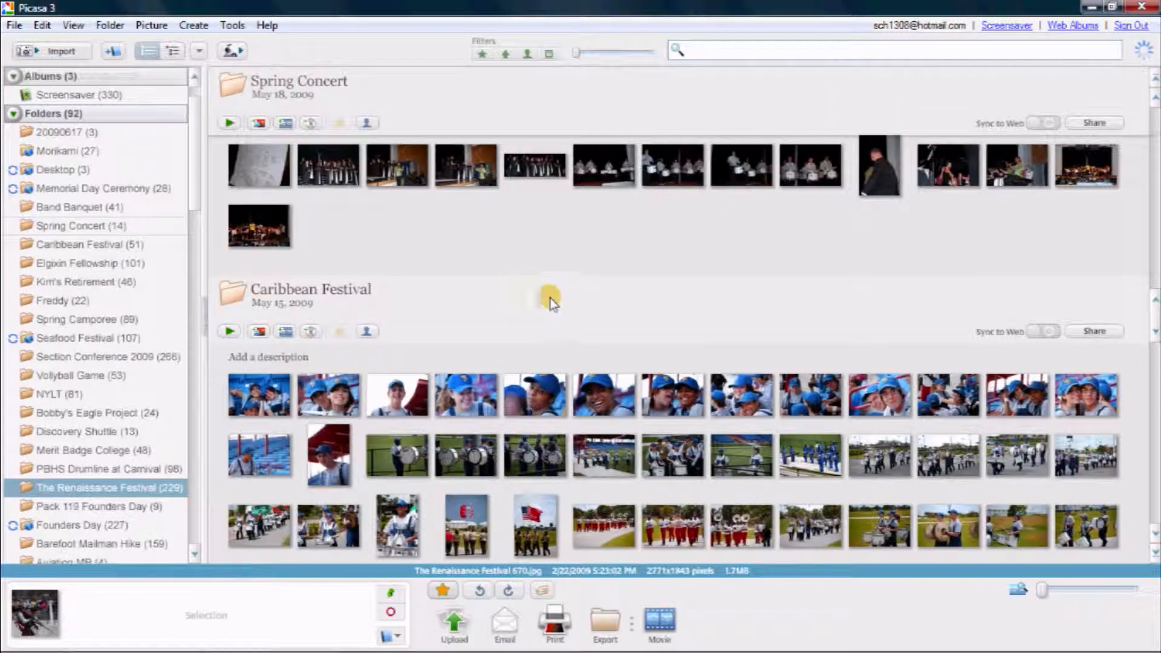
Open the flag photo and try Straighten, then cancel it
scroll(down, 3)
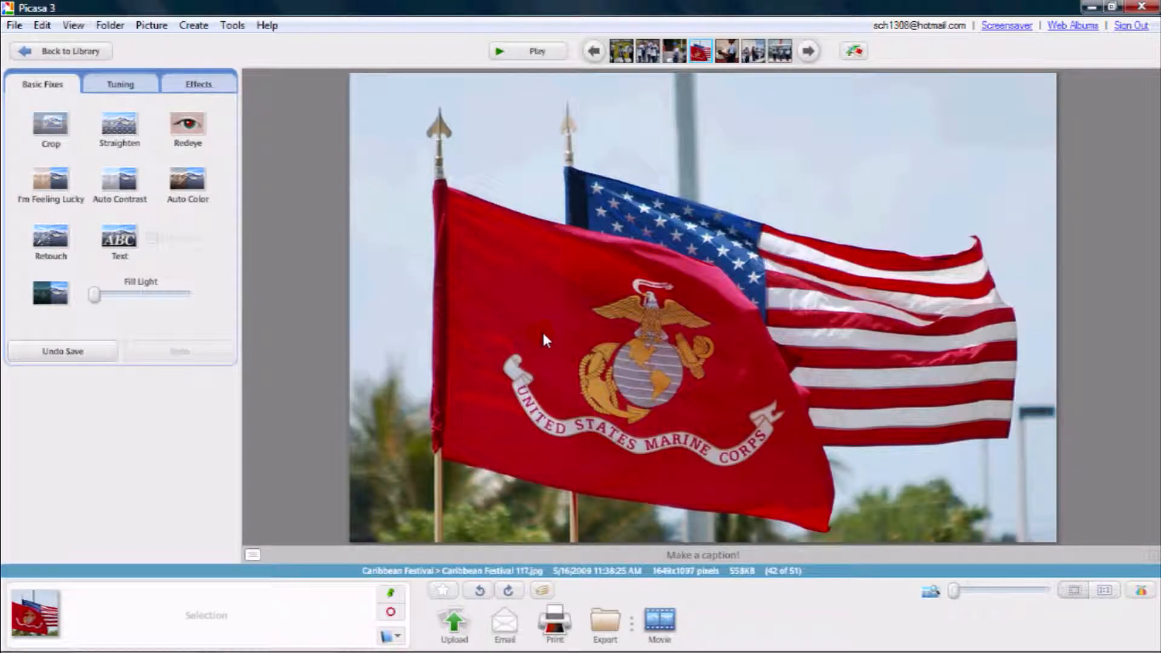
mouse_move(437, 356)
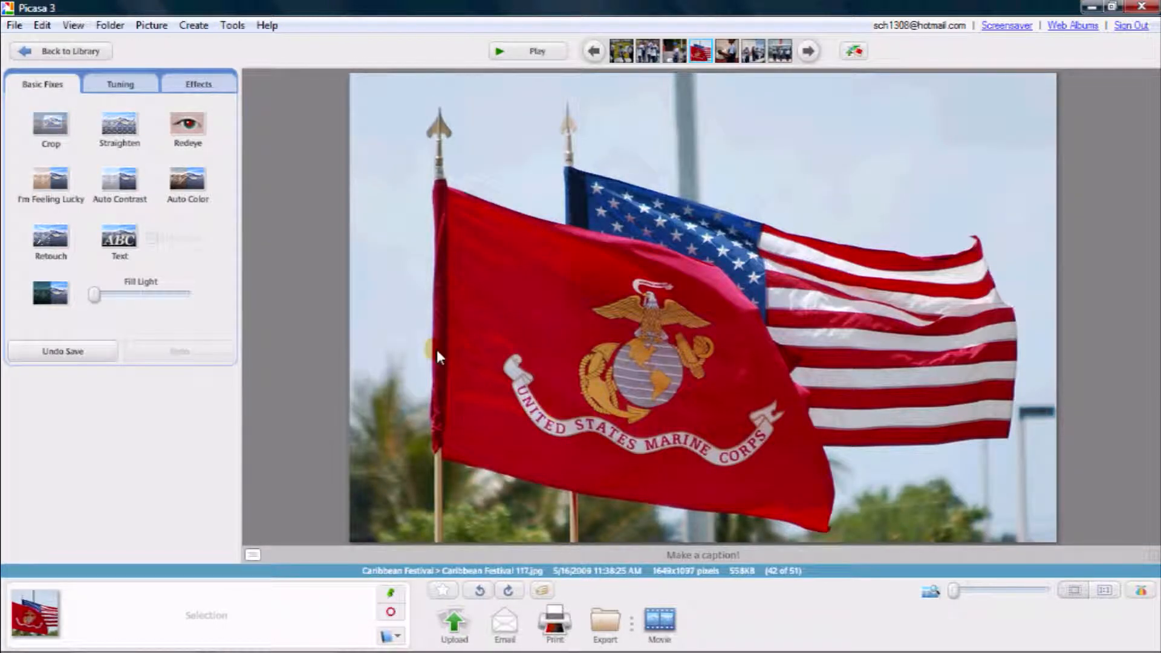
click(50, 126)
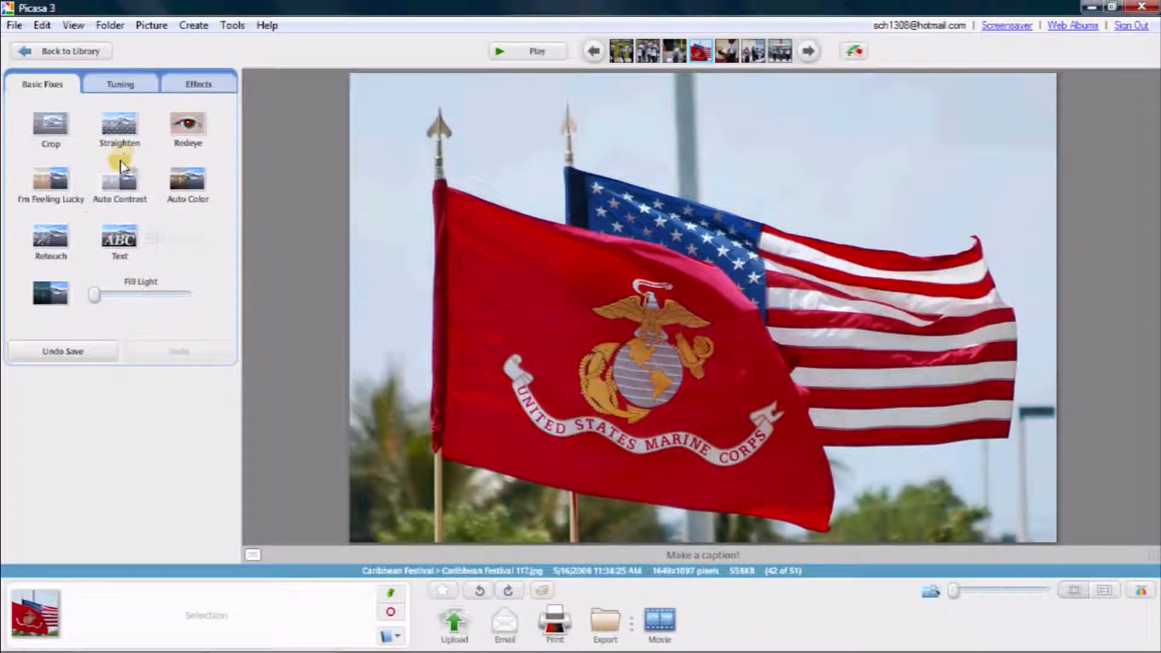
click(119, 126)
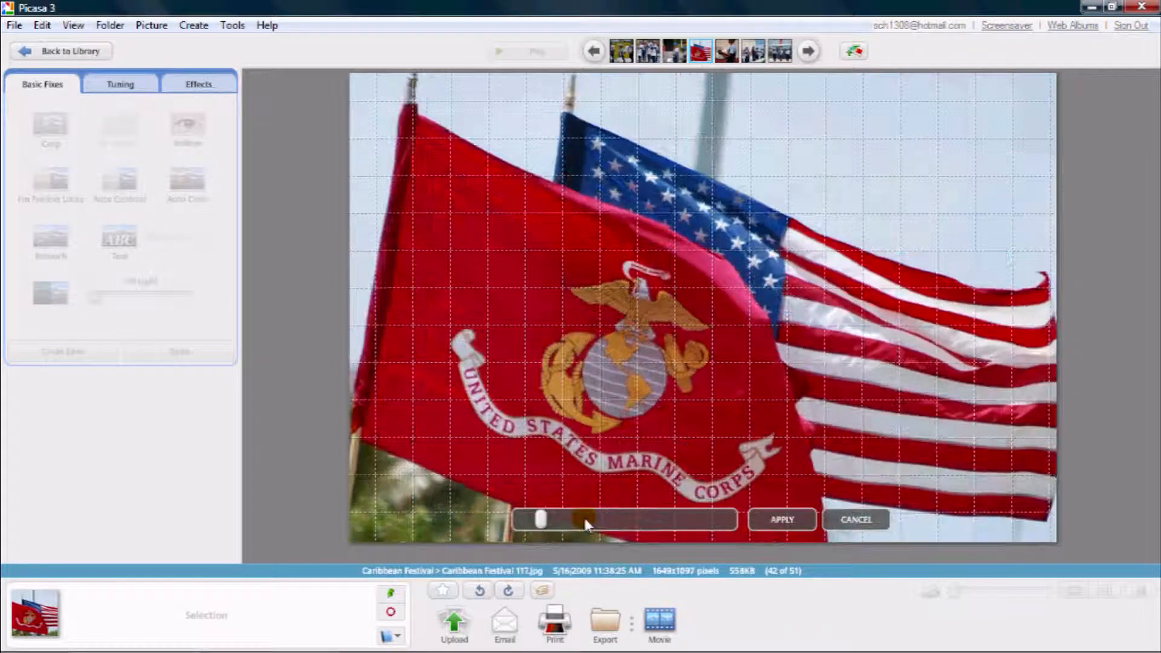
click(780, 519)
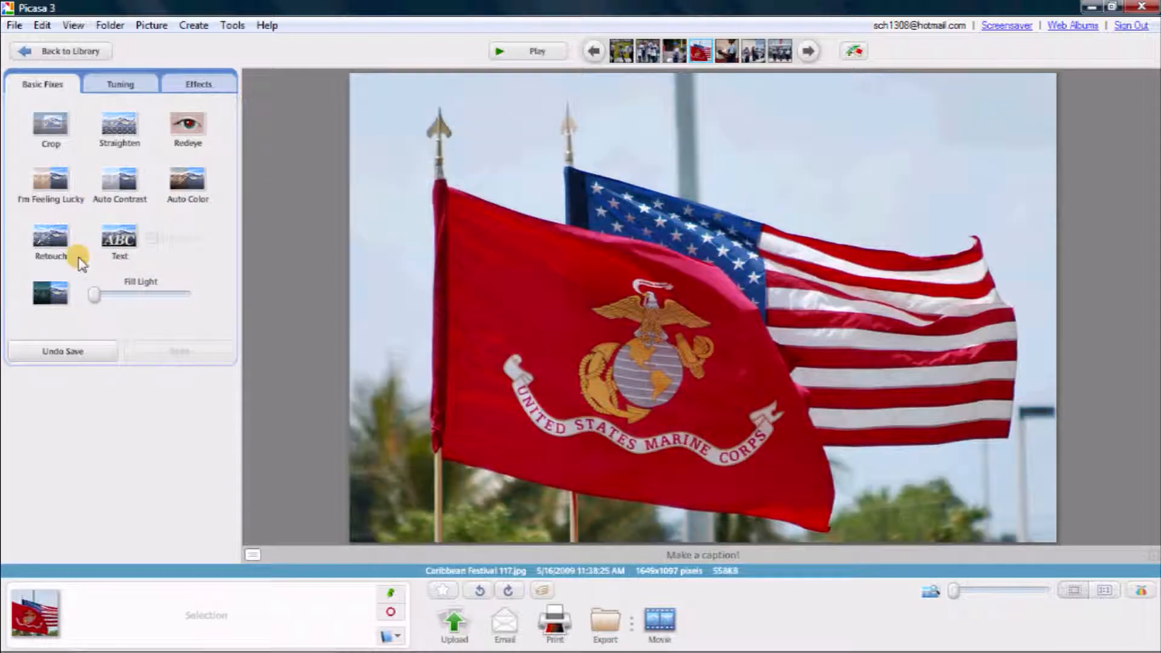
Apply the B&W effect, undo it, and reopen the flag photo from the library
click(197, 84)
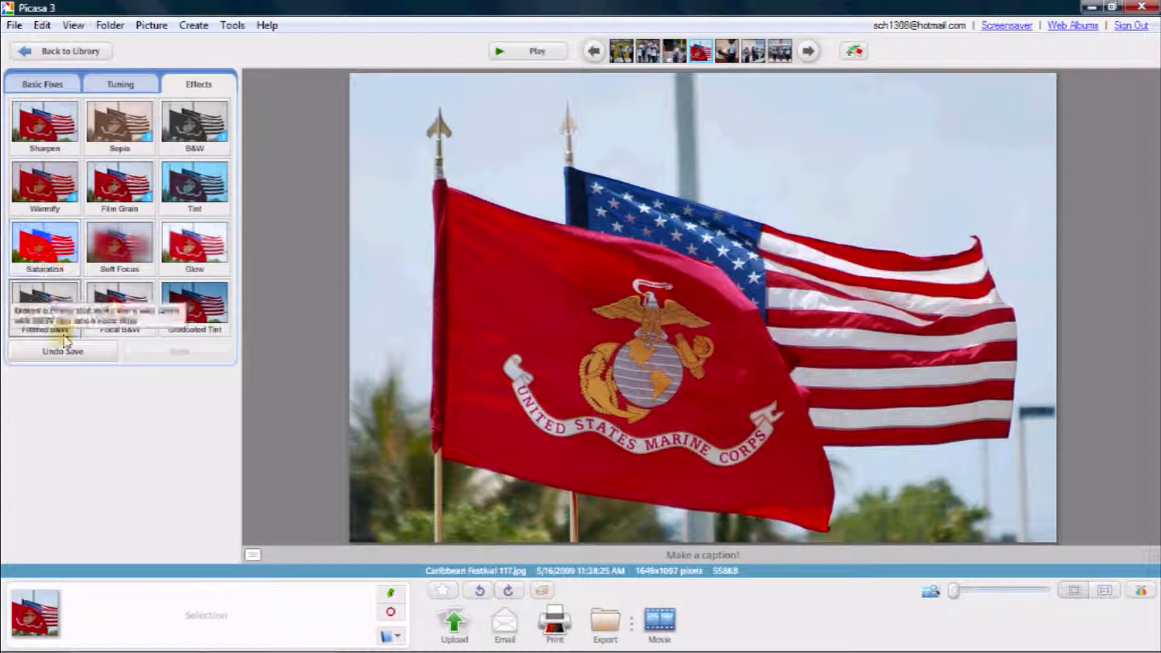
click(194, 126)
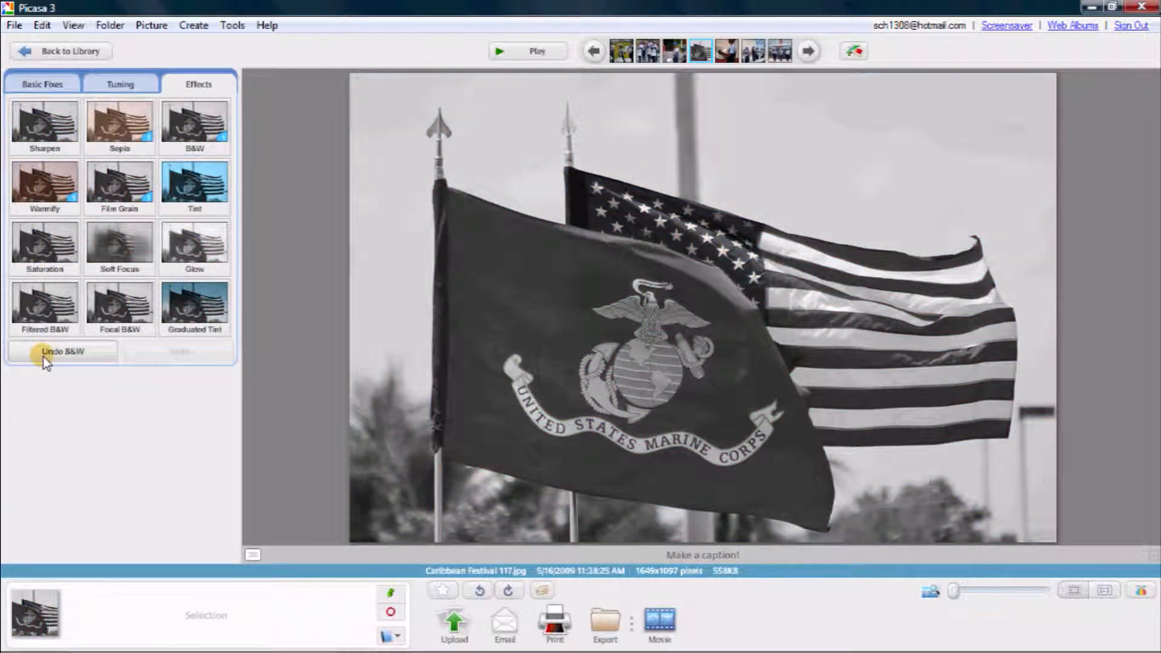
click(62, 351)
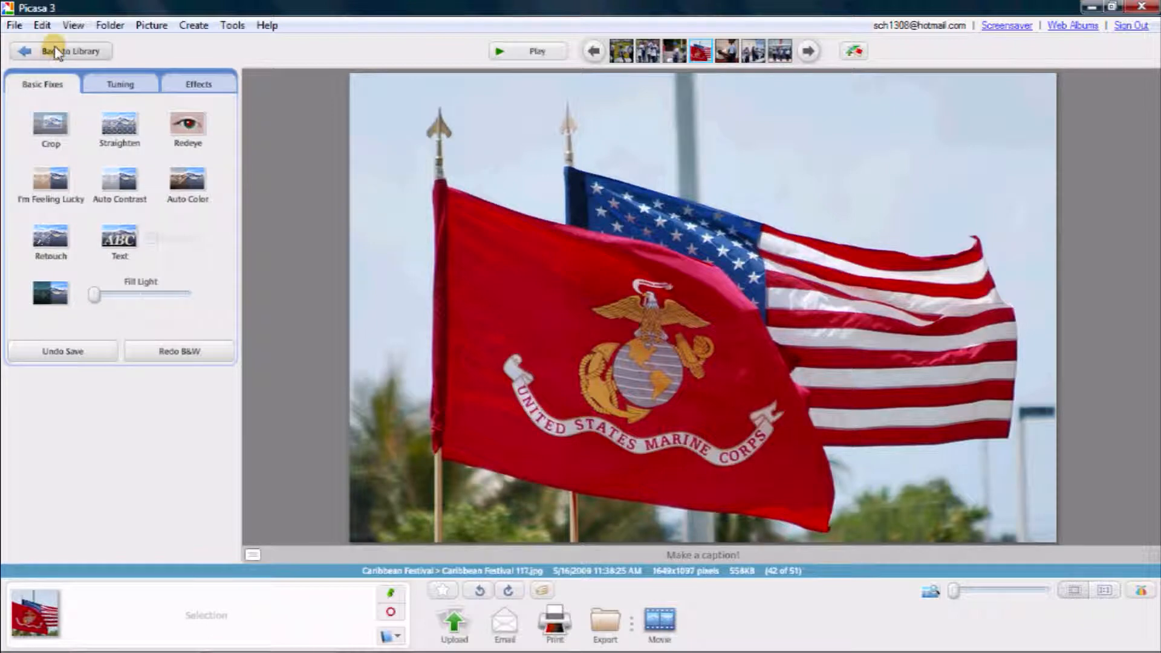
click(70, 50)
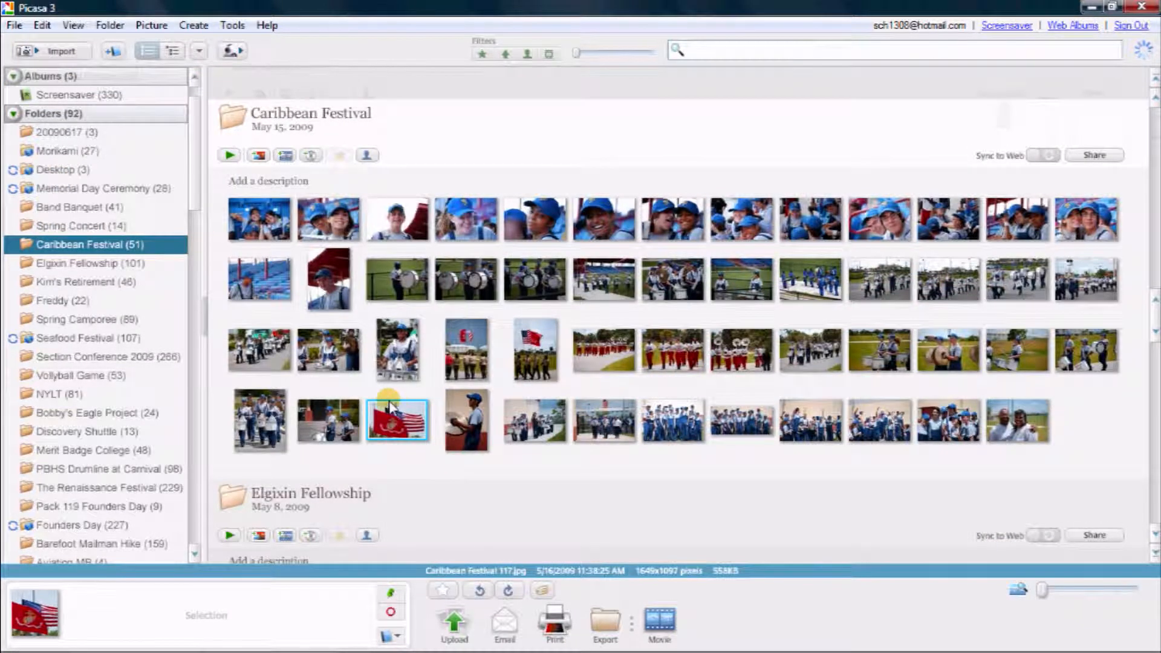
double_click(396, 421)
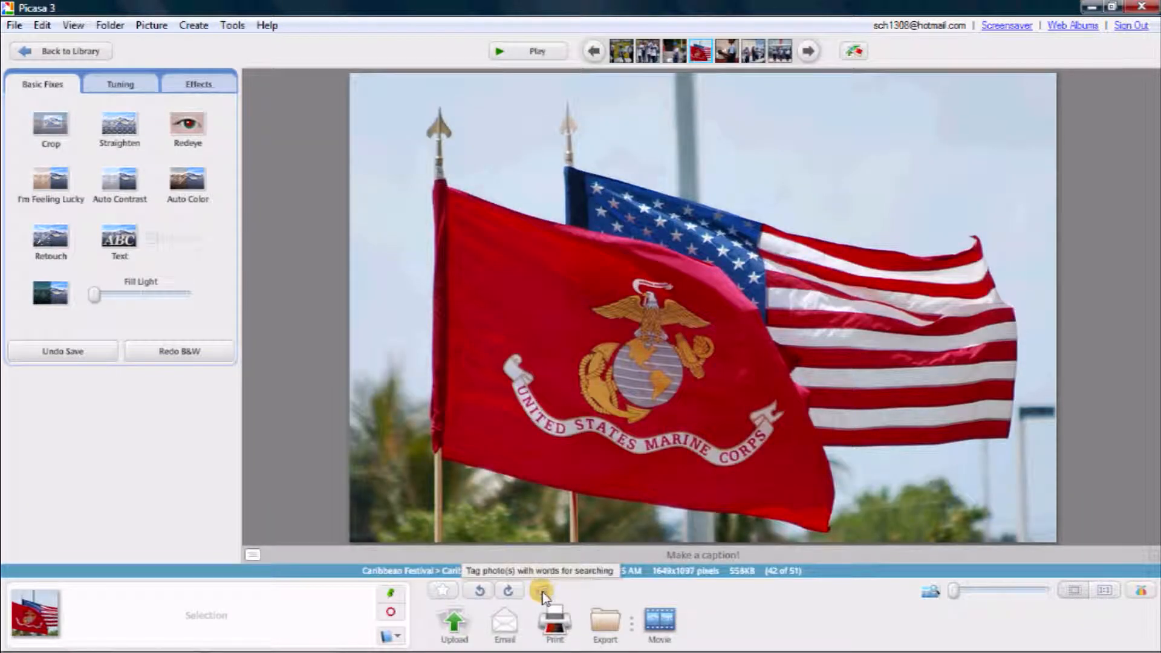
Add the tag 'flags' to the Caribbean Festival flags photo and return to the library
click(541, 590)
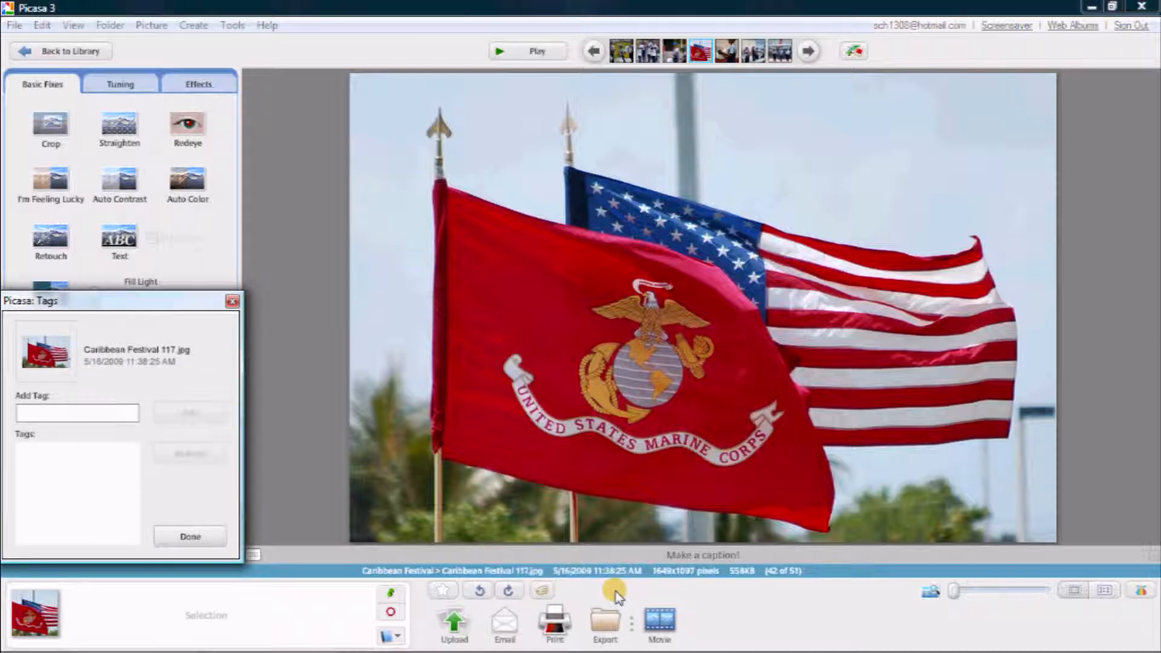
text(flags)
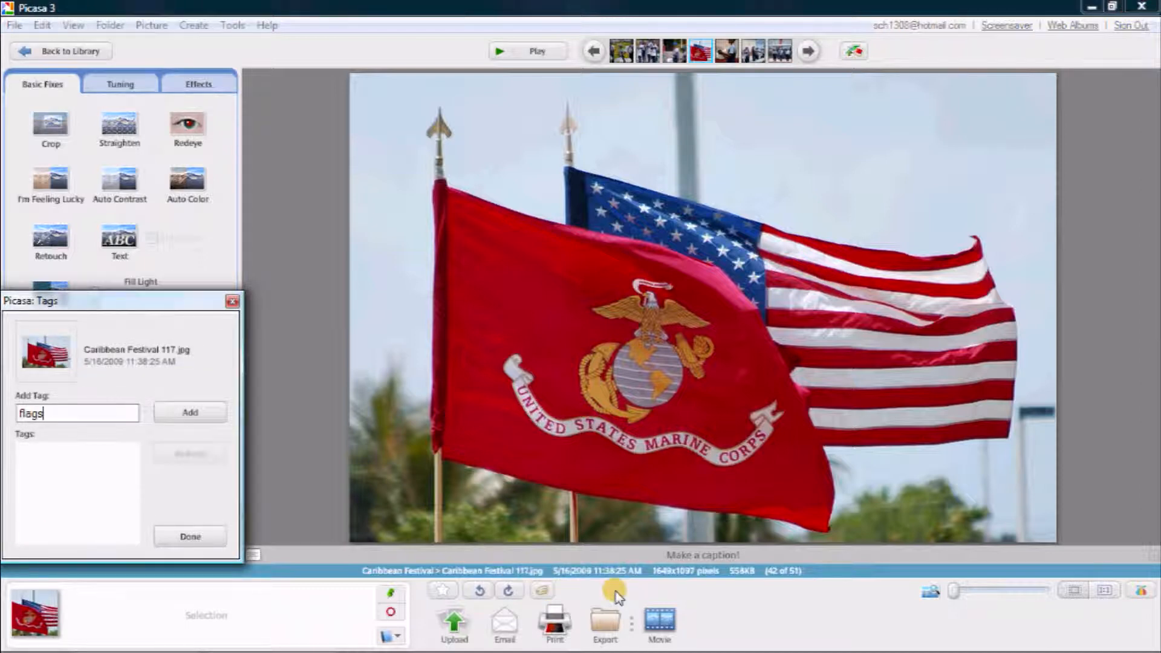
click(189, 412)
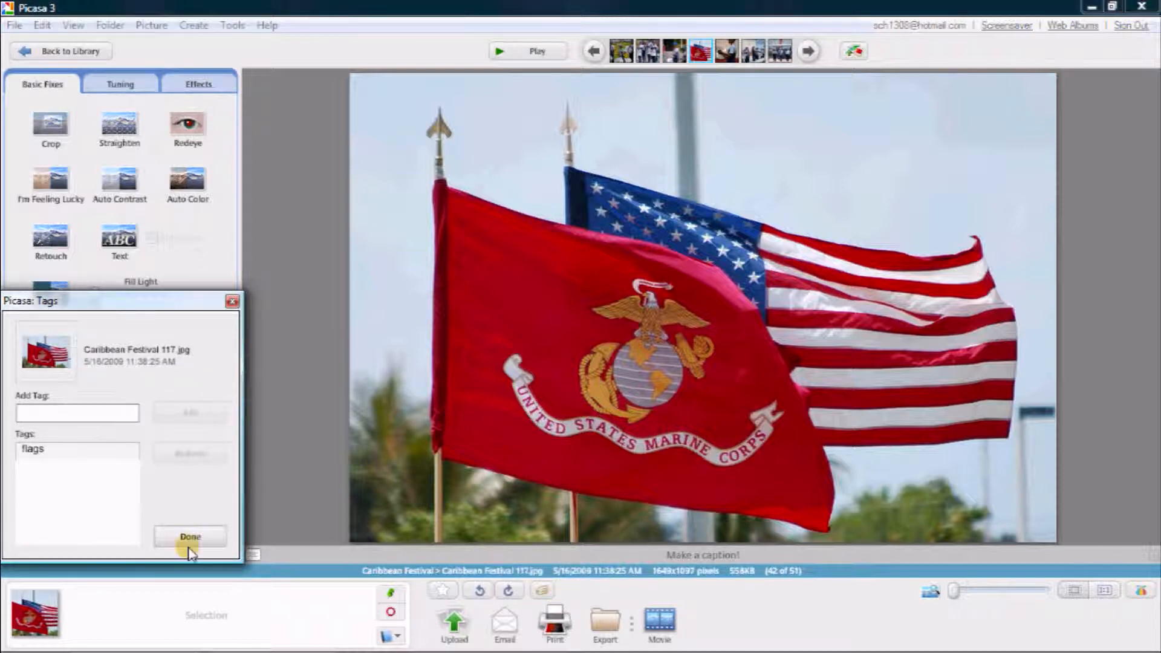
click(191, 536)
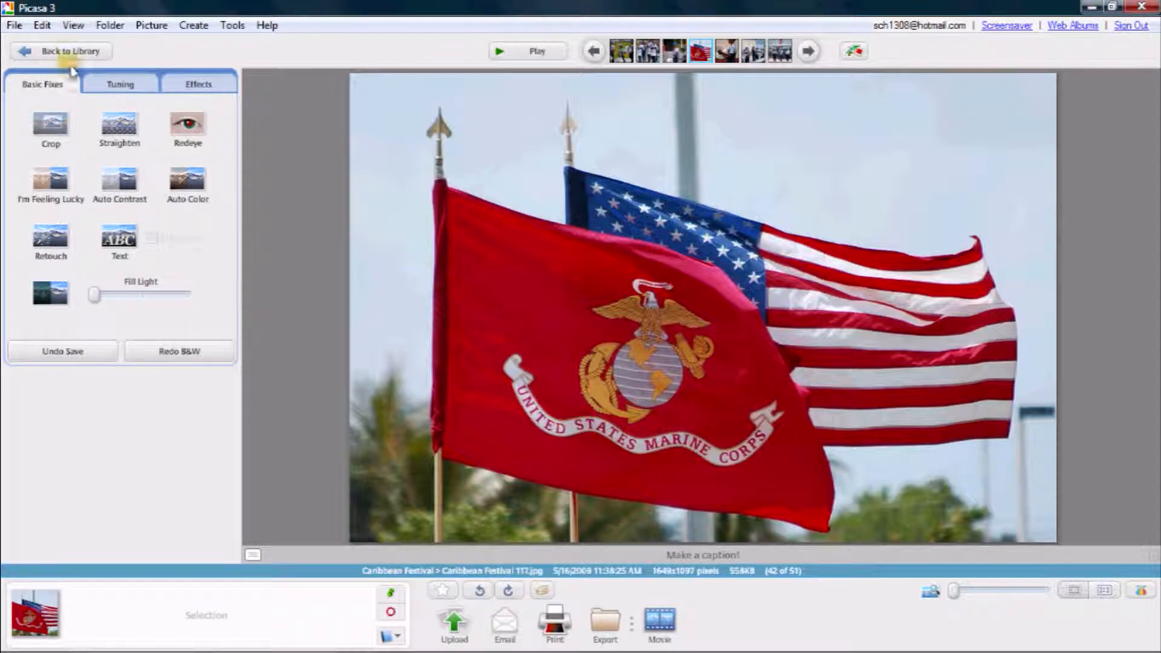
click(63, 51)
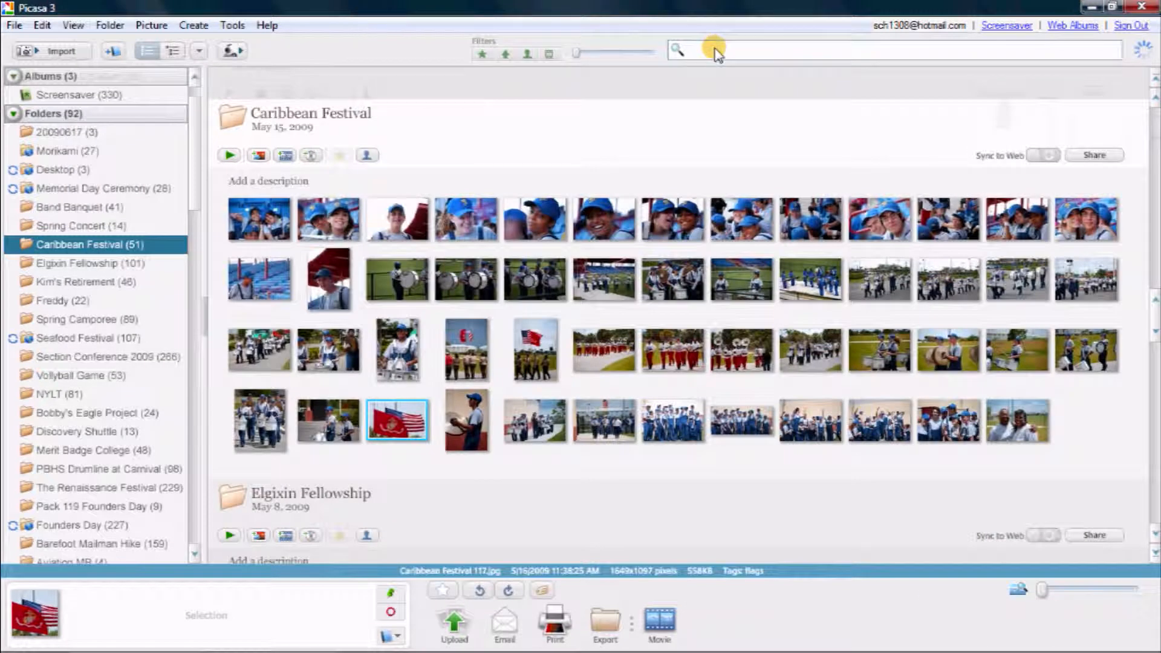
text(flags)
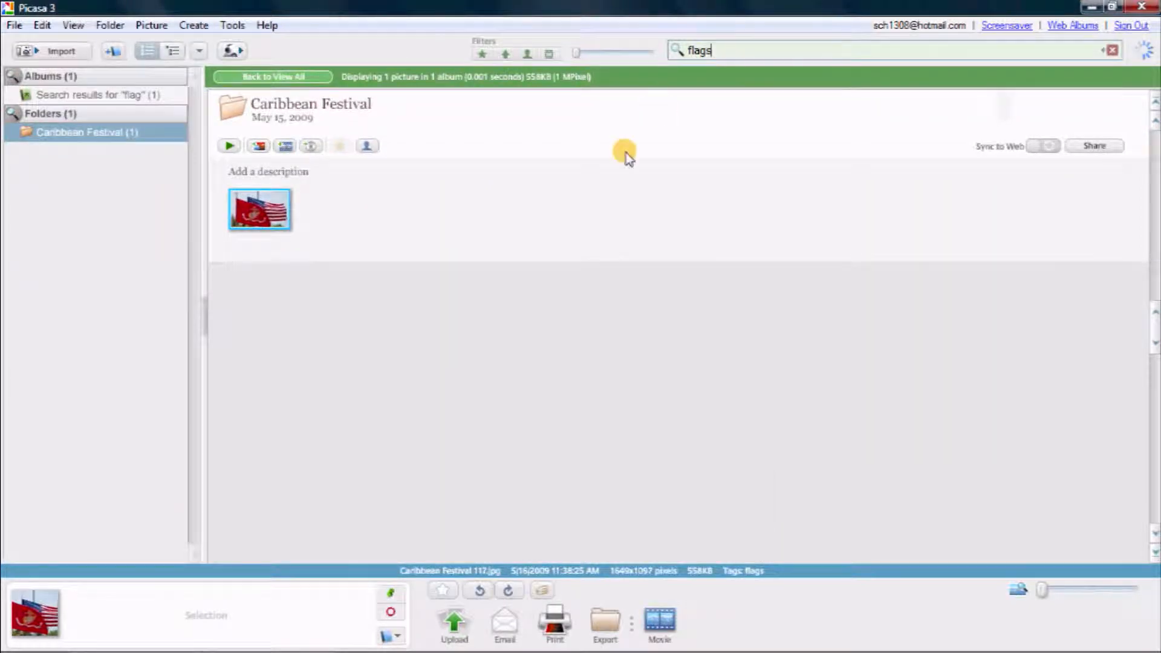
double_click(259, 210)
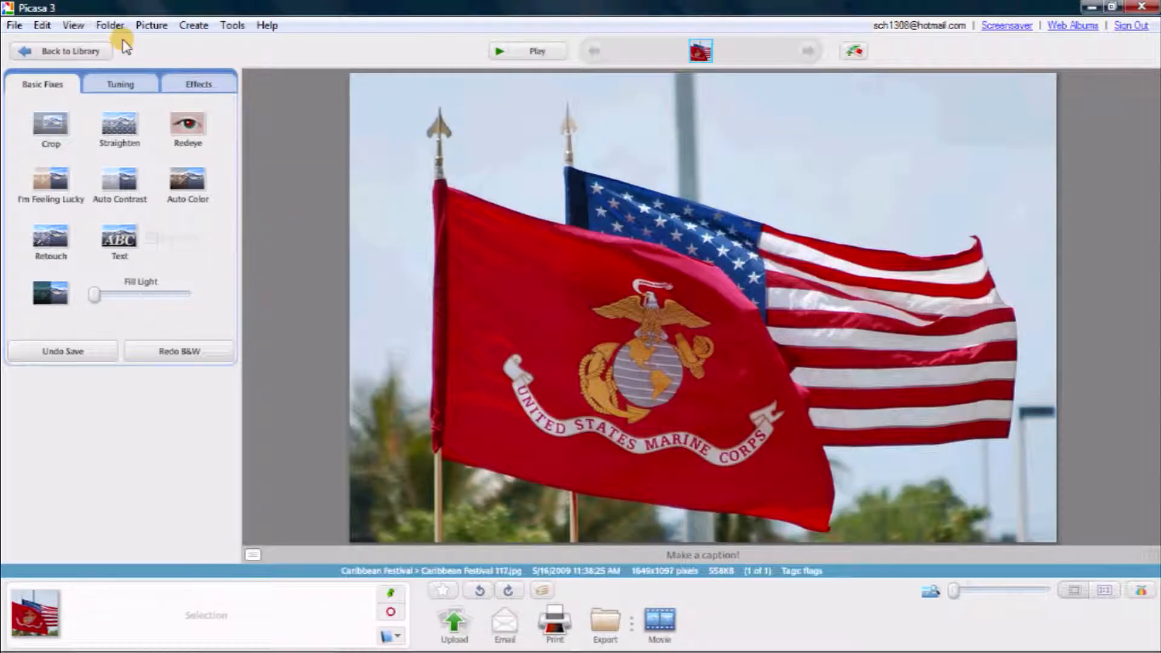
click(70, 50)
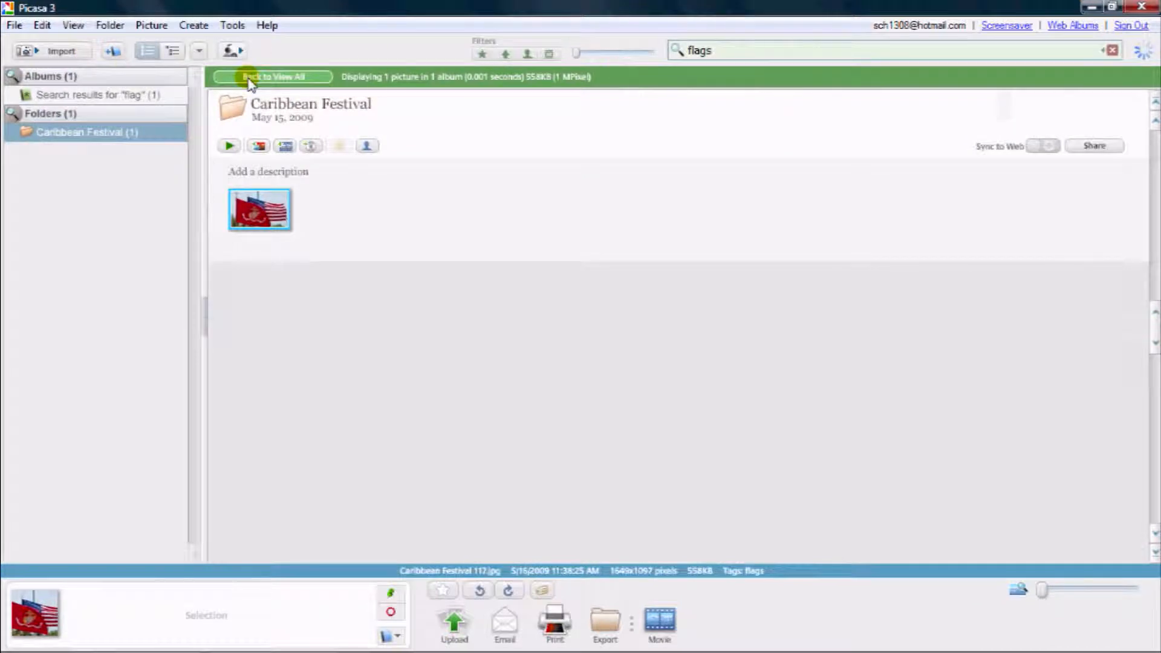
mouse_move(745, 50)
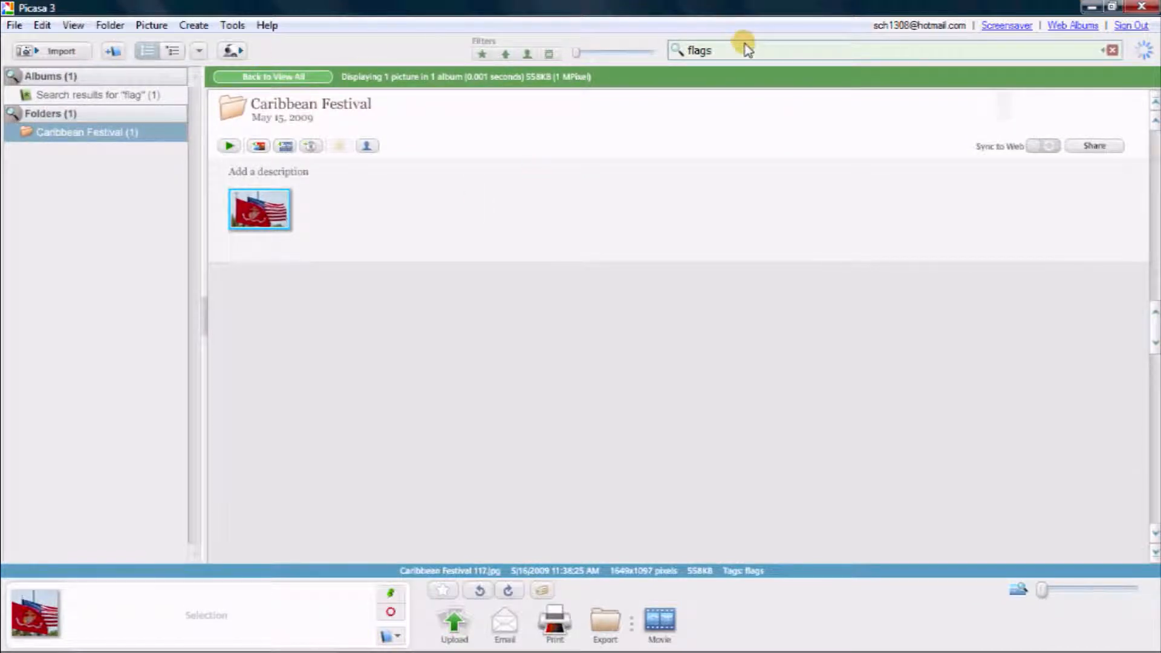
text(c)
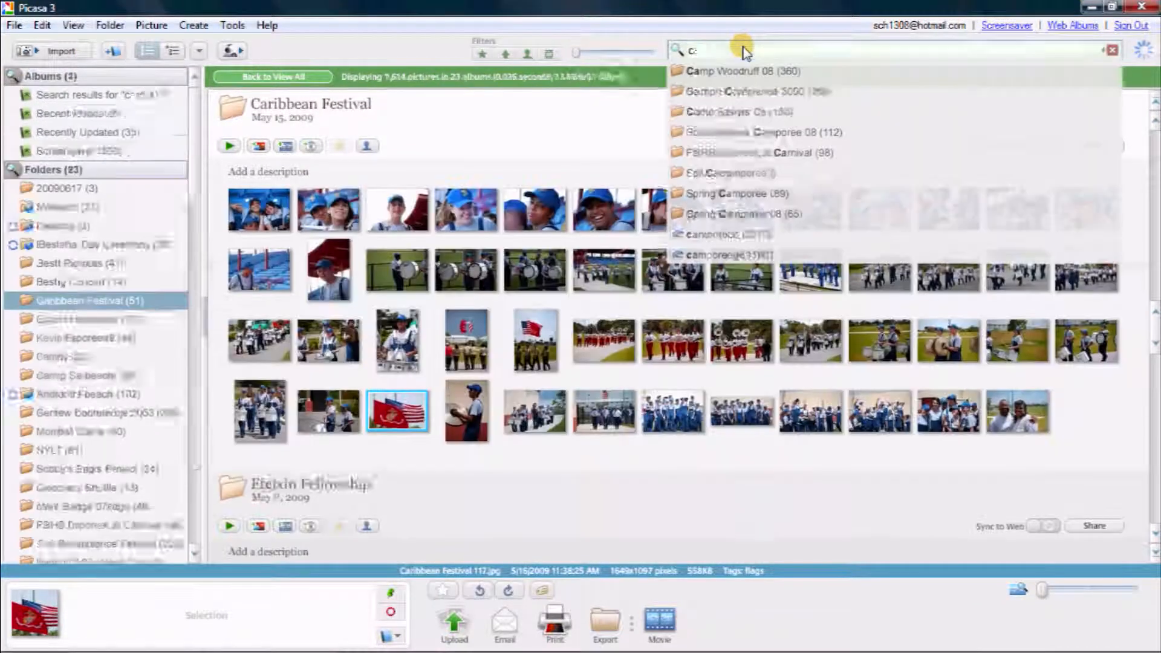
text(ari)
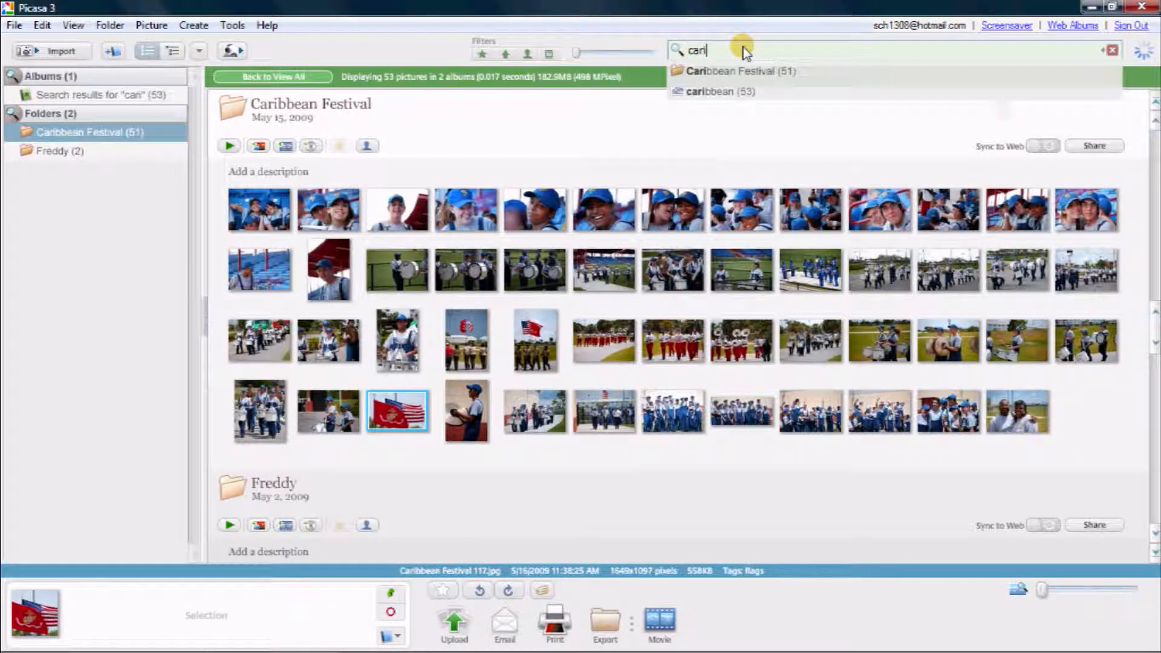
text(carib)
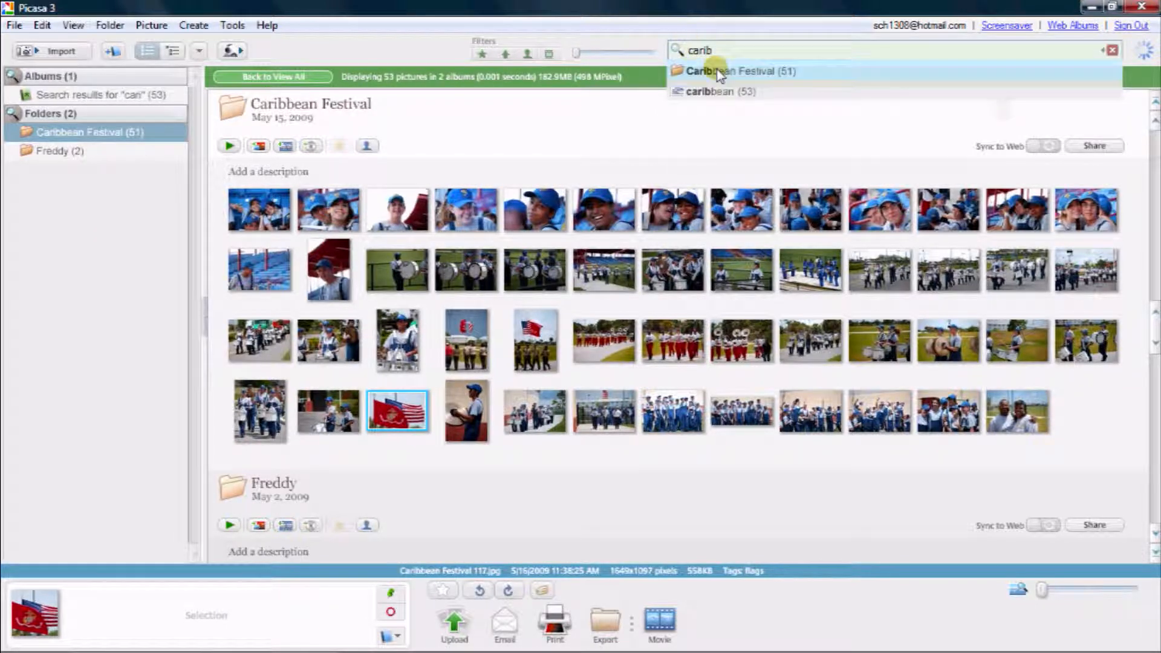
click(733, 71)
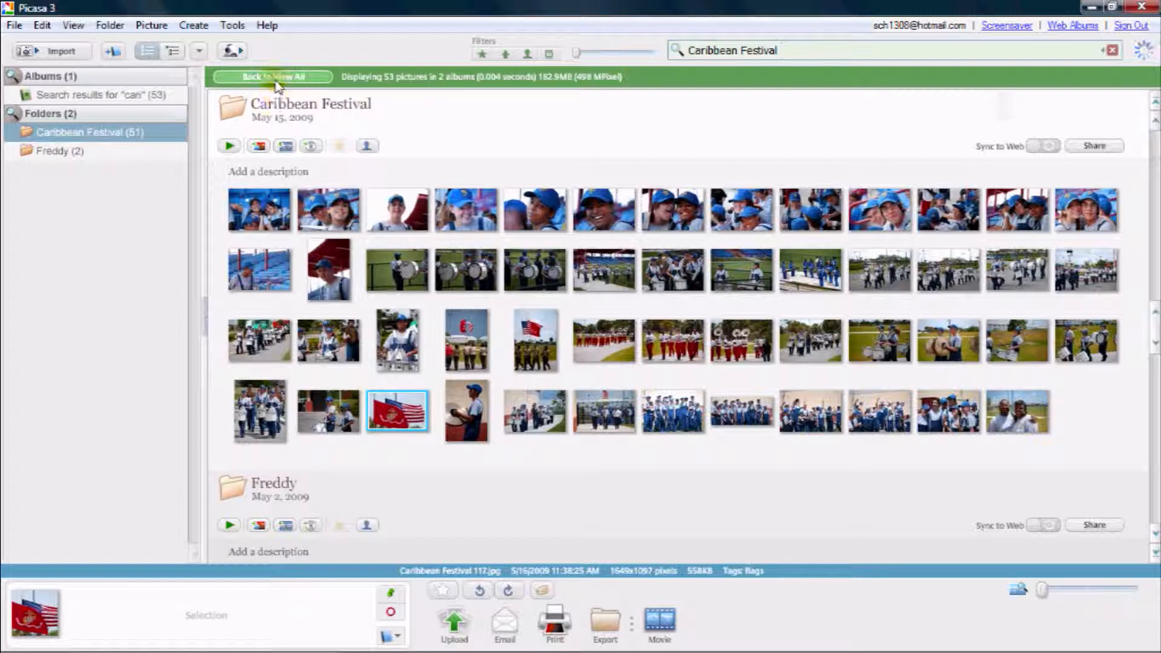
click(272, 77)
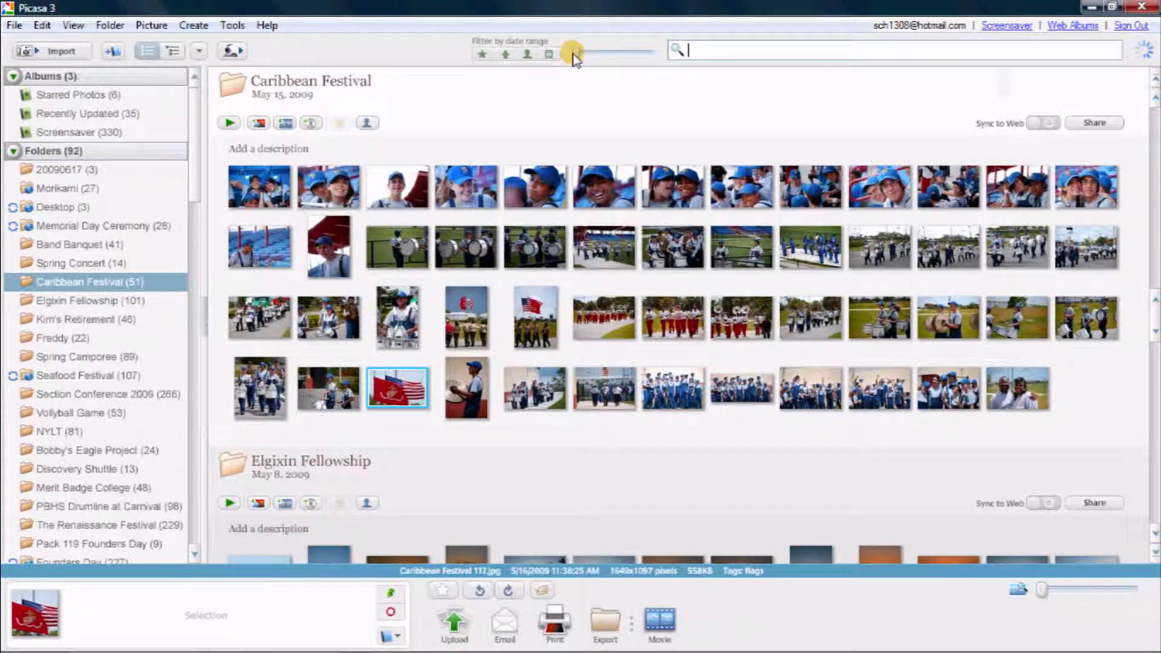
Adjust the date-range slider and open the Memorial Day Ceremony saluting soldier photo
drag(572, 50, 592, 50)
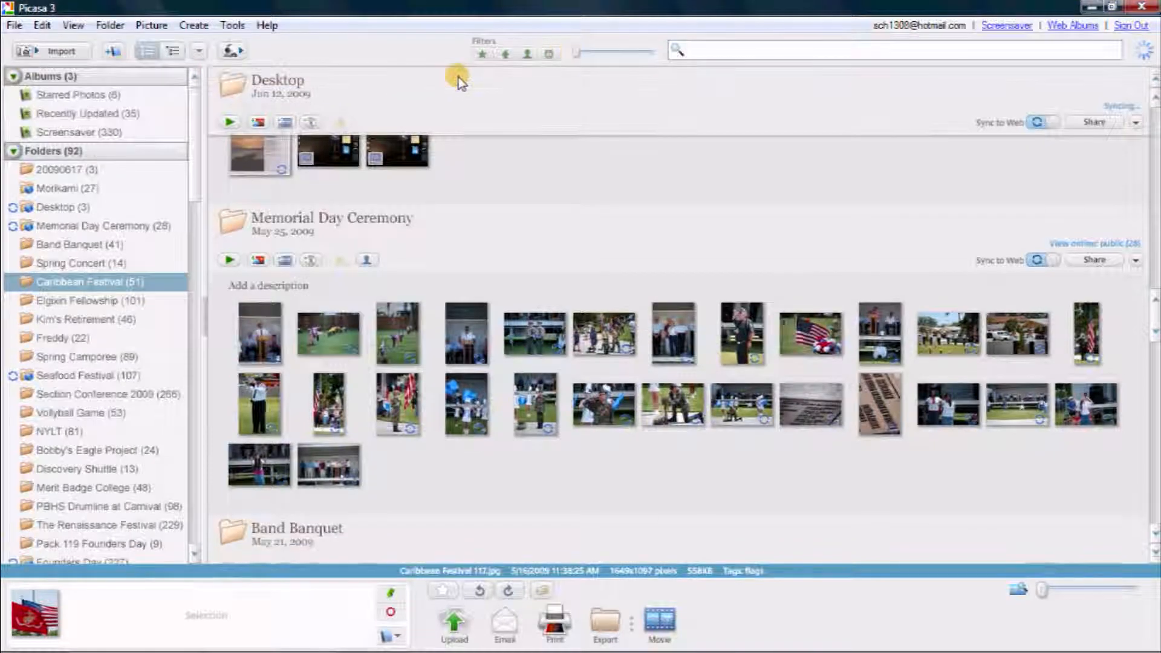
click(398, 404)
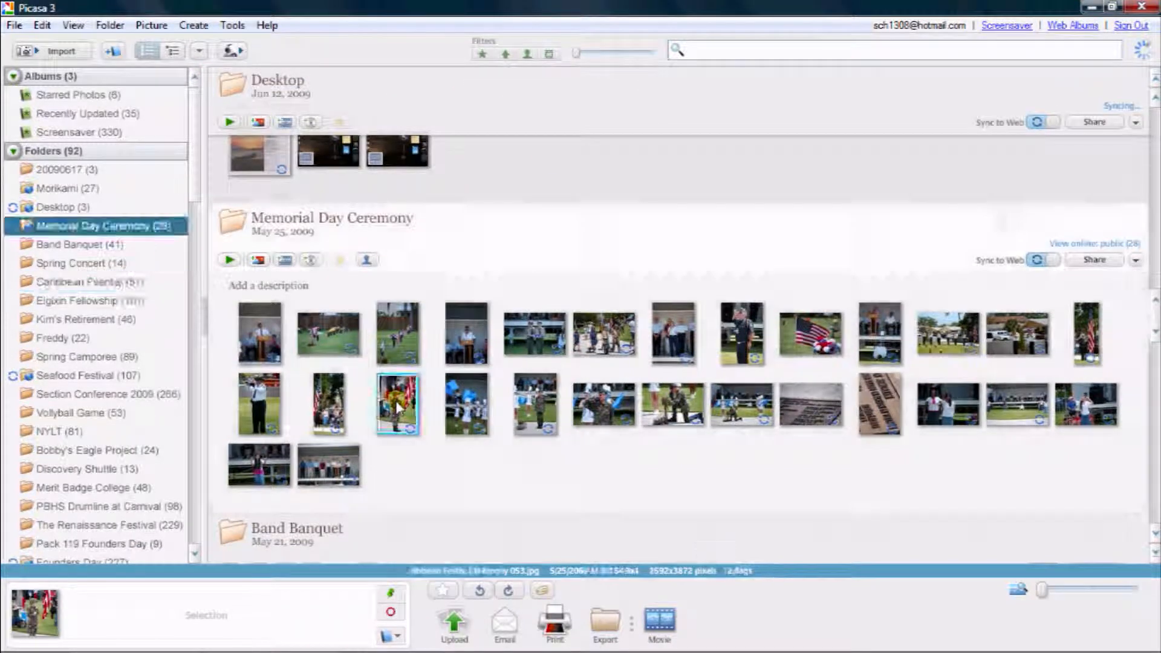
double_click(397, 406)
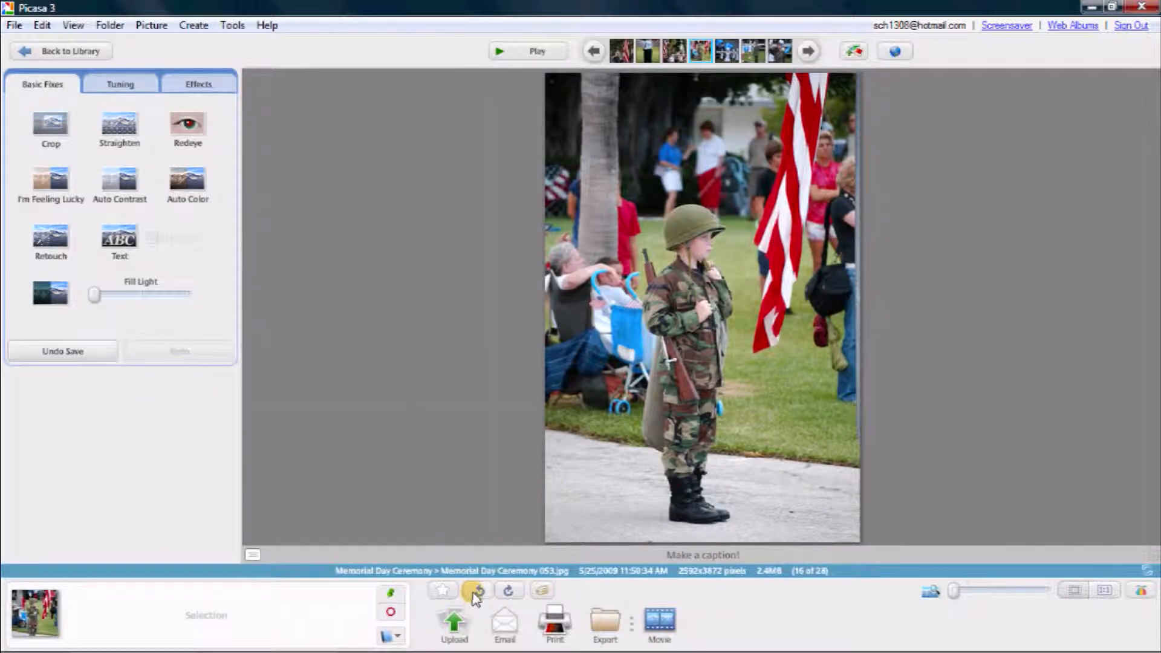
Rotate the soldier photo left and back, zoom in and out, then go back to the library
click(508, 590)
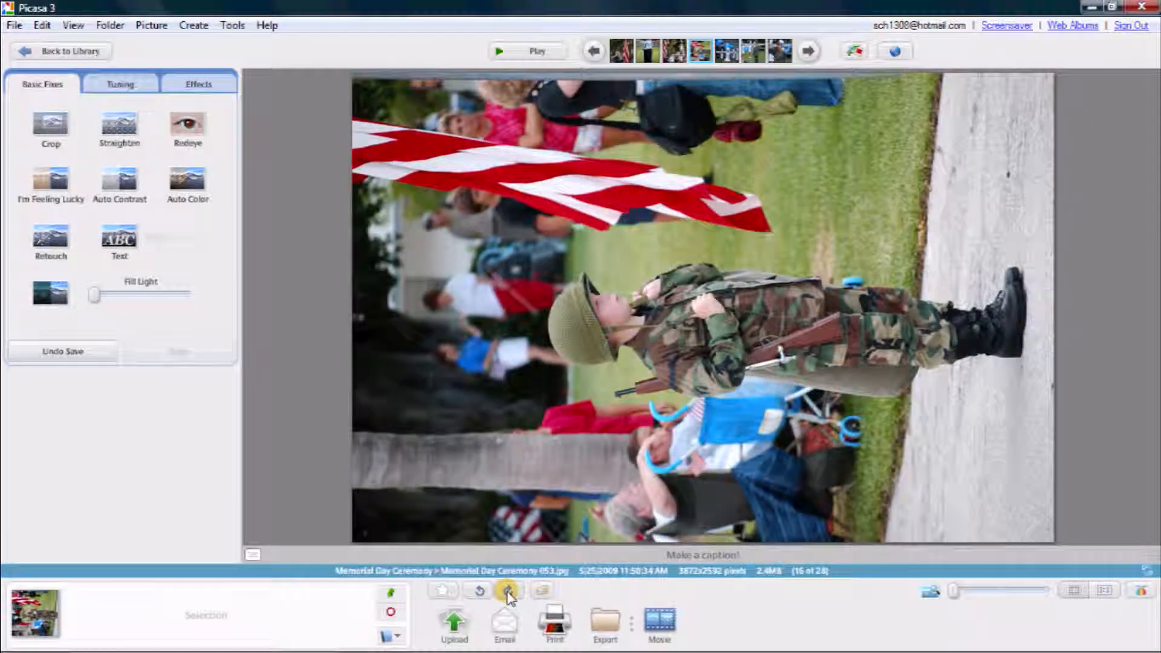
click(508, 590)
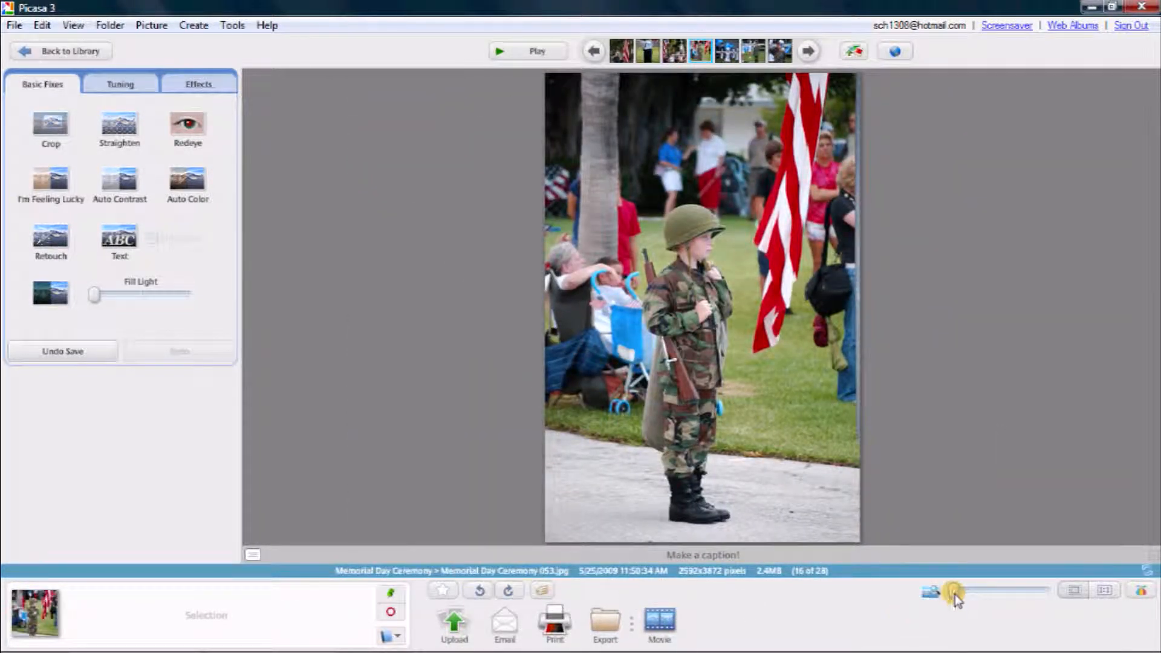
drag(957, 590, 1006, 590)
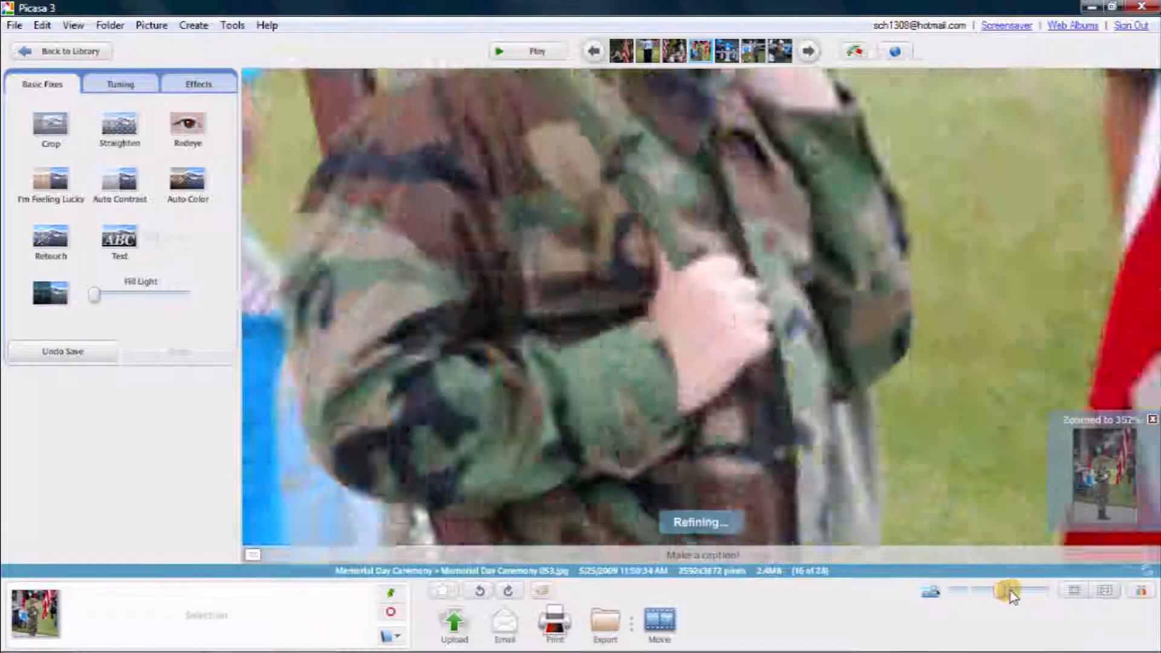
drag(1014, 590, 955, 590)
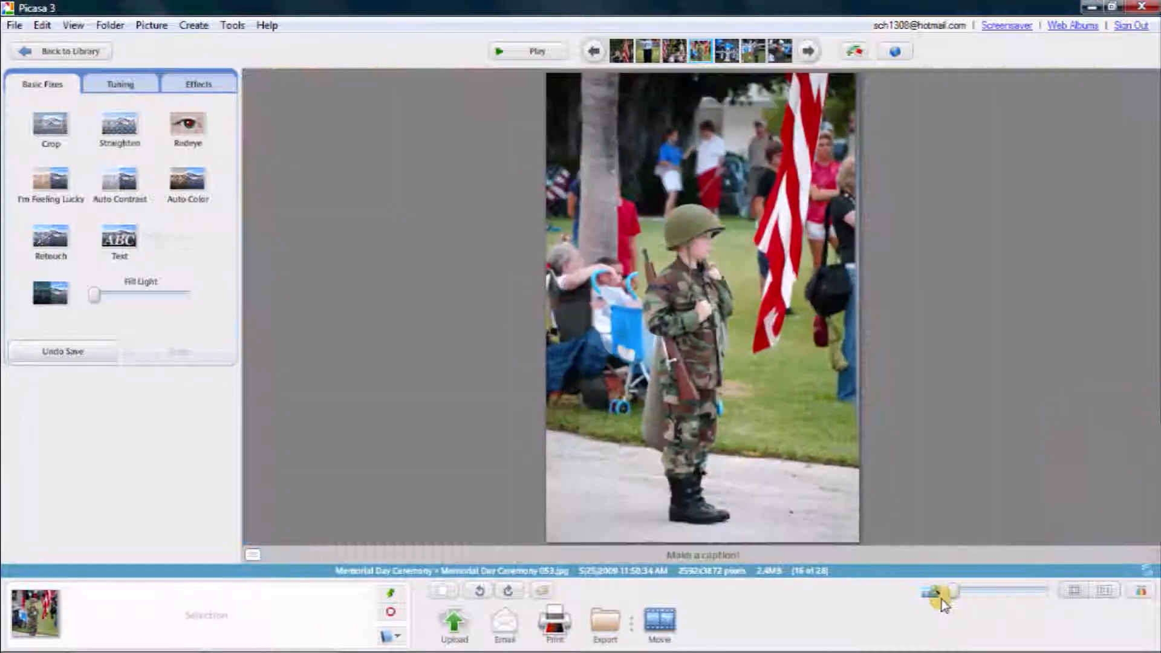
click(1138, 589)
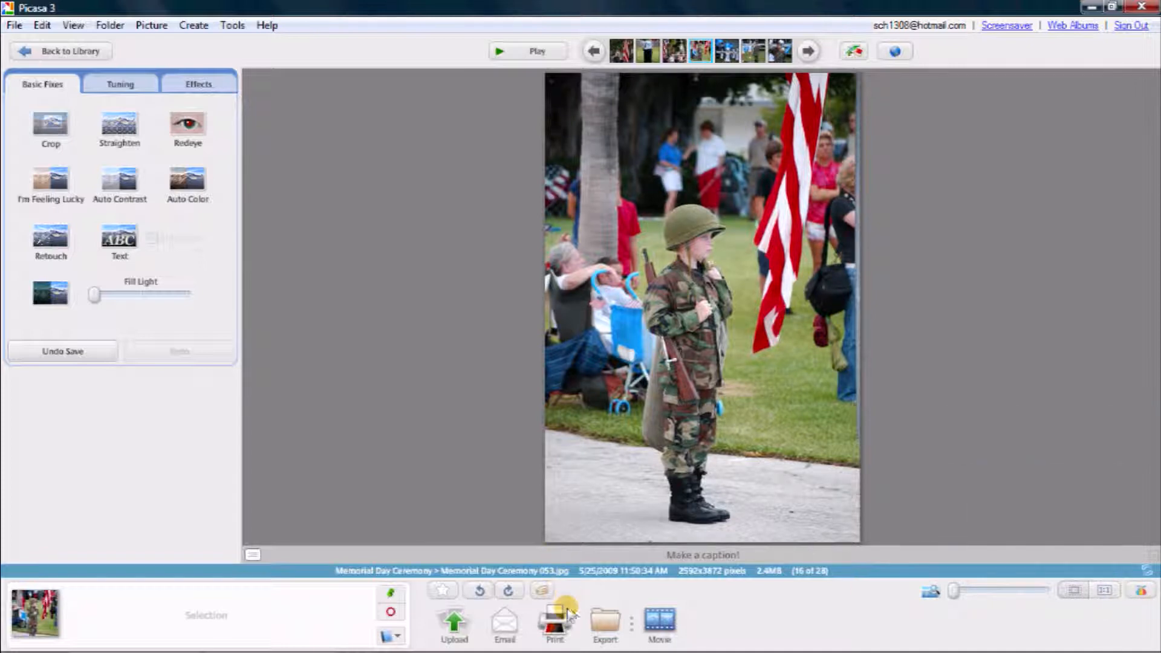
mouse_move(113, 169)
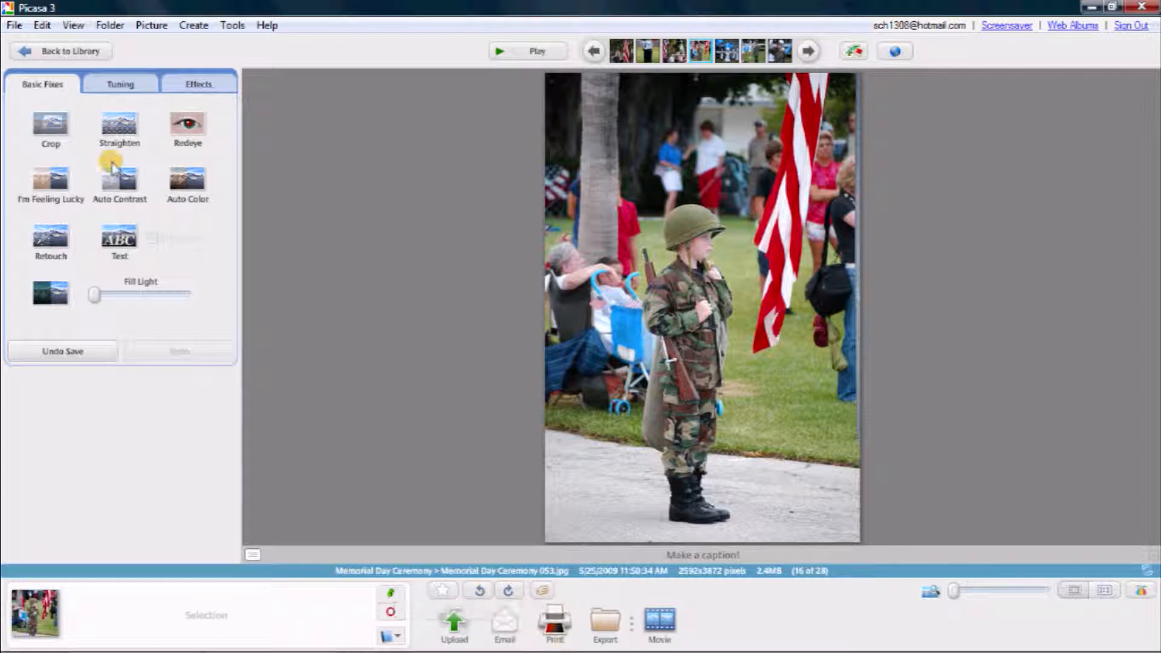
click(61, 50)
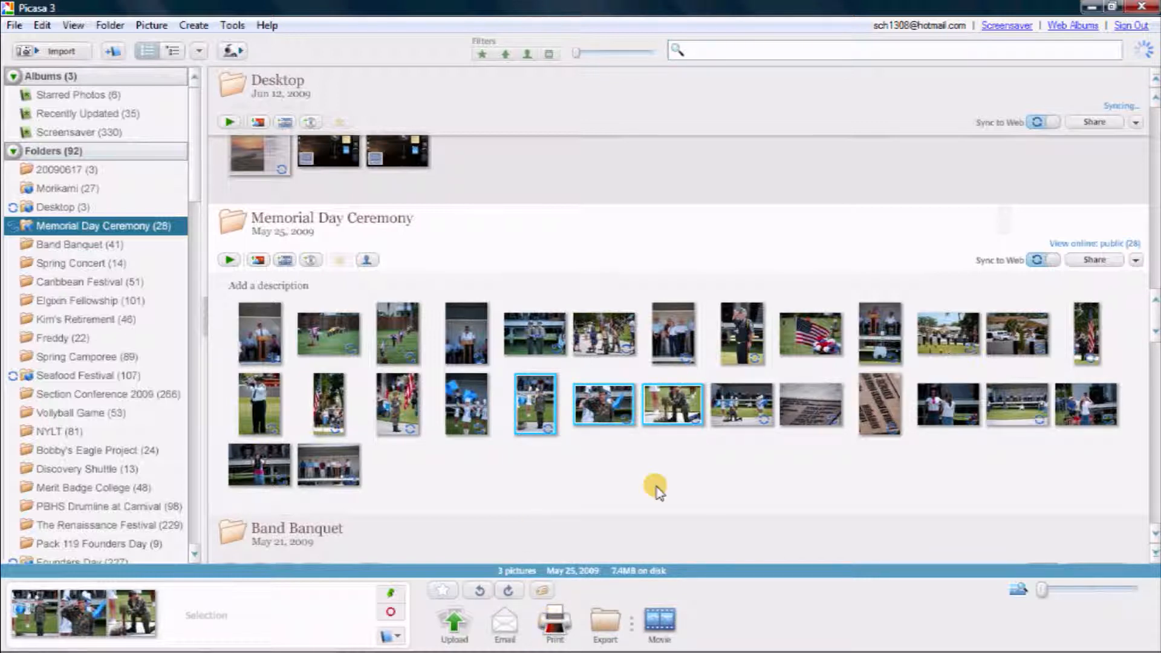
click(553, 620)
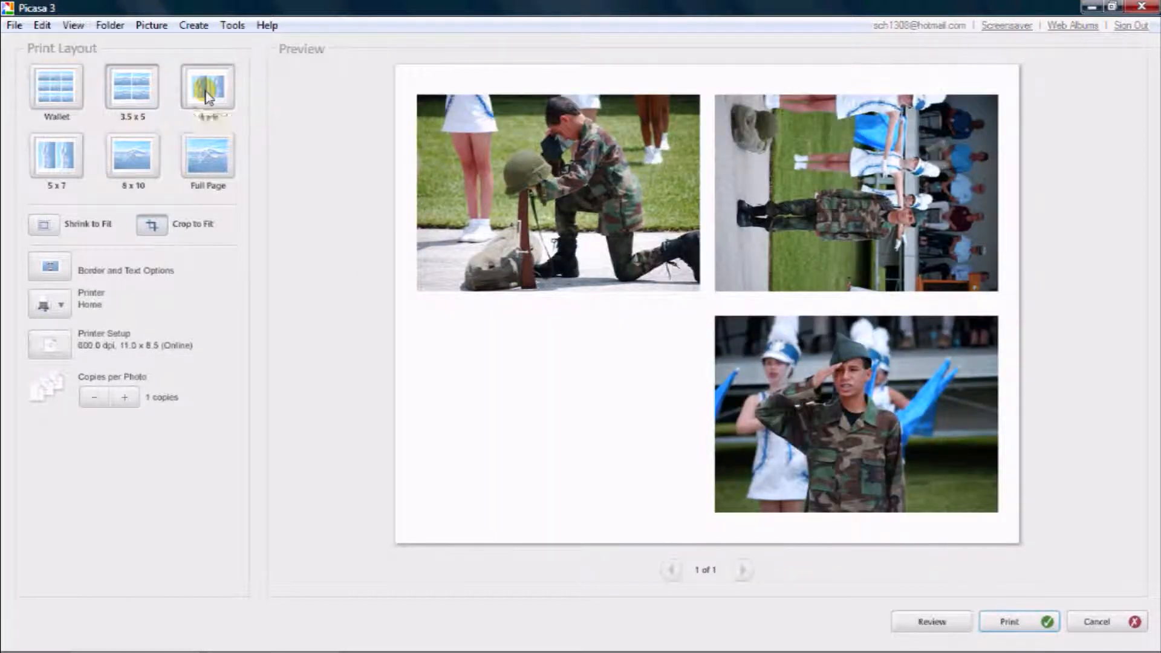
click(56, 159)
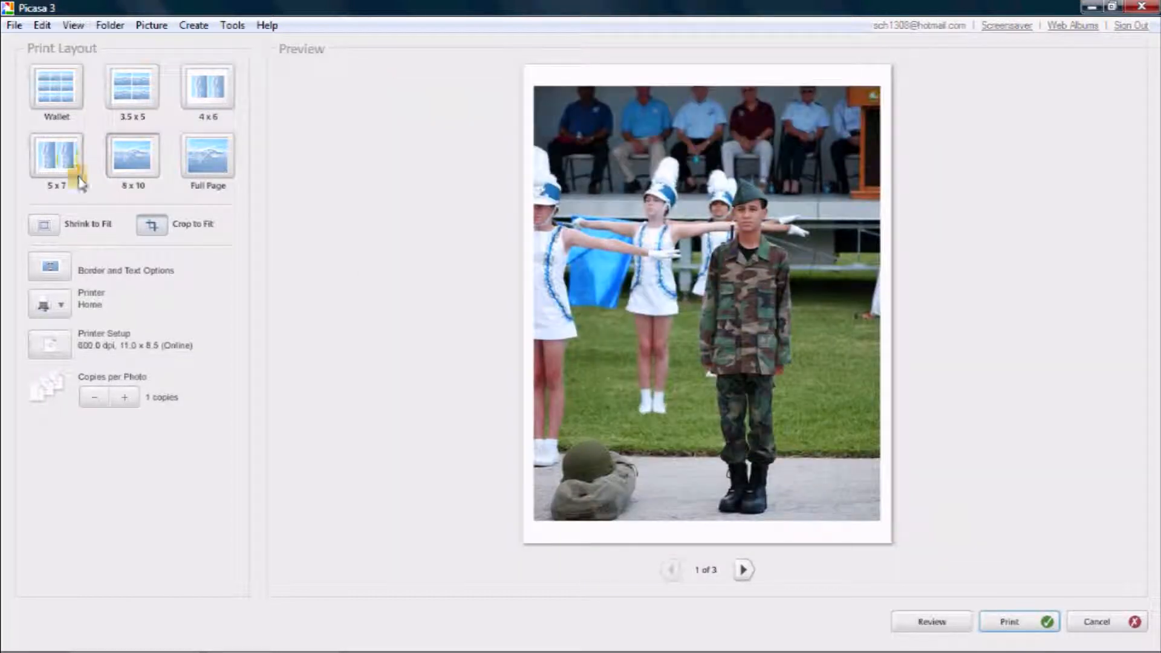
click(132, 155)
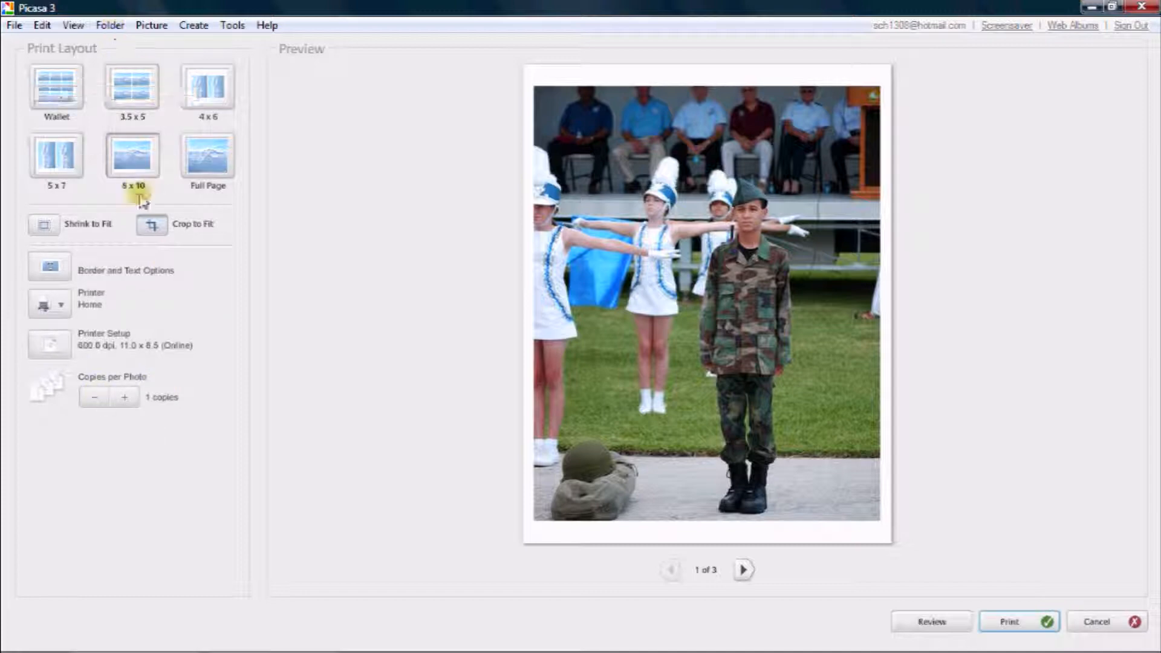
mouse_move(1103, 622)
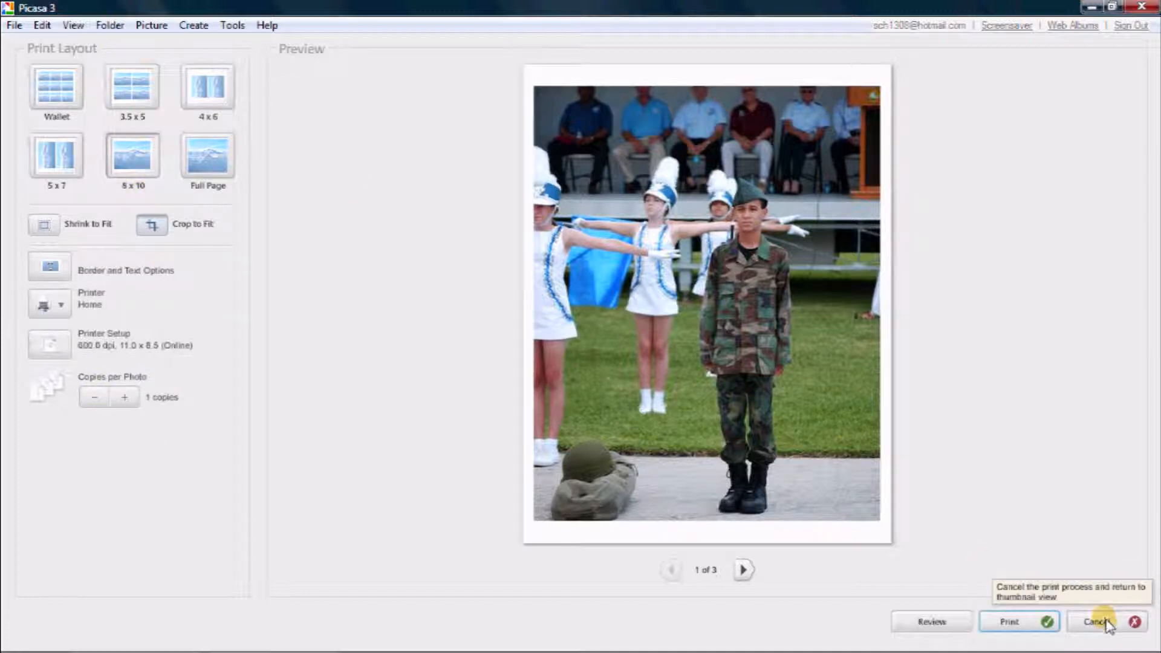
click(1098, 620)
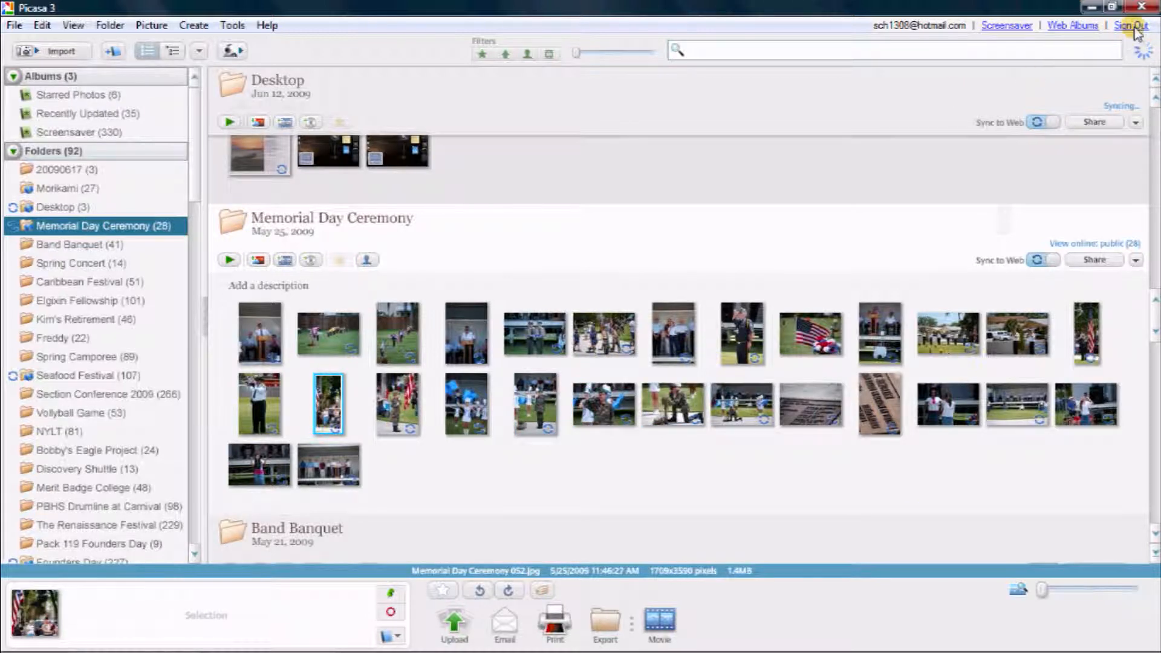
click(1130, 24)
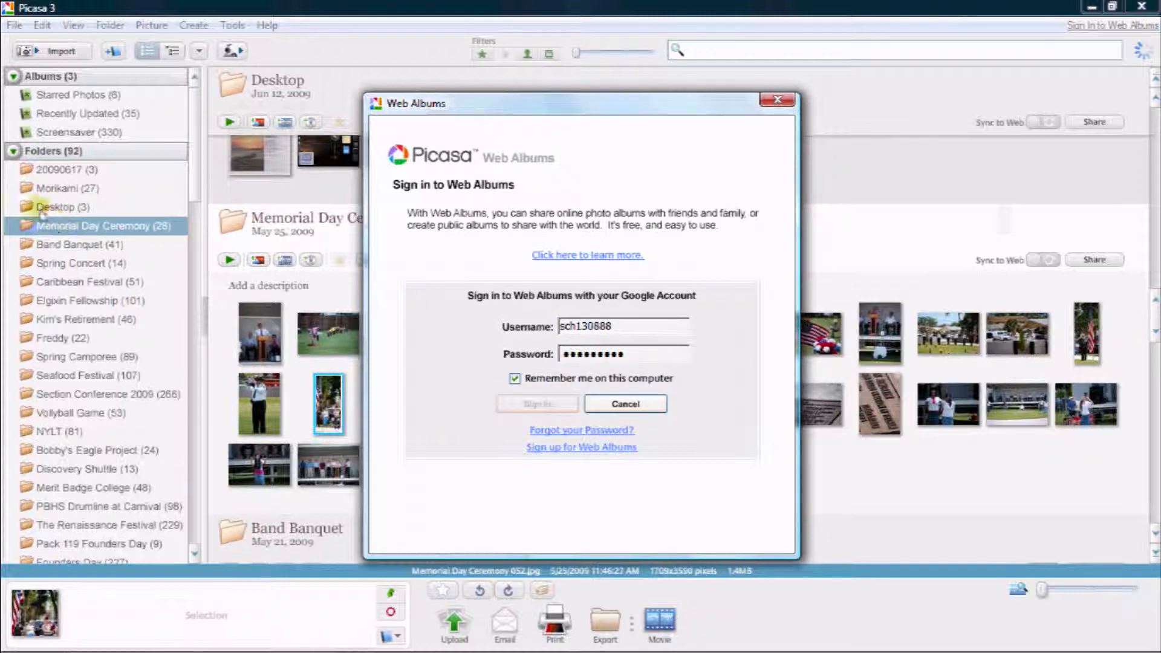
mouse_move(273, 302)
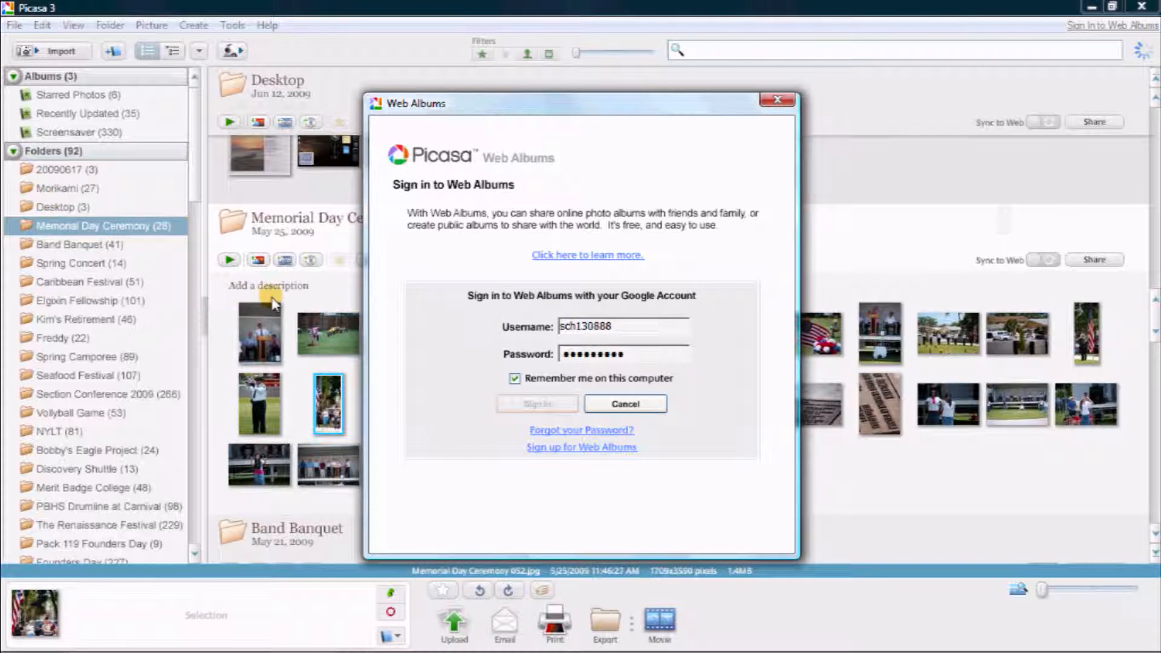
mouse_move(58, 210)
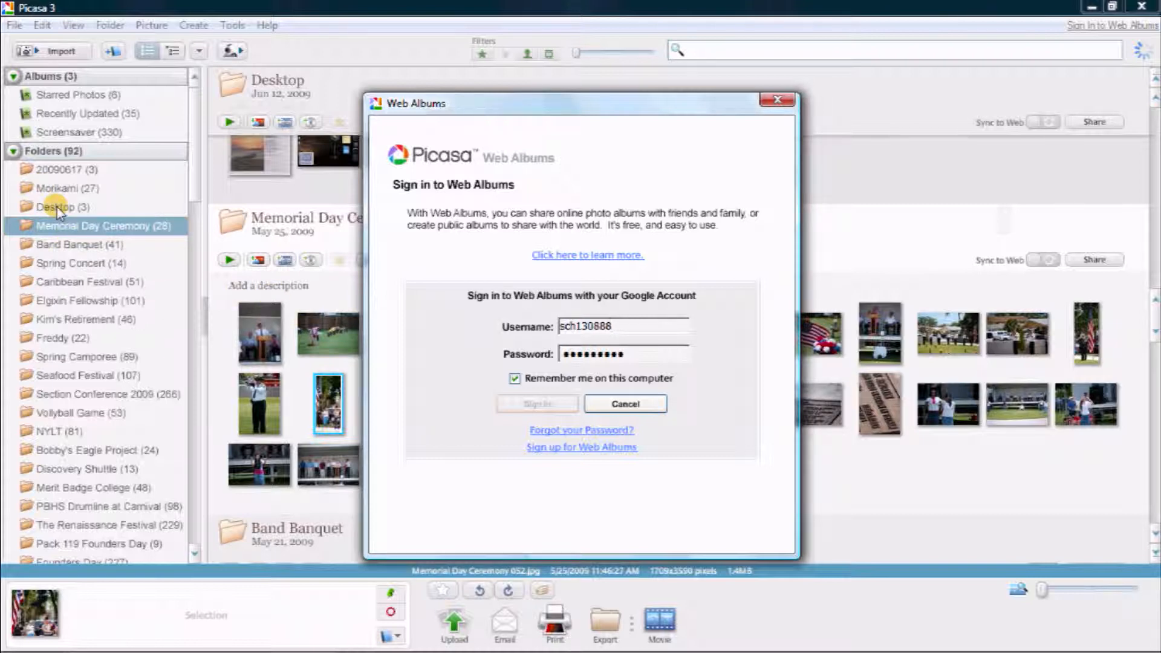
click(536, 403)
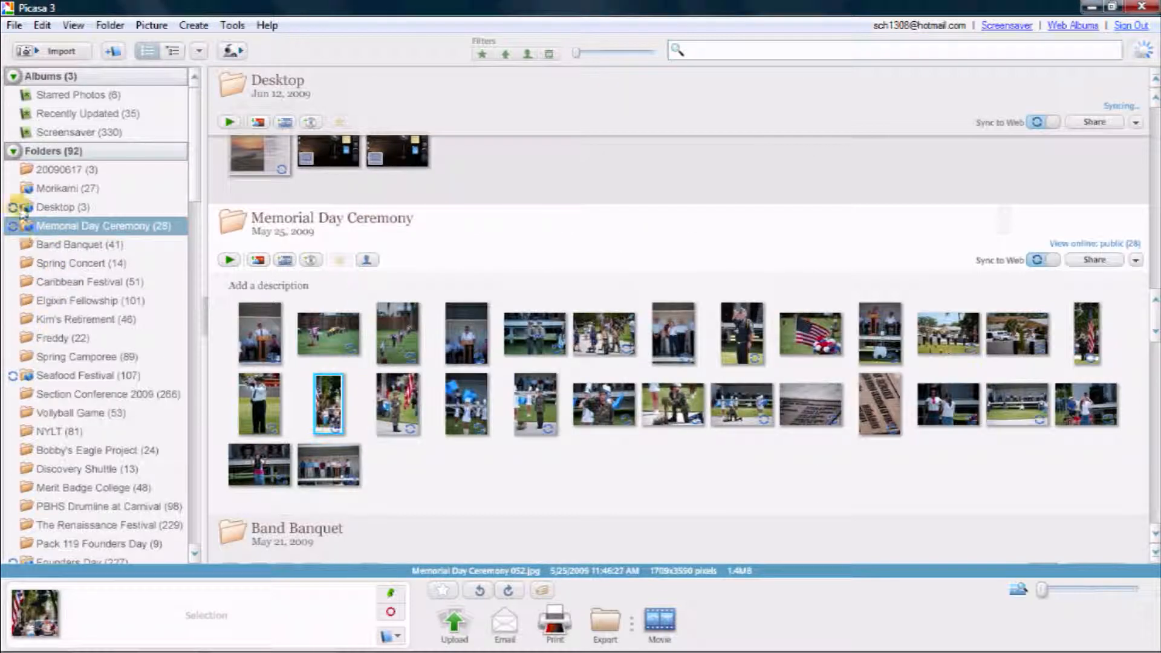
Browse the Desktop, Seafood Festival, Founders Day and Best Pictures folders
click(56, 207)
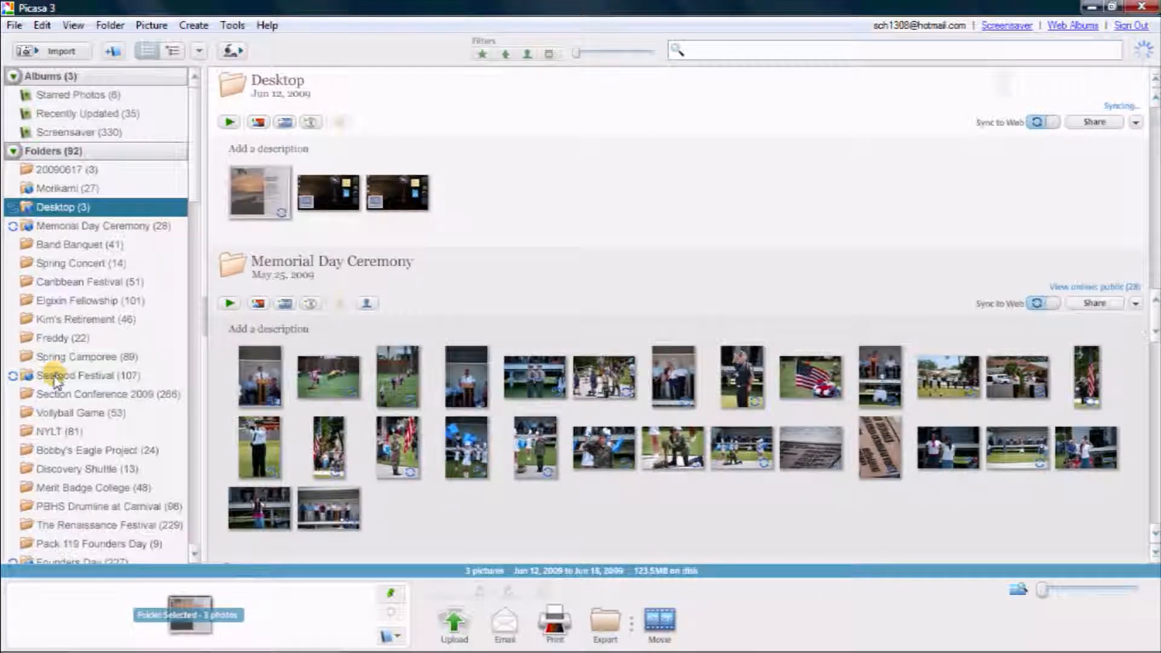
click(78, 375)
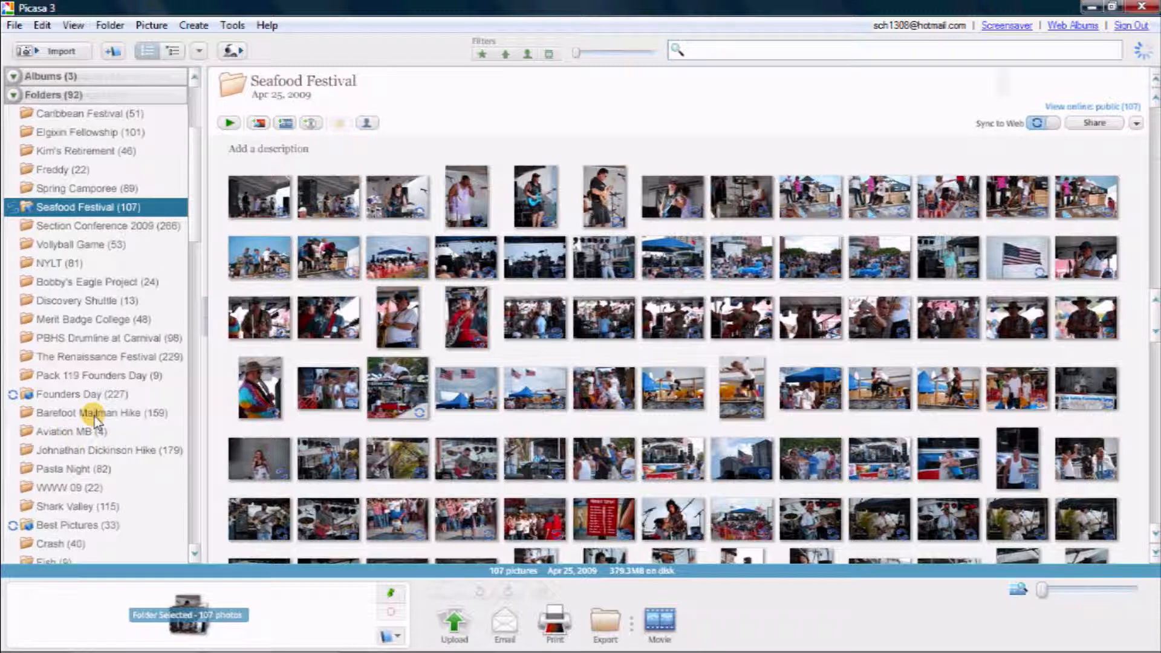
click(71, 394)
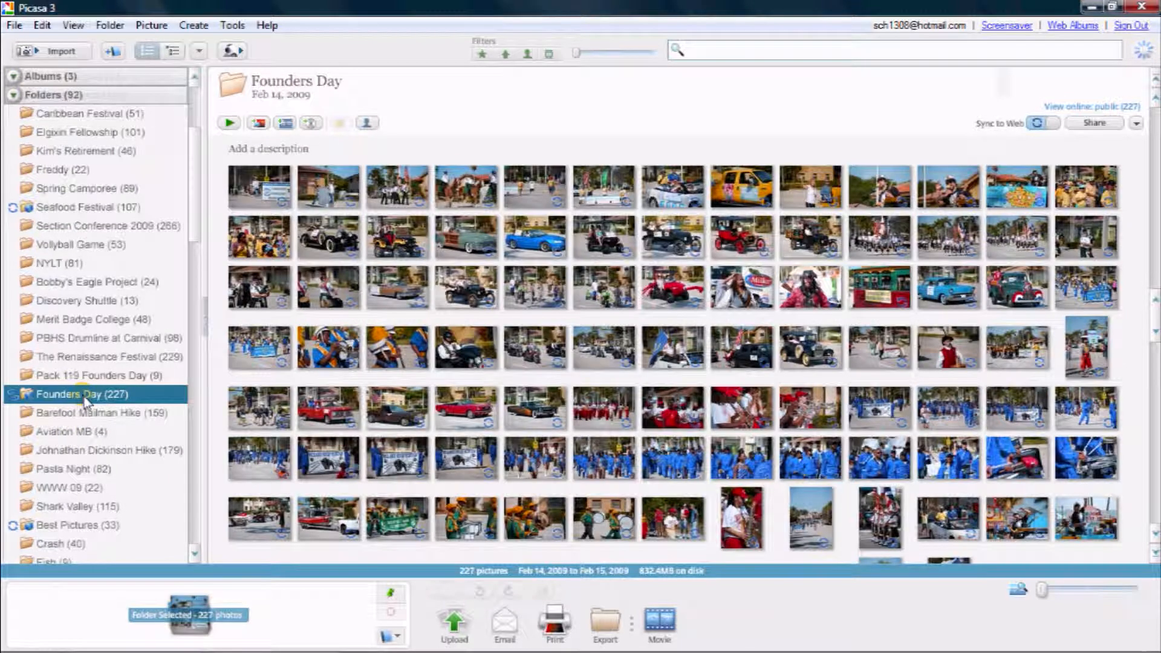
click(78, 412)
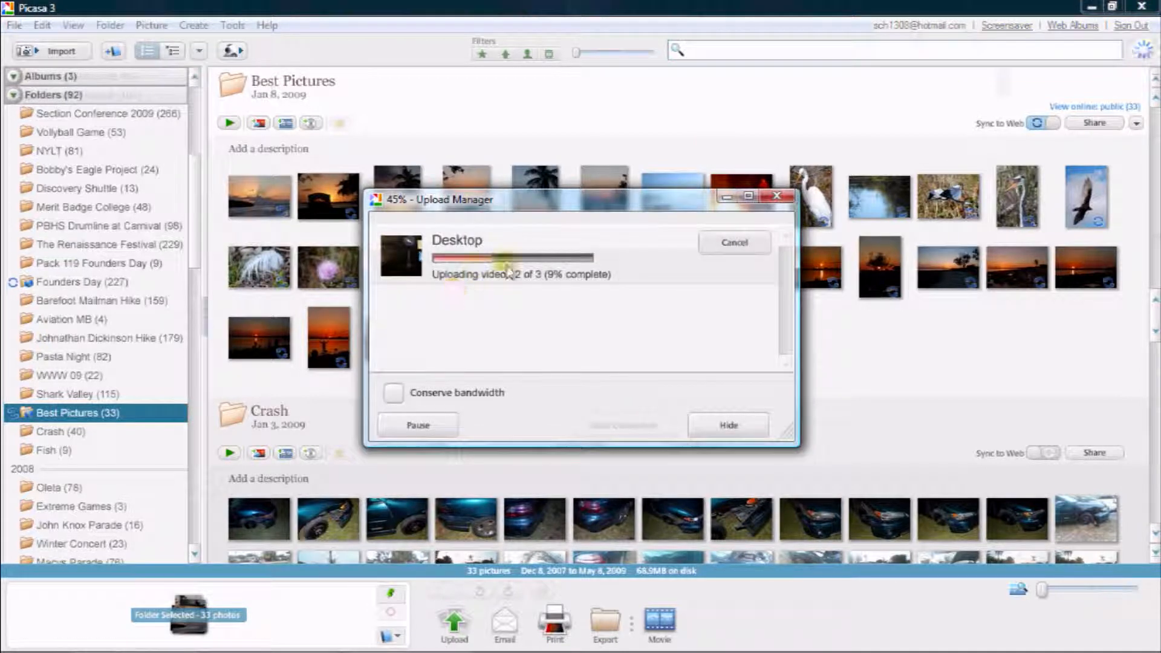
Open the moonlit sea photo and hide the Upload Manager after syncing completes
click(733, 241)
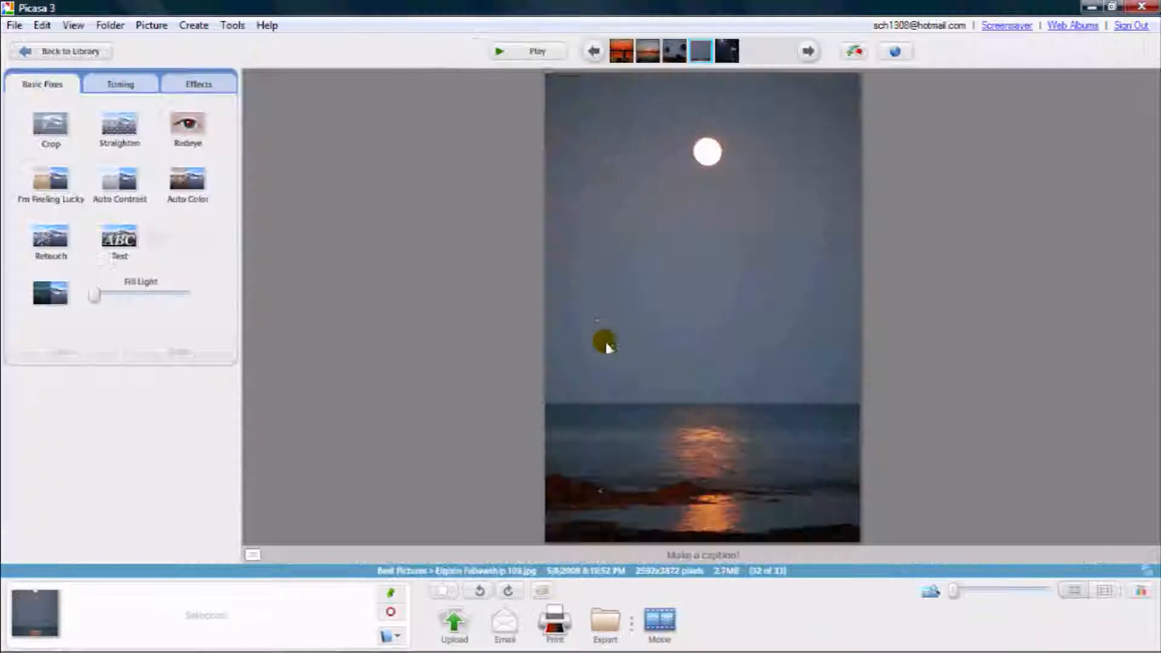
drag(94, 295, 145, 297)
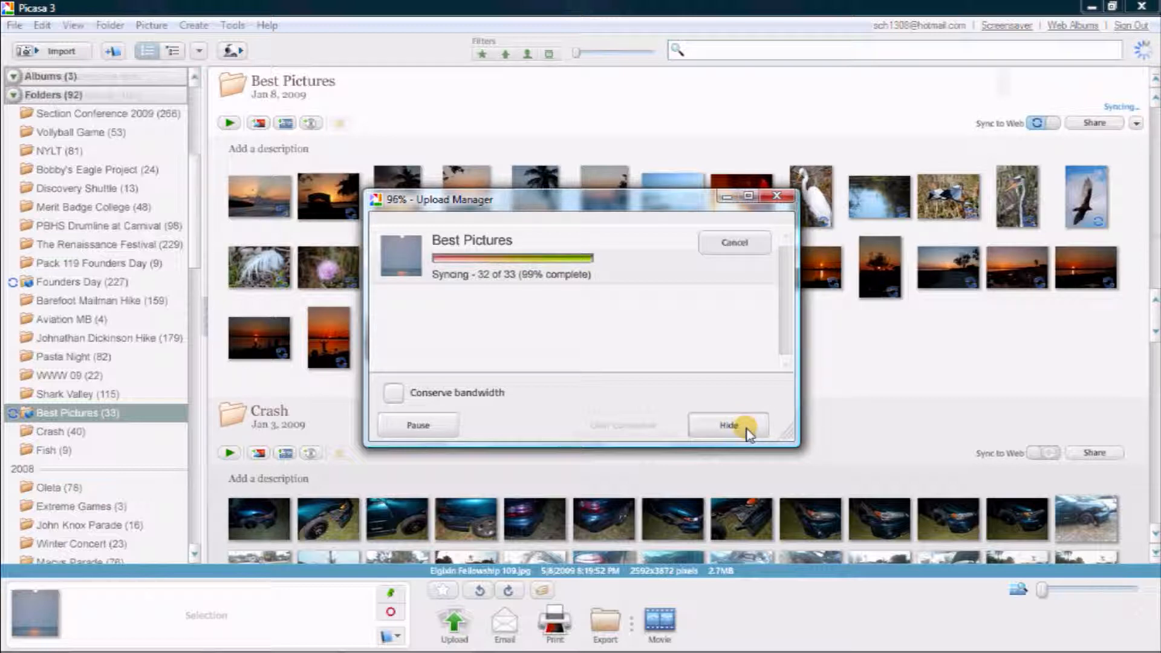
click(726, 424)
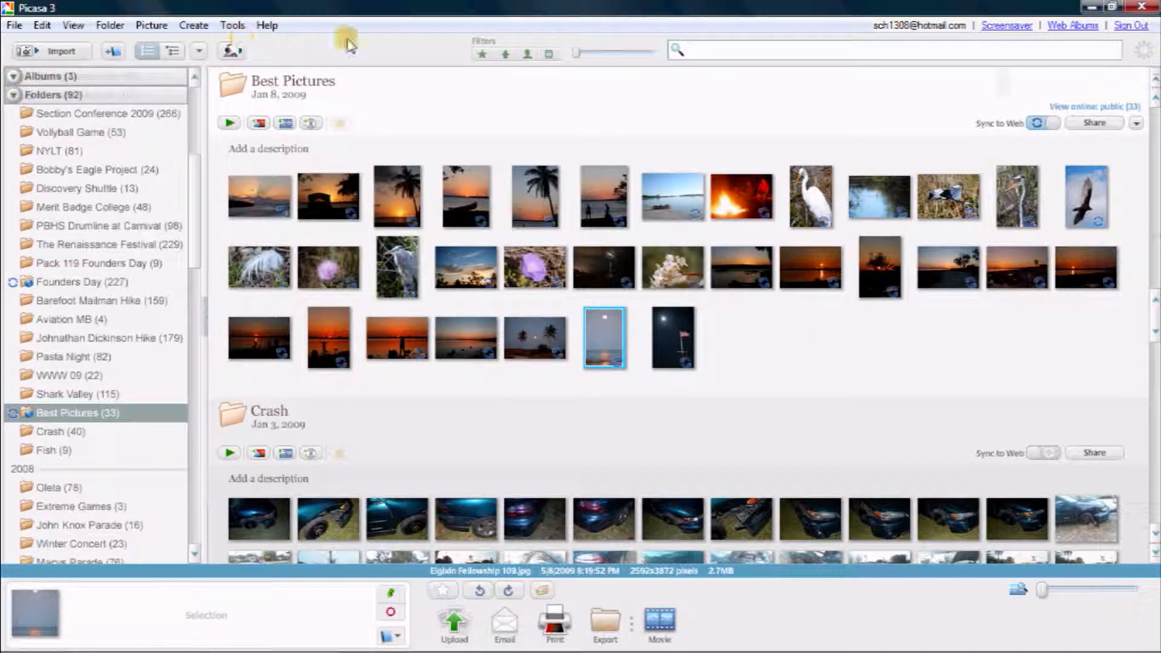
Open the Best Pictures web album in Firefox via 'View online: public'
click(231, 24)
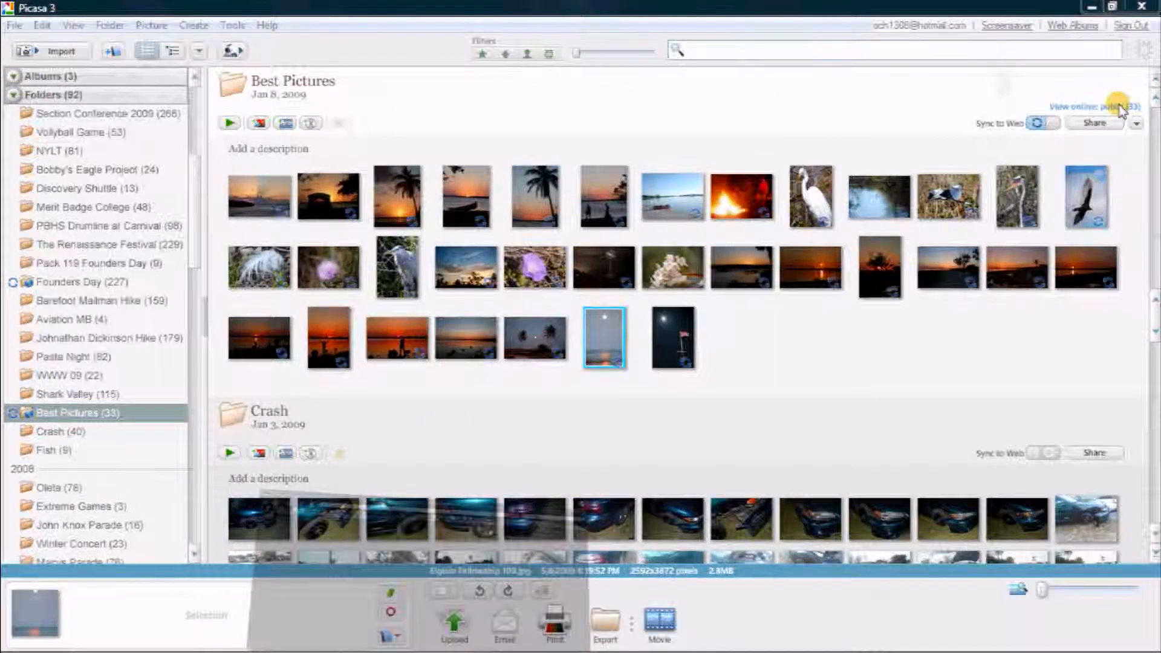
click(1110, 107)
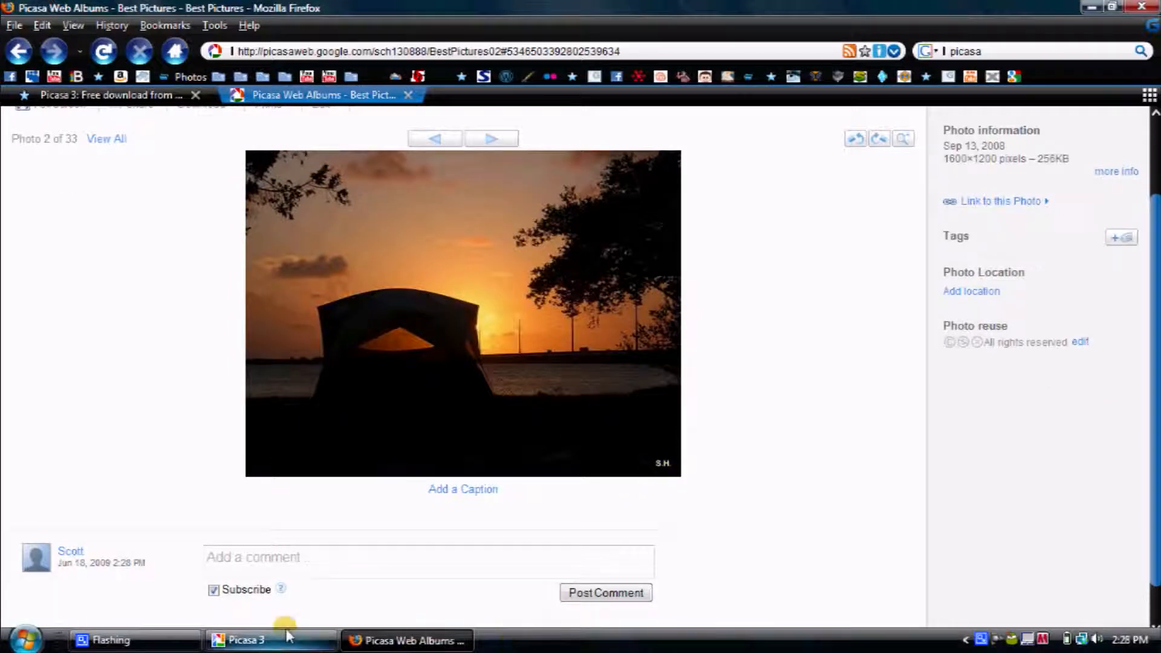
Confirm web album uploads at Recommended 1600 pixels with the S.H. watermark
click(245, 640)
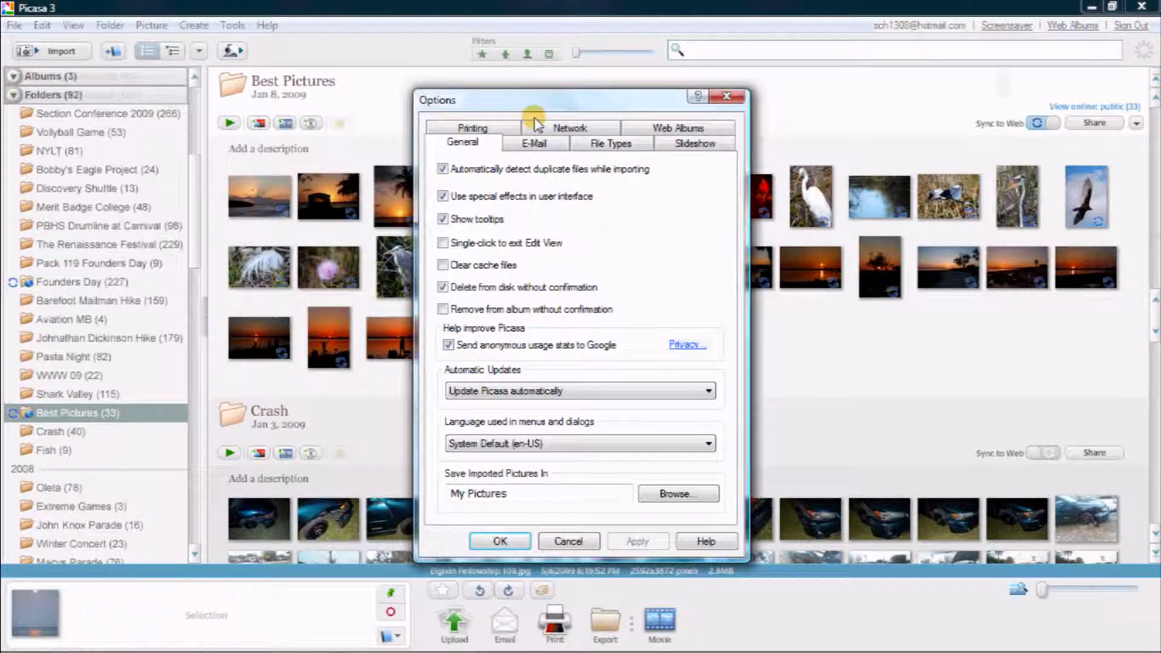
click(677, 127)
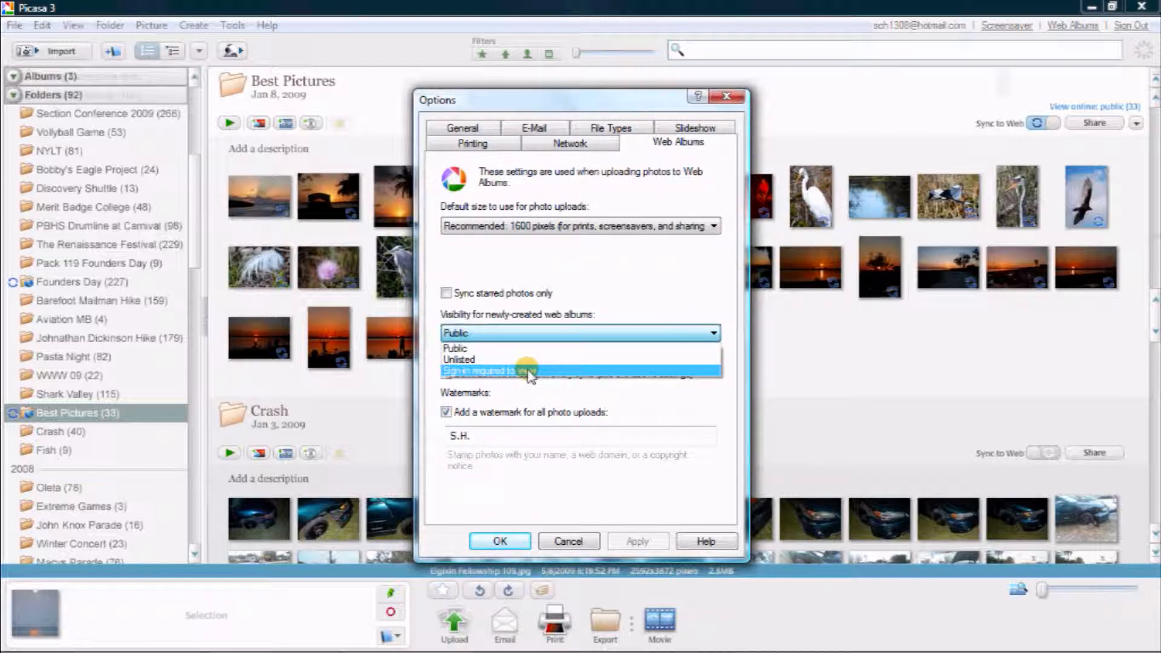
mouse_move(537, 339)
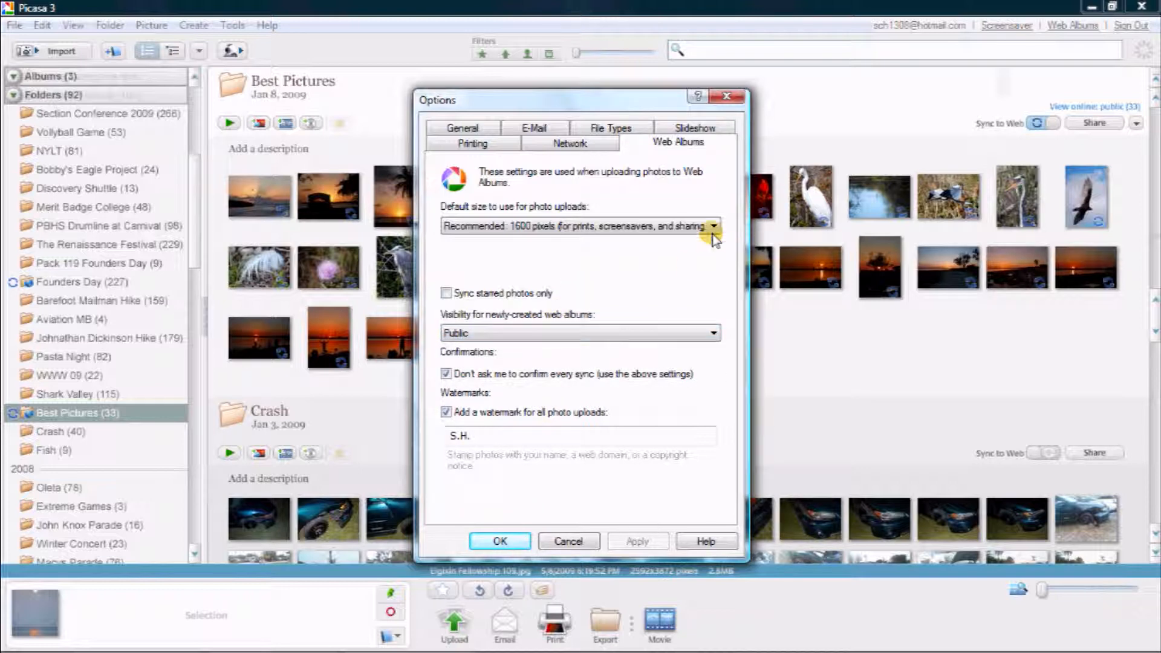
click(711, 227)
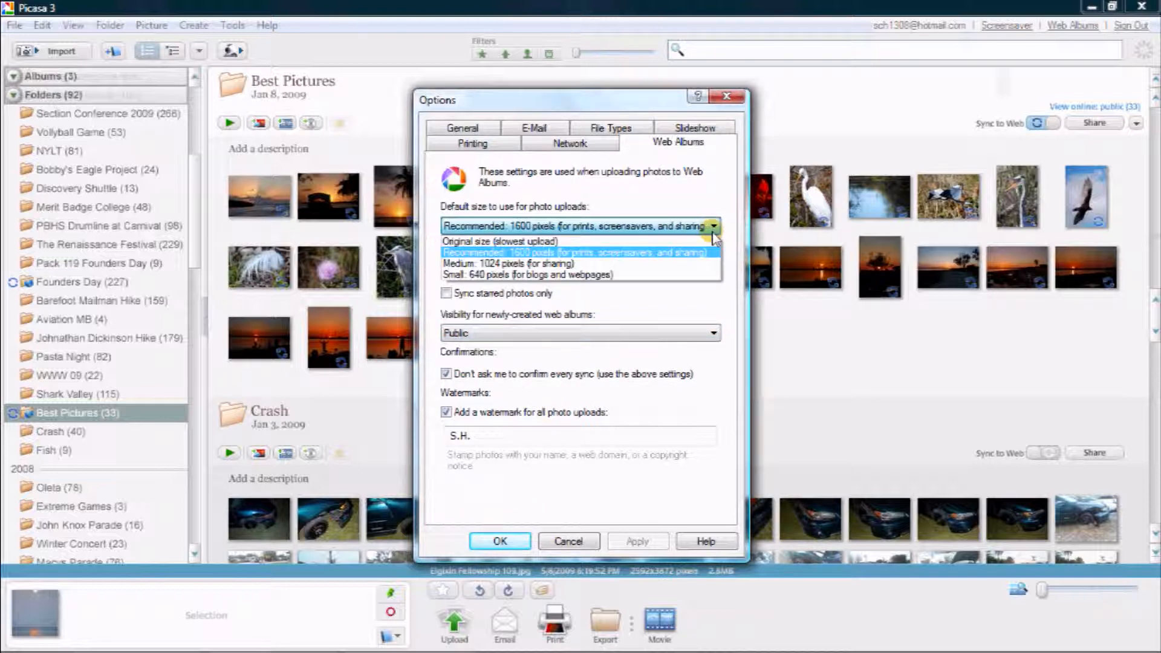
mouse_move(669, 246)
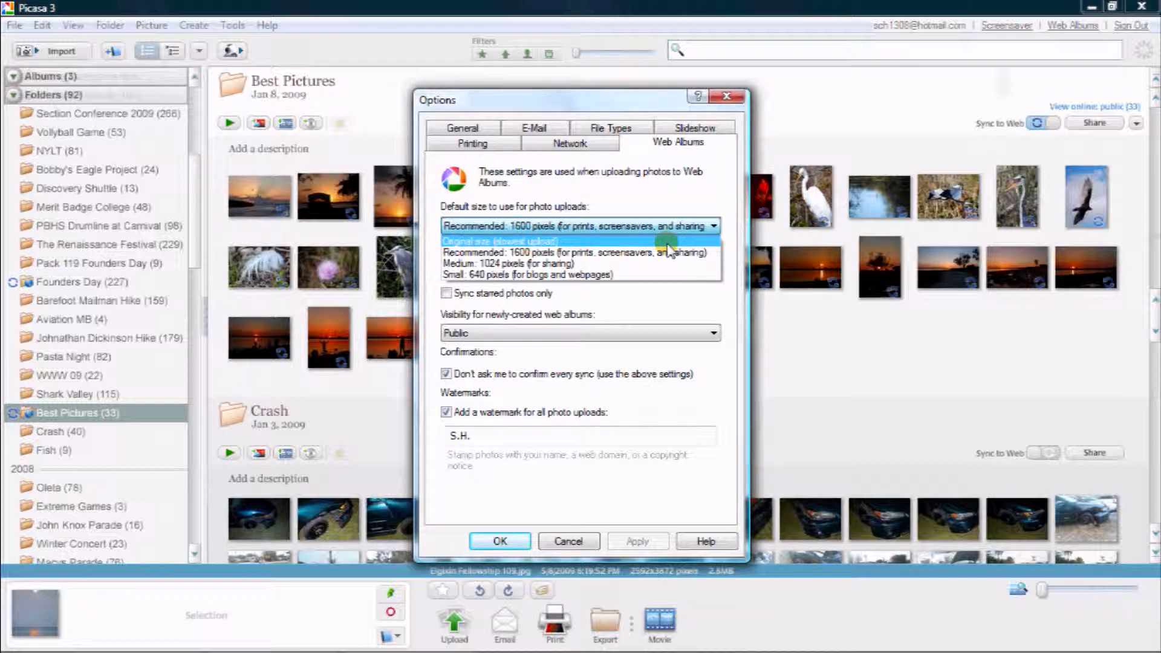
mouse_move(659, 254)
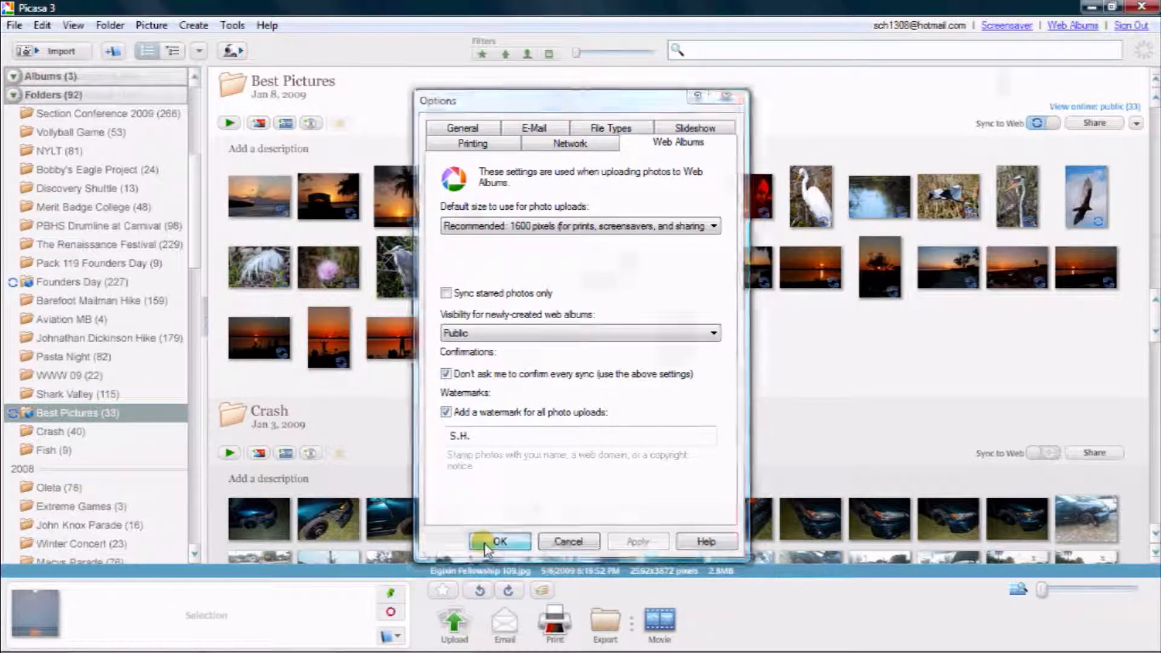
click(498, 541)
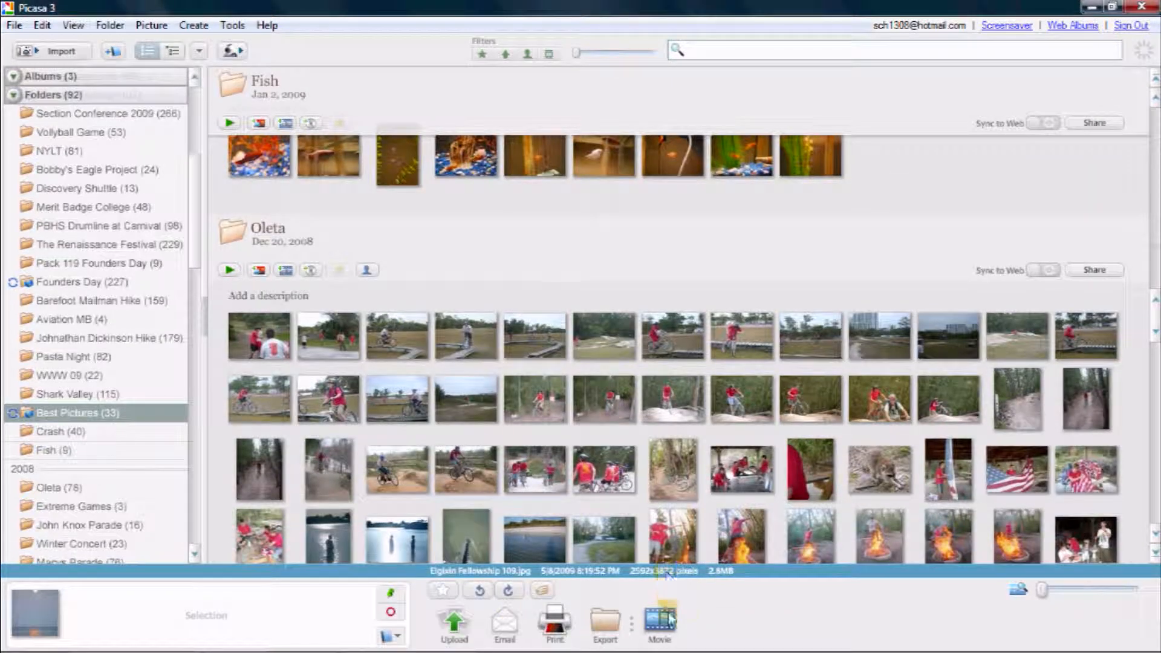
click(659, 621)
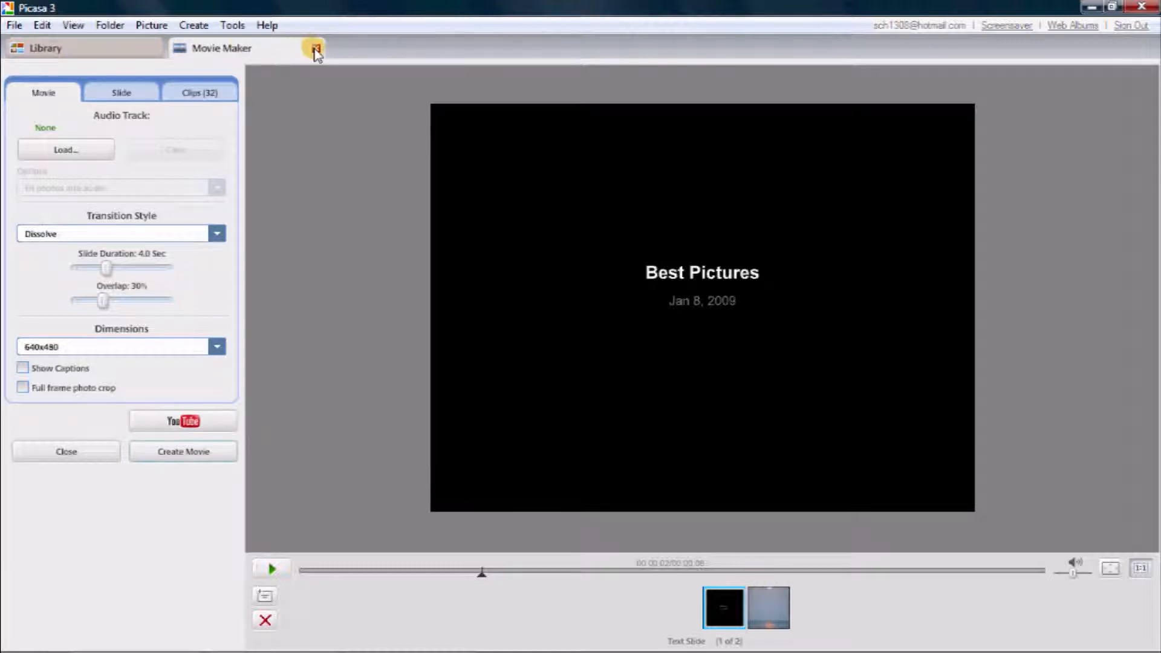
click(121, 91)
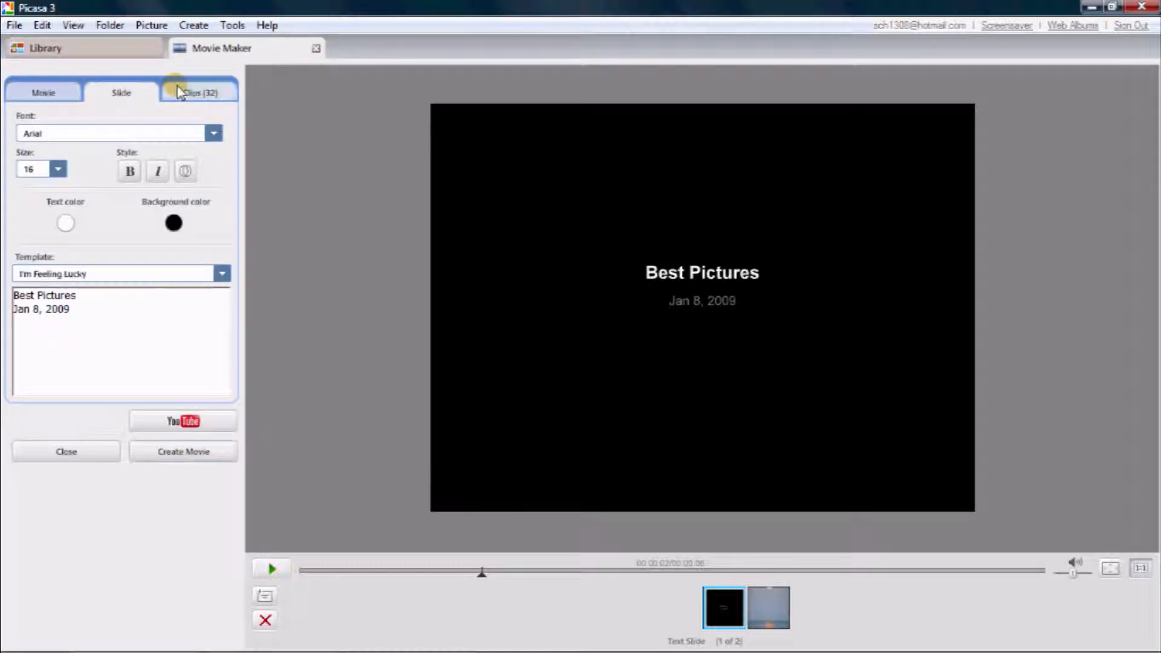
click(43, 92)
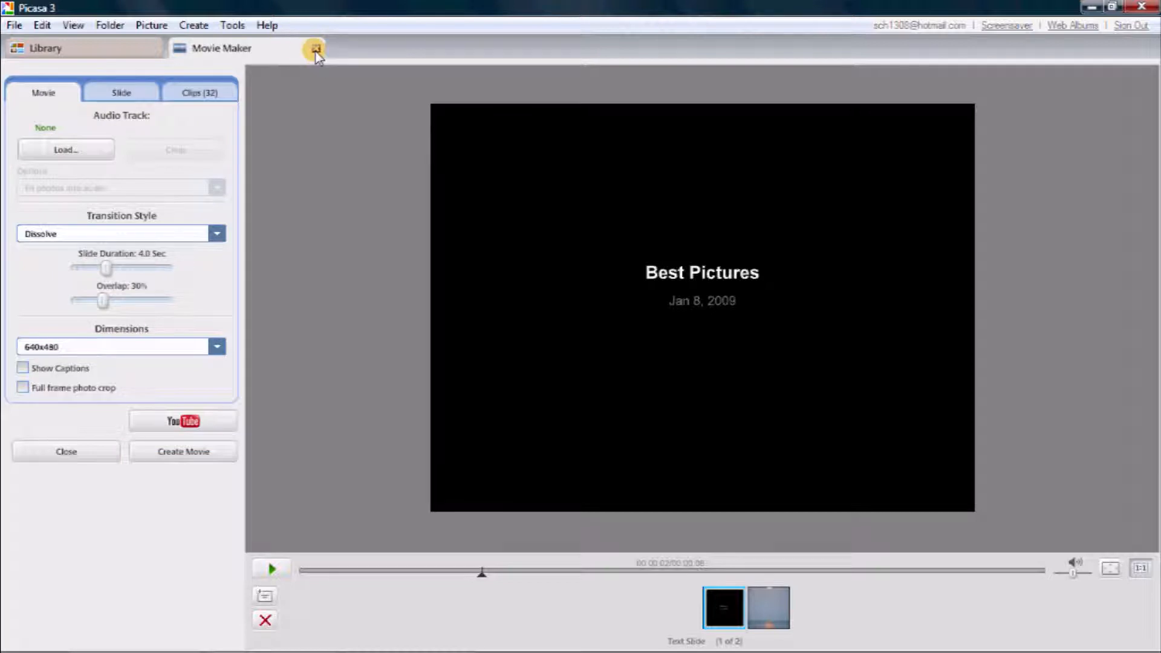
click(315, 49)
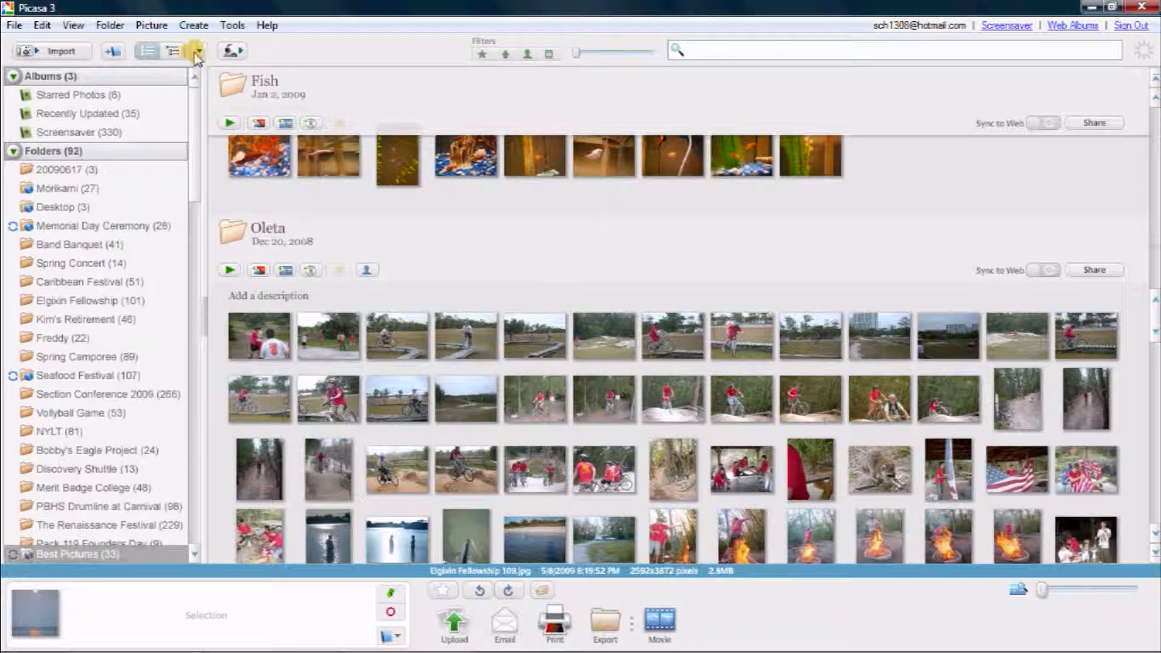
Sort the folder list by name, then open Aquatica and Aviation MB folders
click(198, 50)
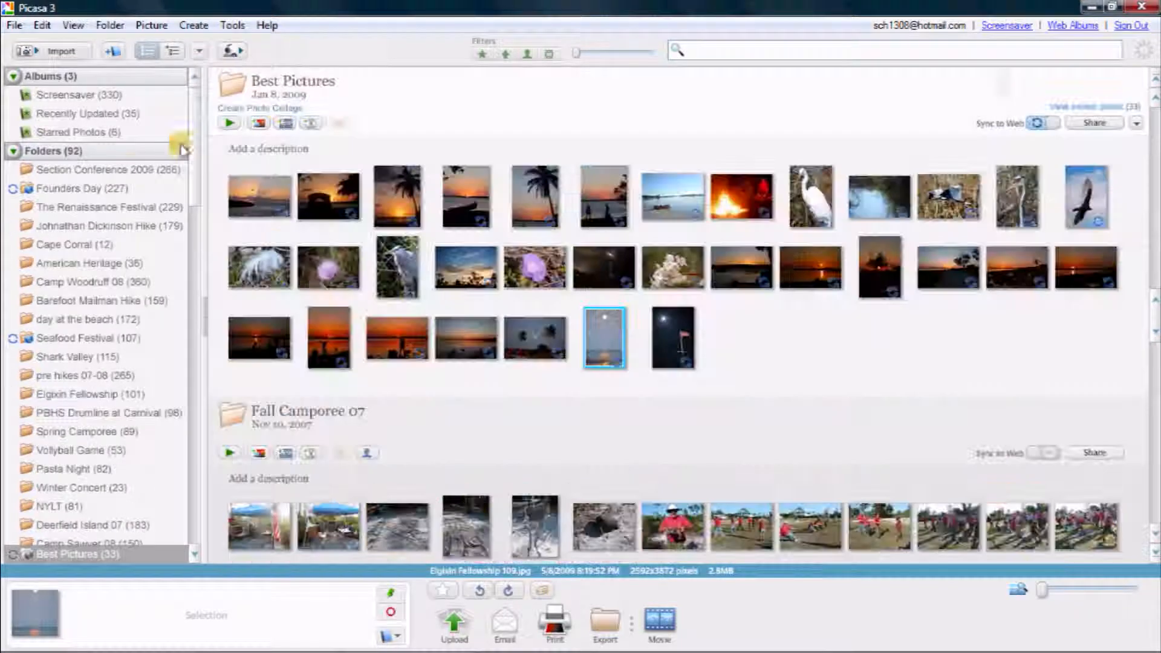
click(103, 168)
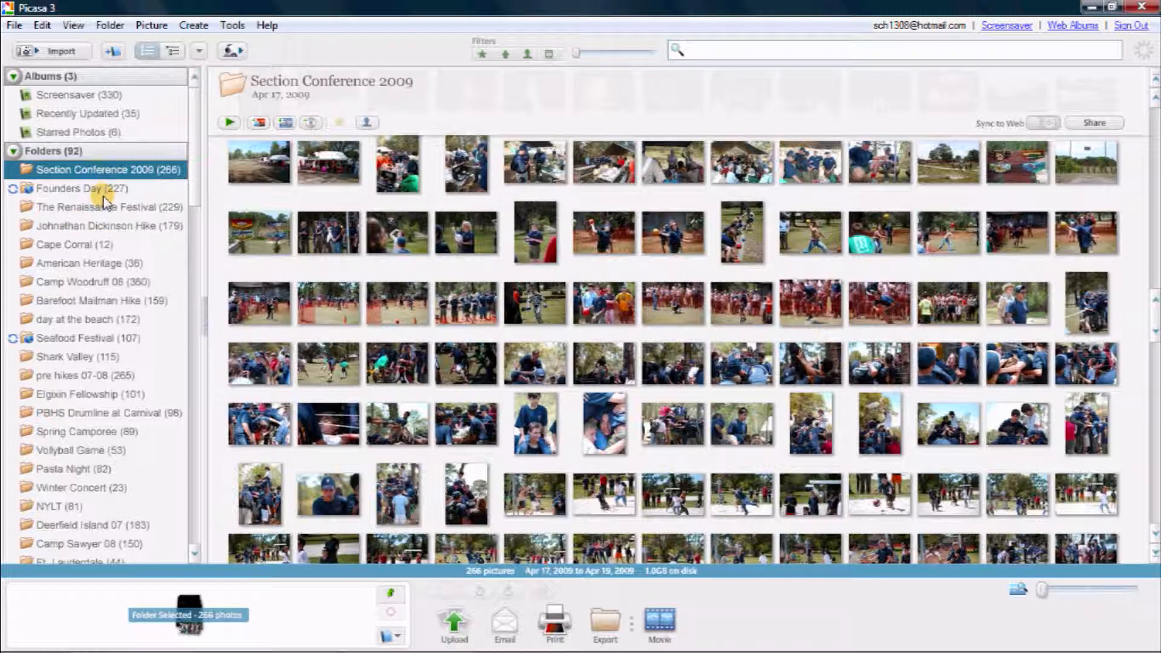
click(198, 50)
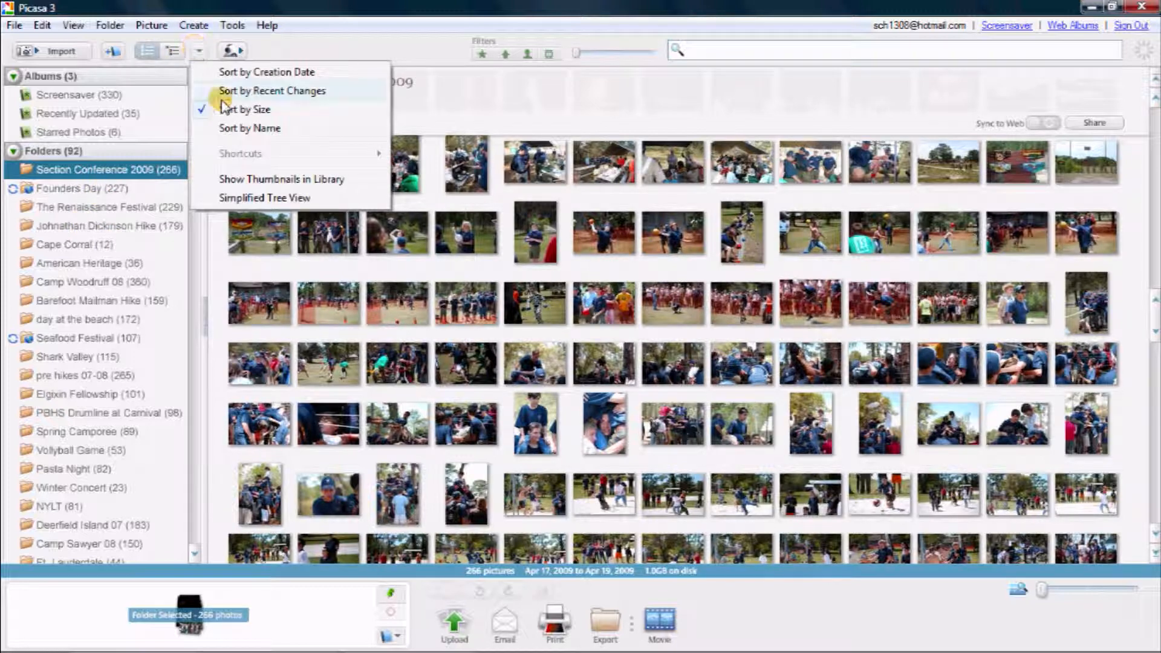
click(266, 72)
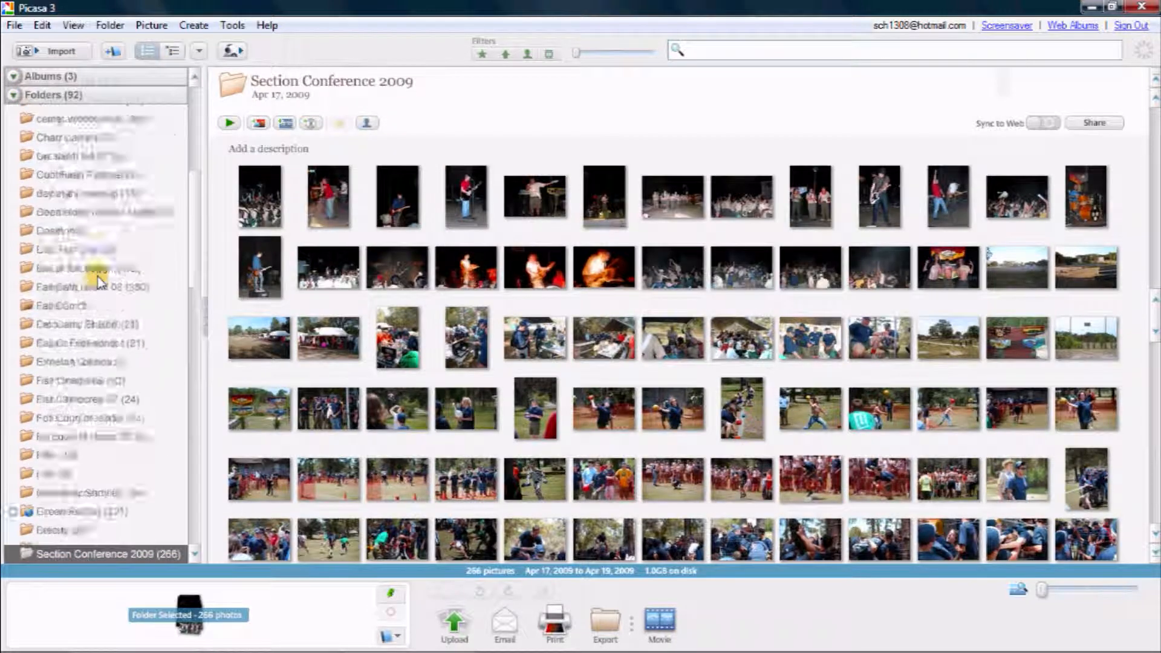
click(67, 225)
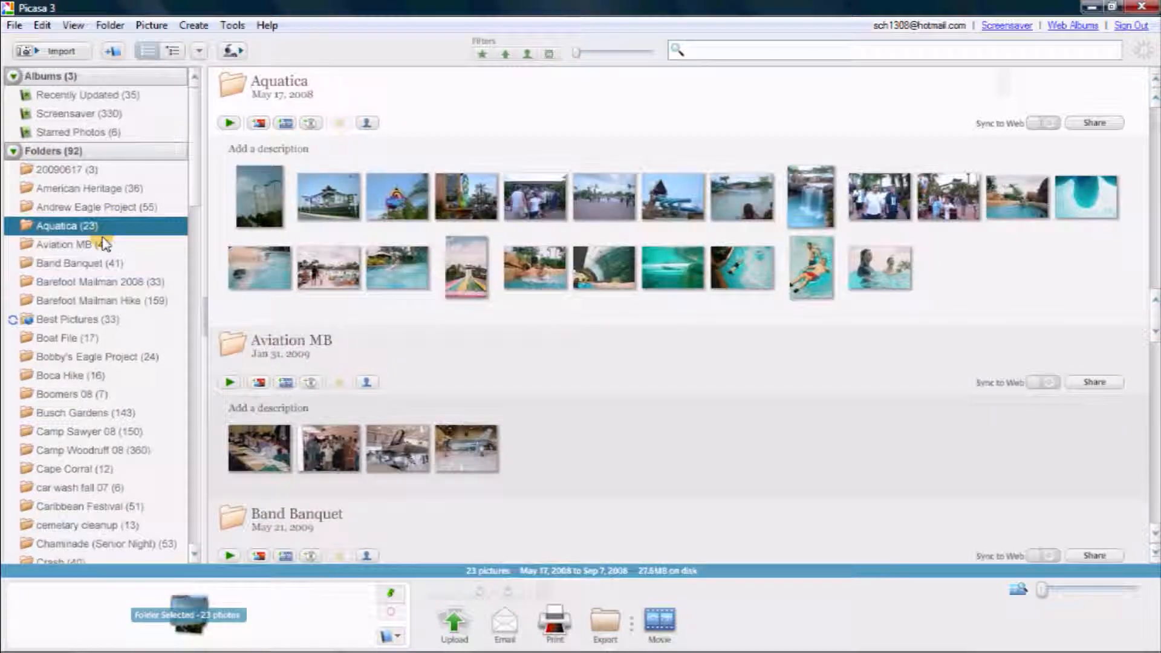
click(66, 244)
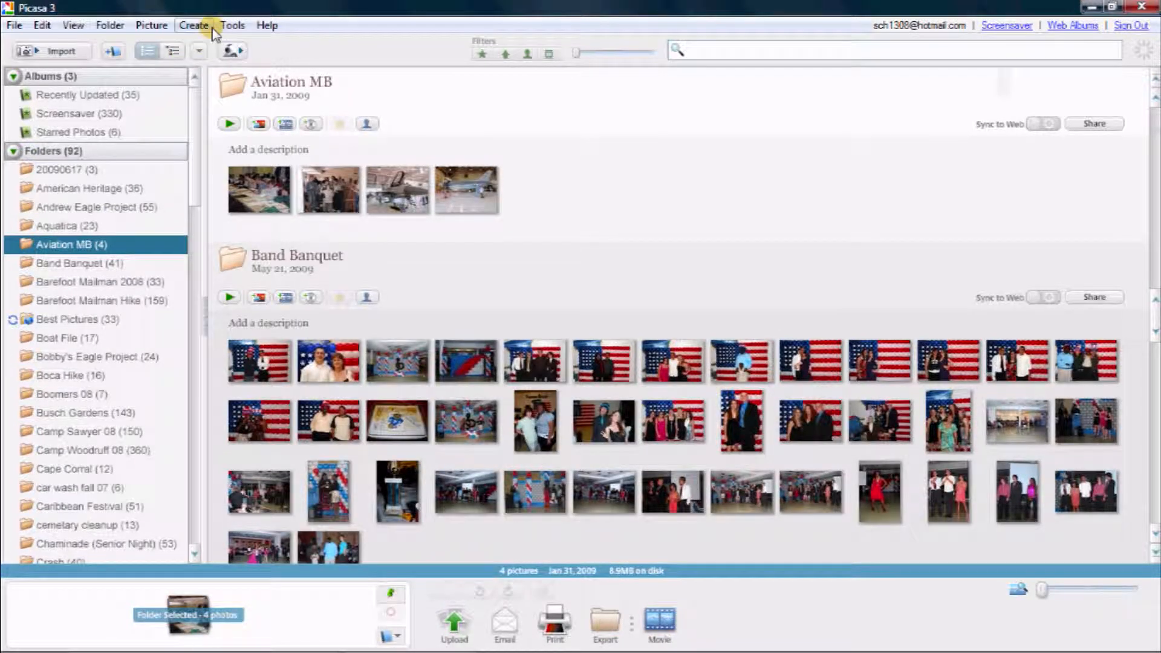
Create a Picture Collage of the Band Banquet photos as a 16:9 picture pile
click(193, 24)
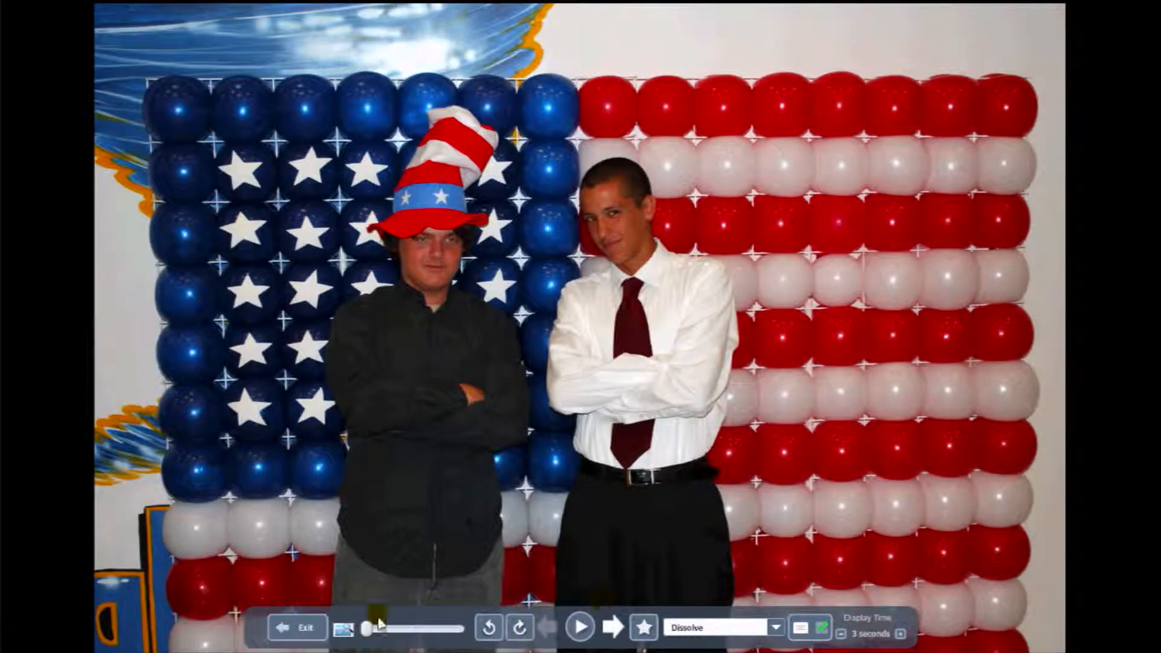
click(297, 626)
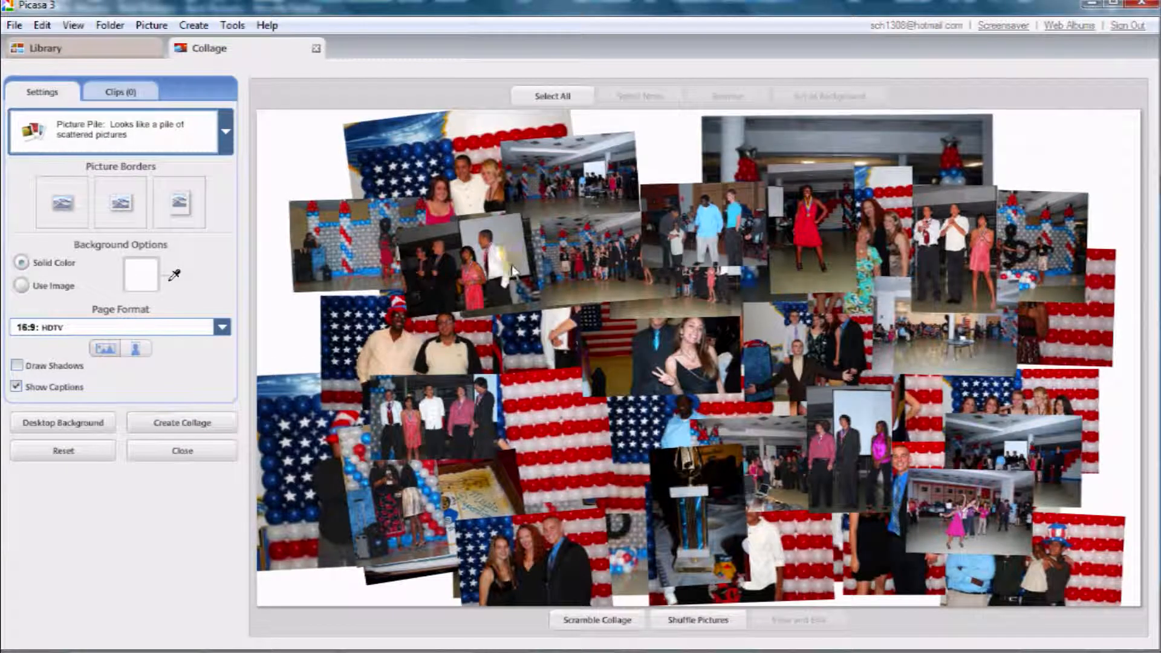
Resize and rotate one collage photo, then close the collage and discard changes
click(614, 263)
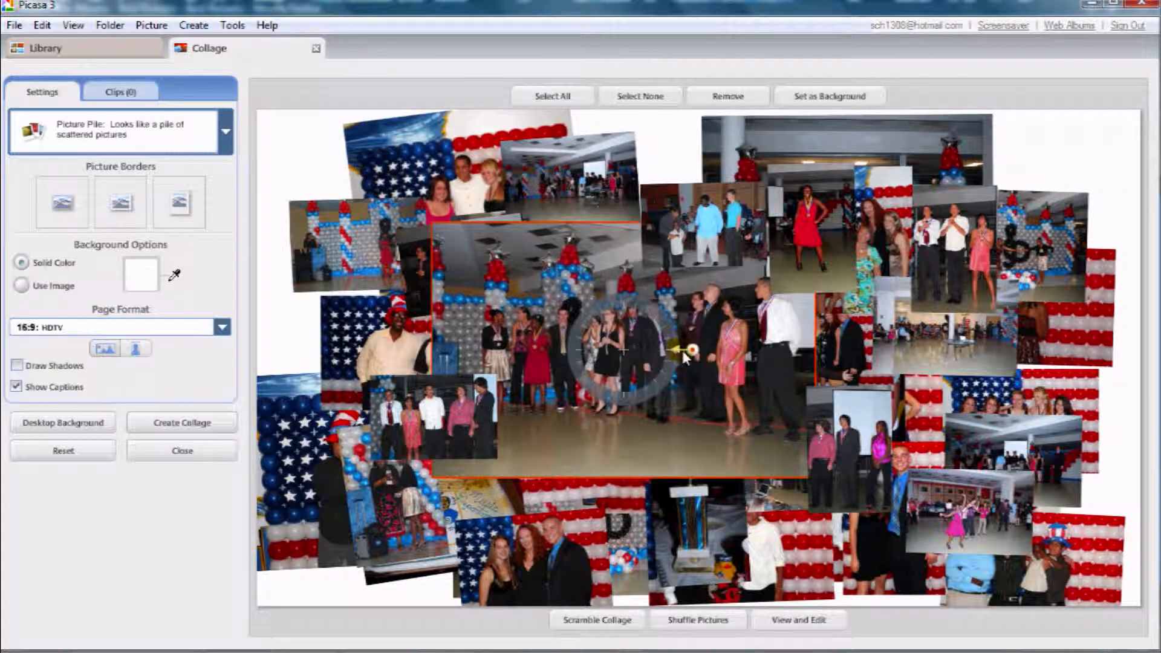
drag(681, 348, 703, 400)
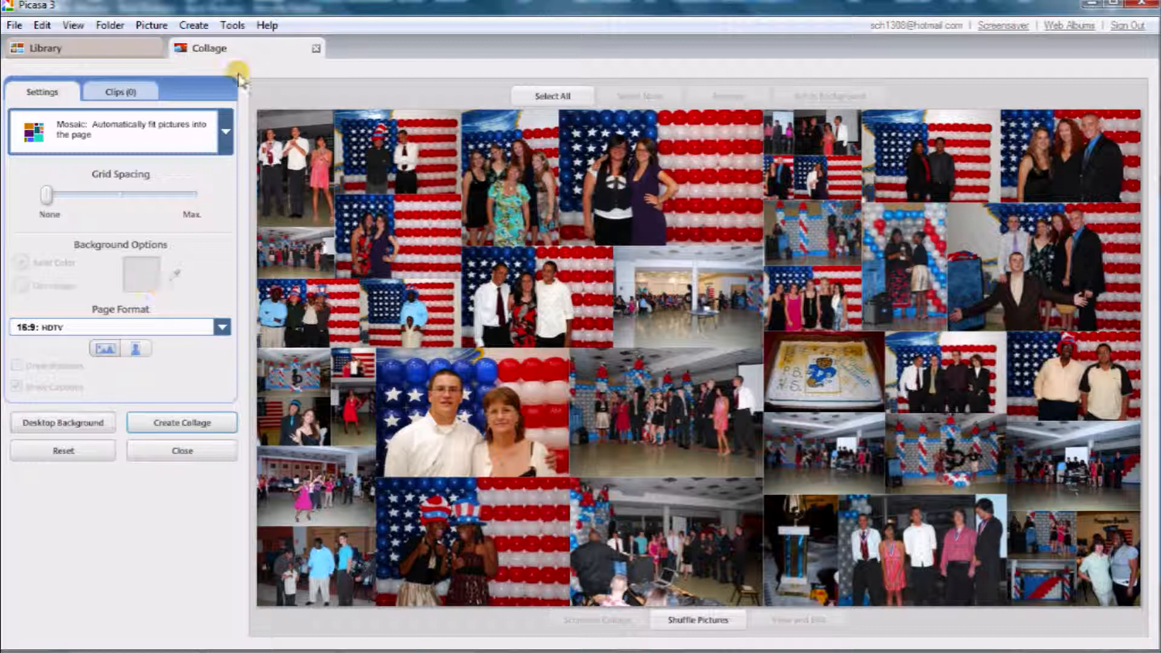
click(316, 48)
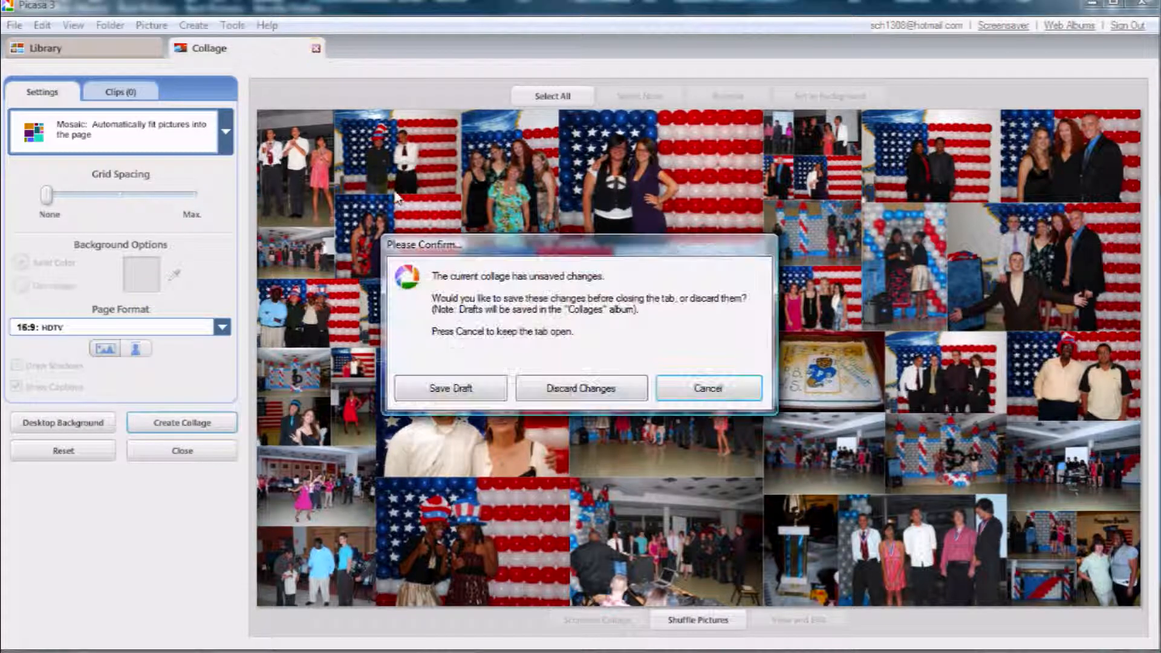
click(581, 387)
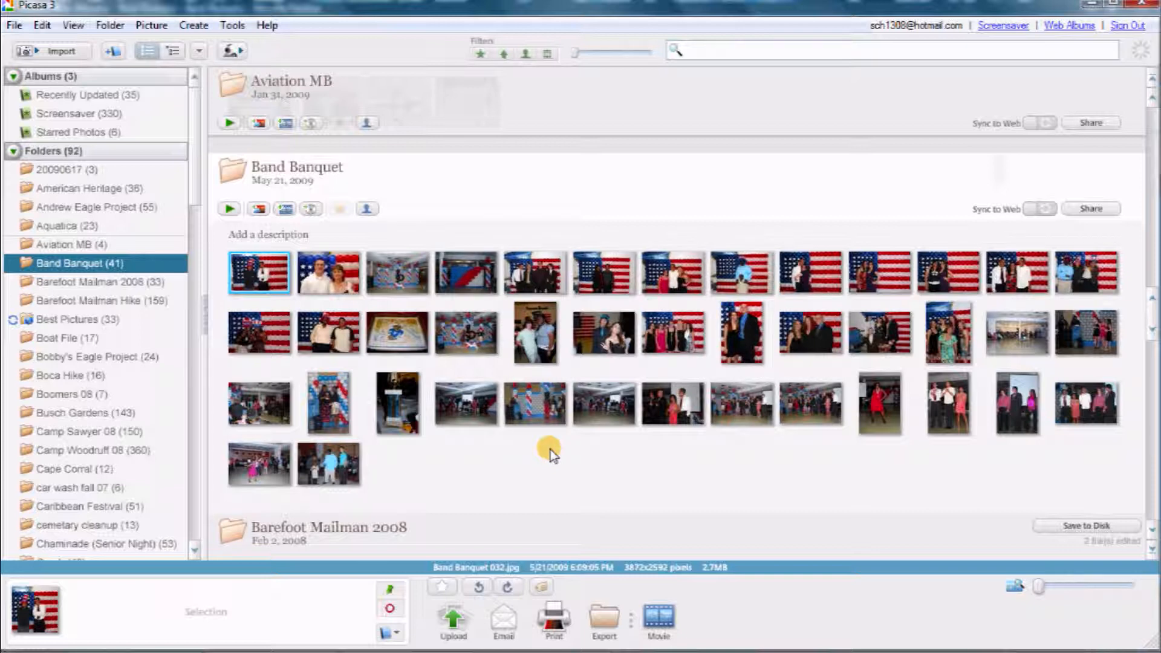
mouse_move(533, 455)
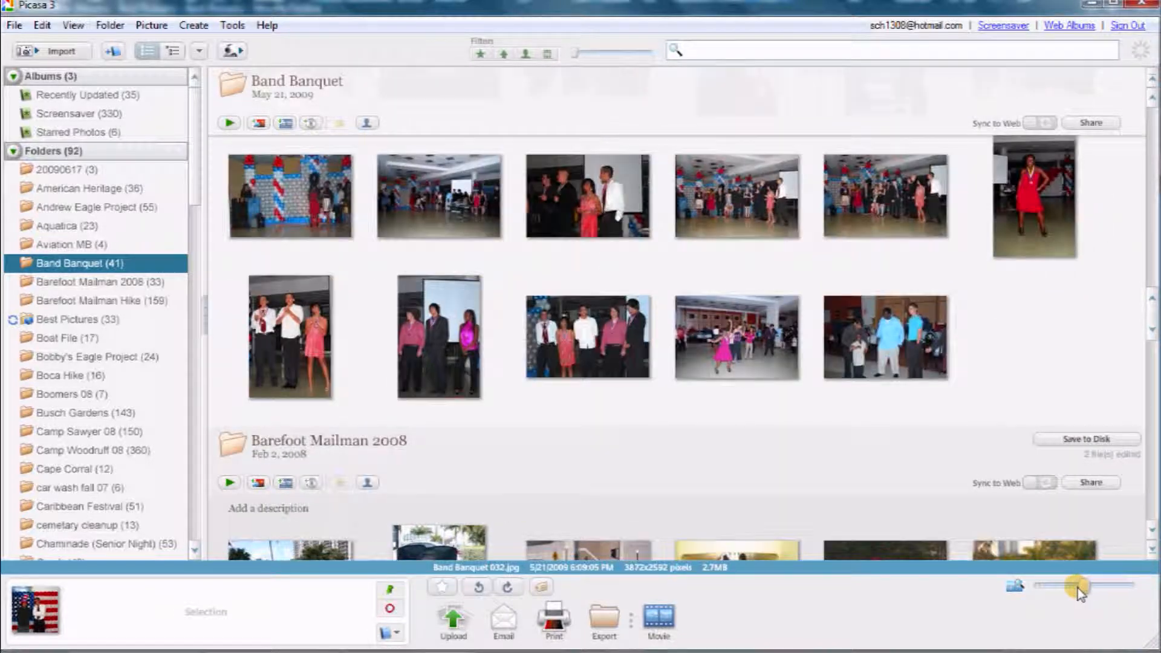
Shrink the thumbnail slider and switch the view to Normal Thumbnails
drag(1078, 584, 1025, 584)
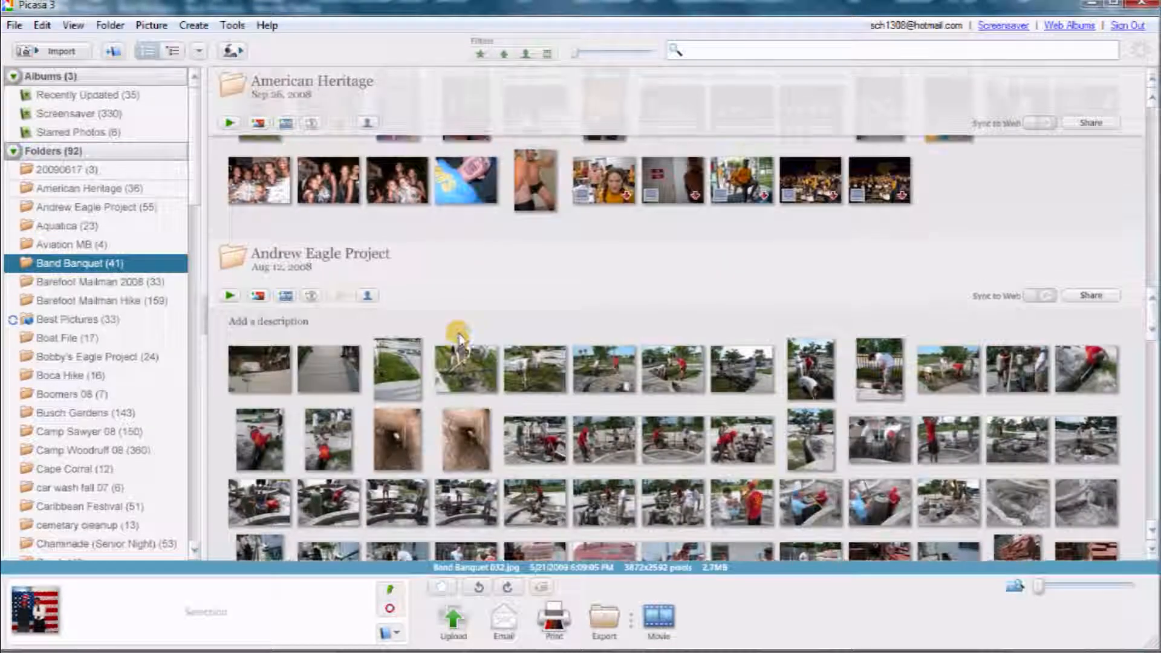
scroll(down, 3)
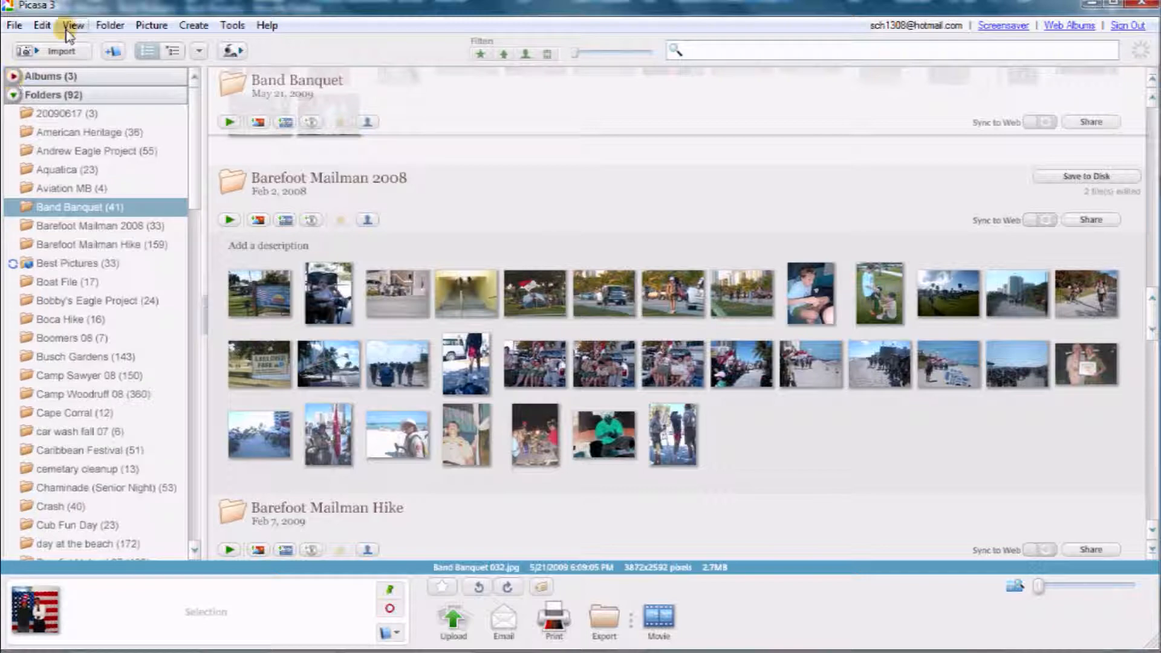
click(72, 25)
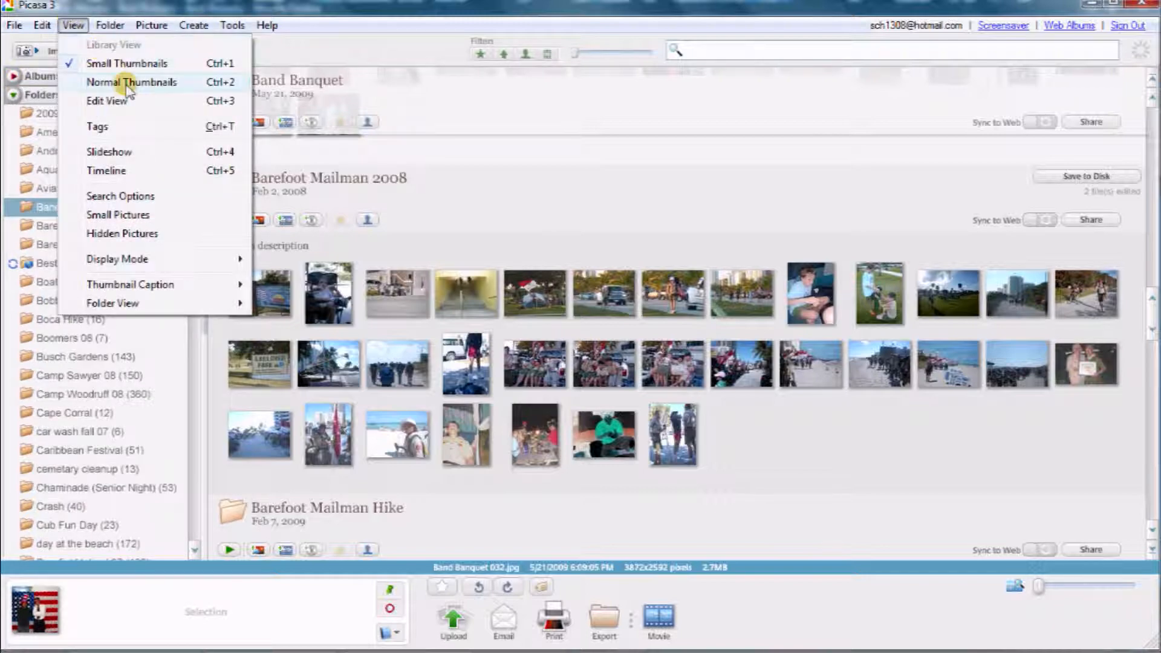
click(132, 82)
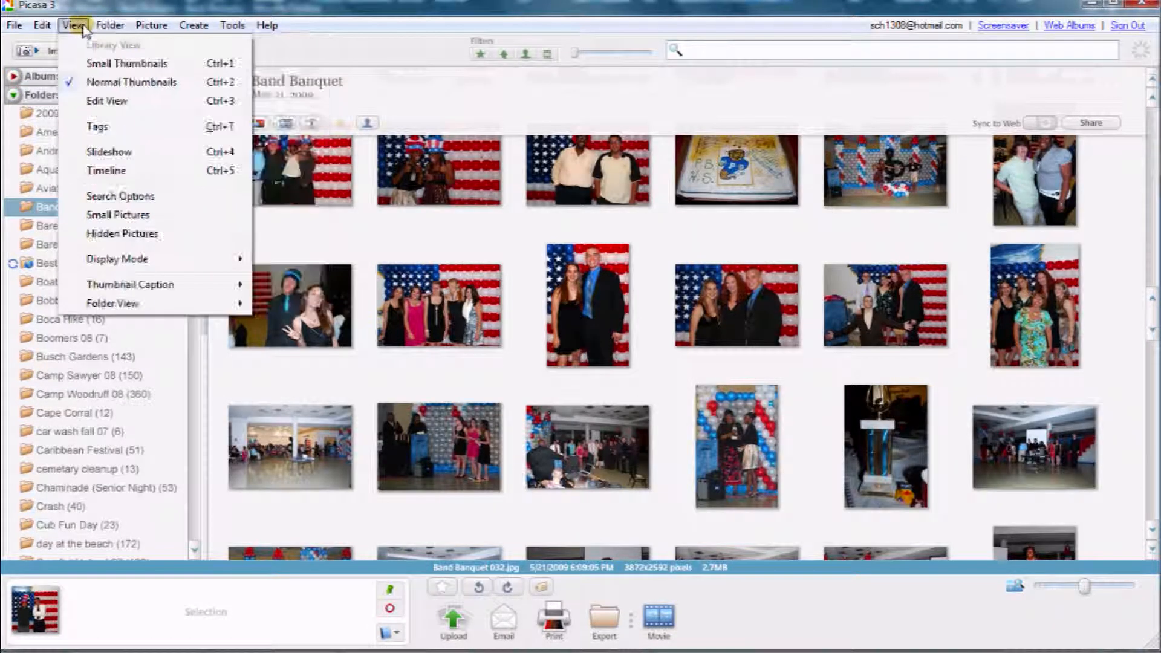
click(109, 24)
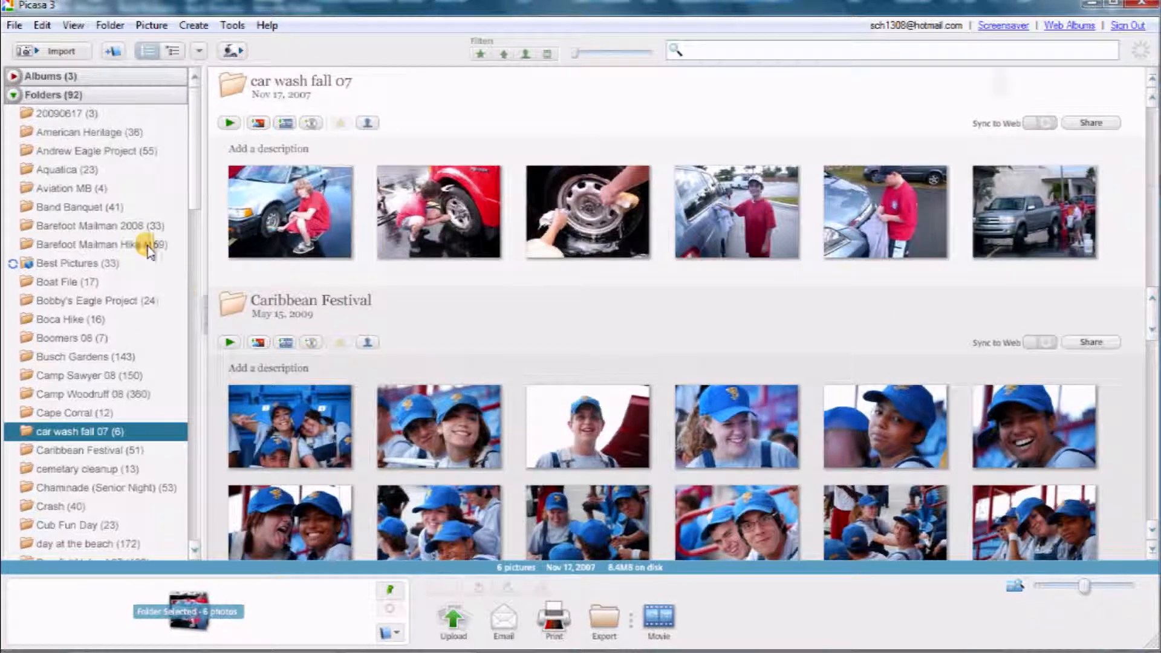
Start emailing the 159 Barefoot Mailman Hike photos, then cancel the mail service selection
click(89, 244)
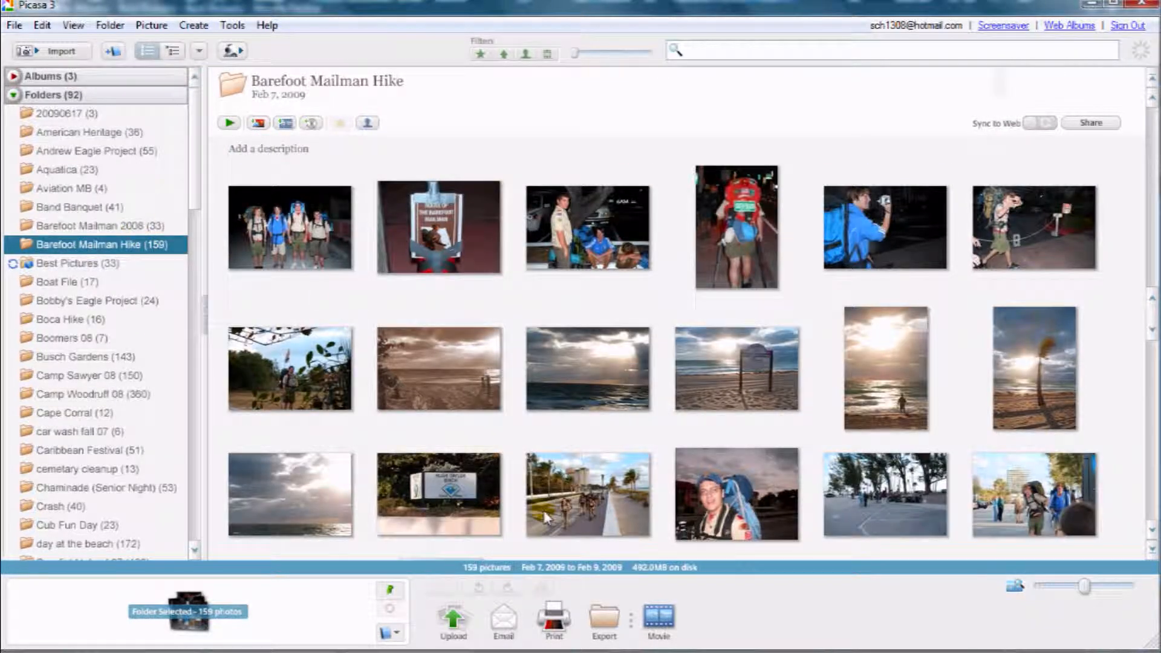
click(502, 617)
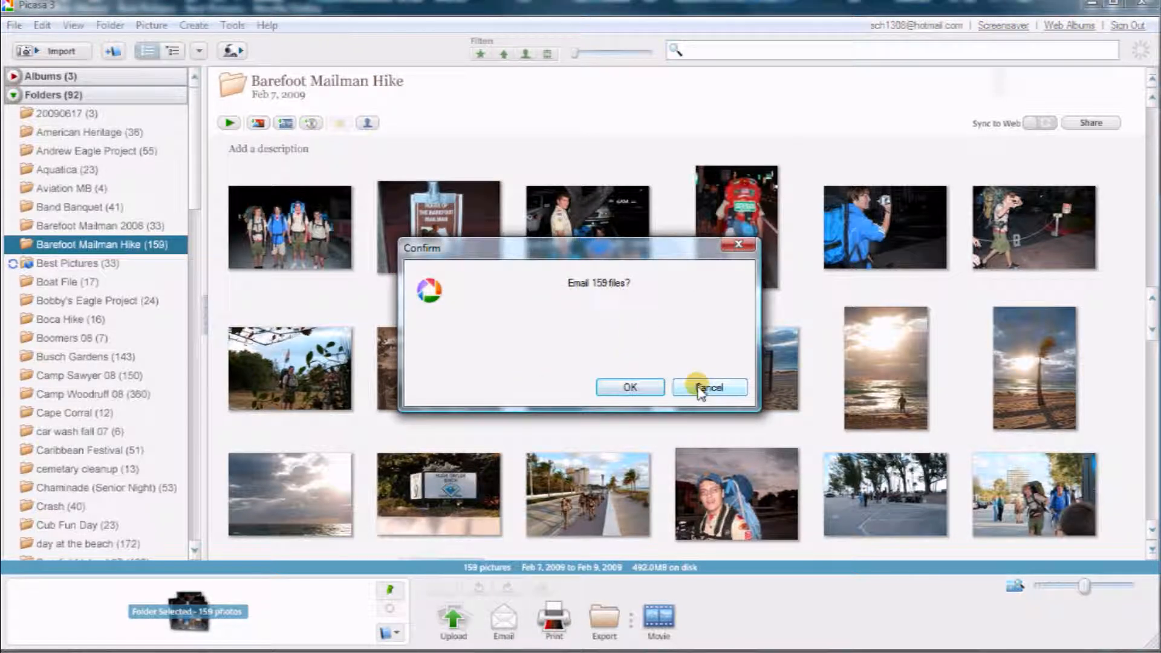
click(630, 386)
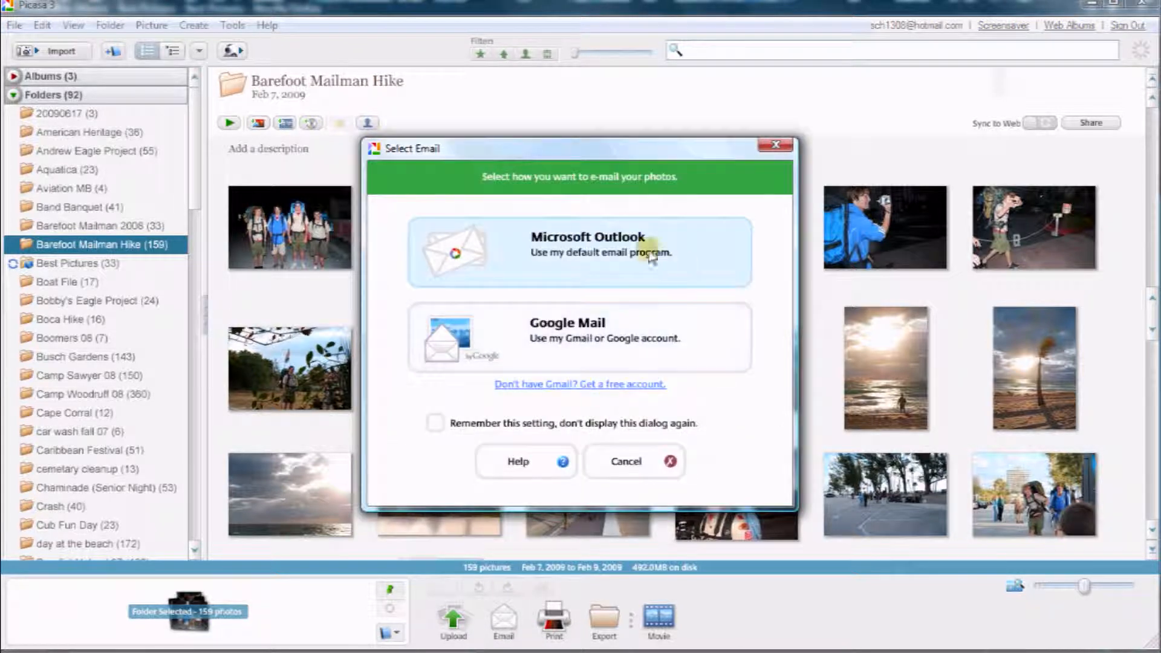
mouse_move(633, 461)
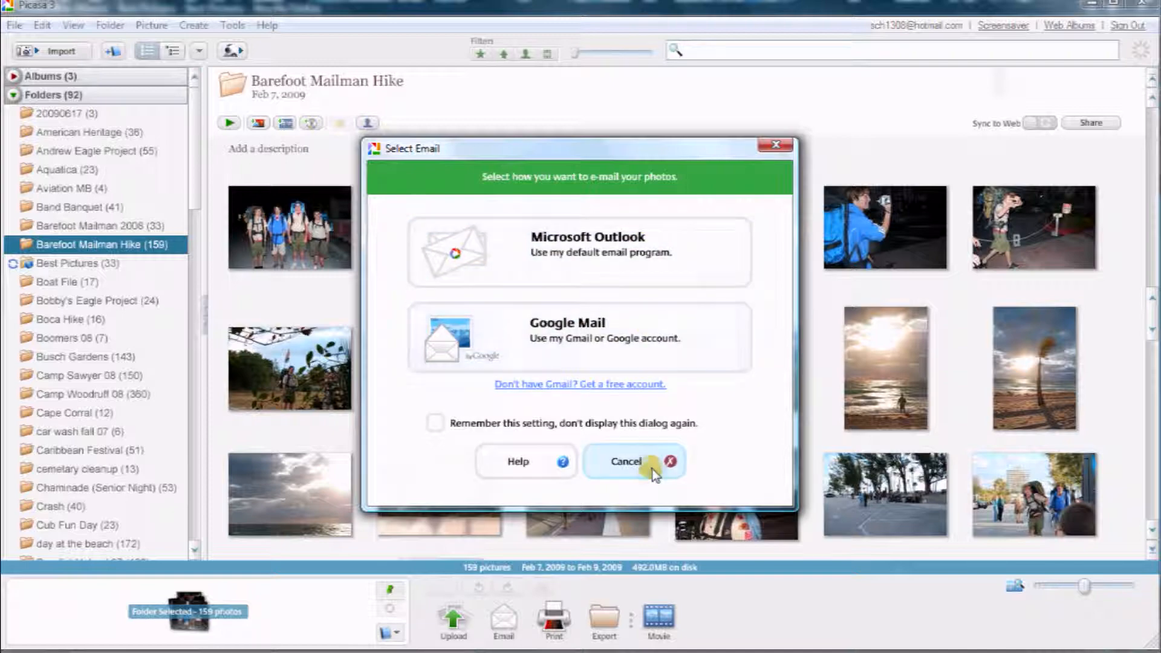
click(626, 460)
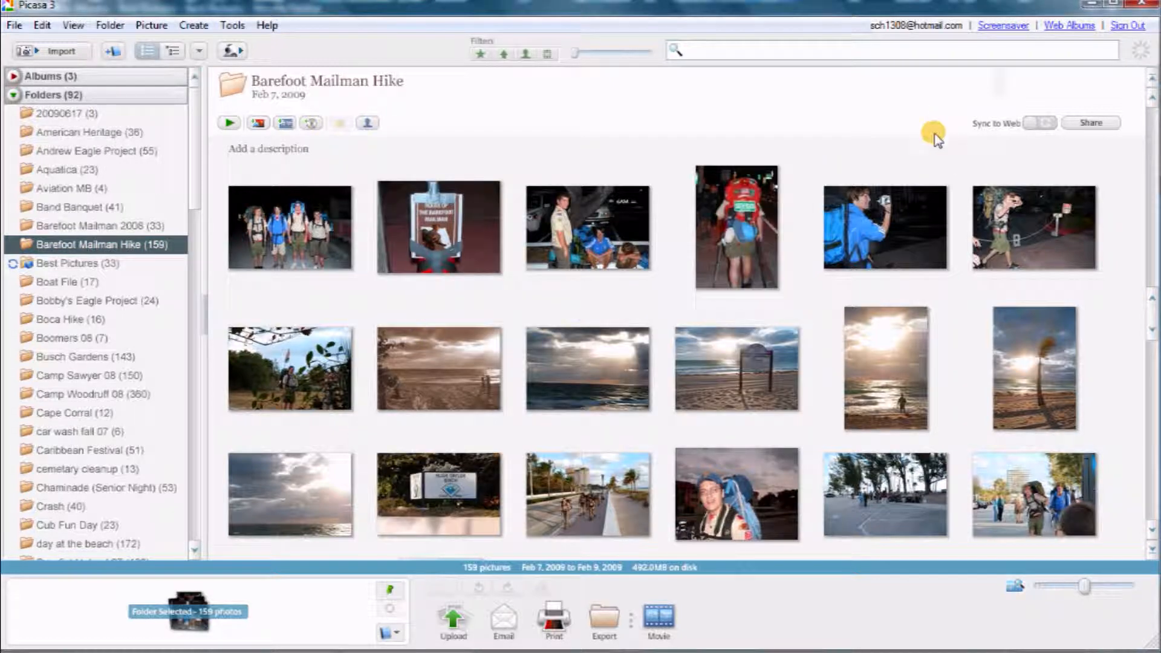